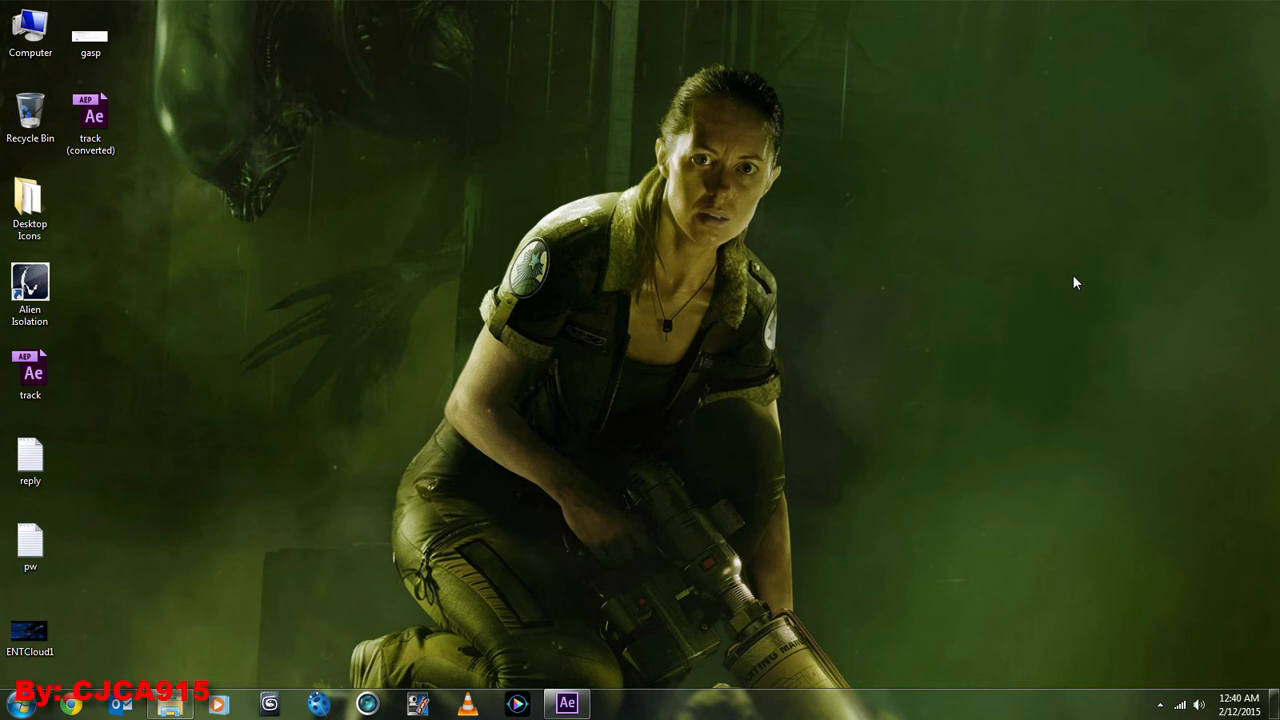
{"action": "mouse_move", "coordinate": [870, 351]}
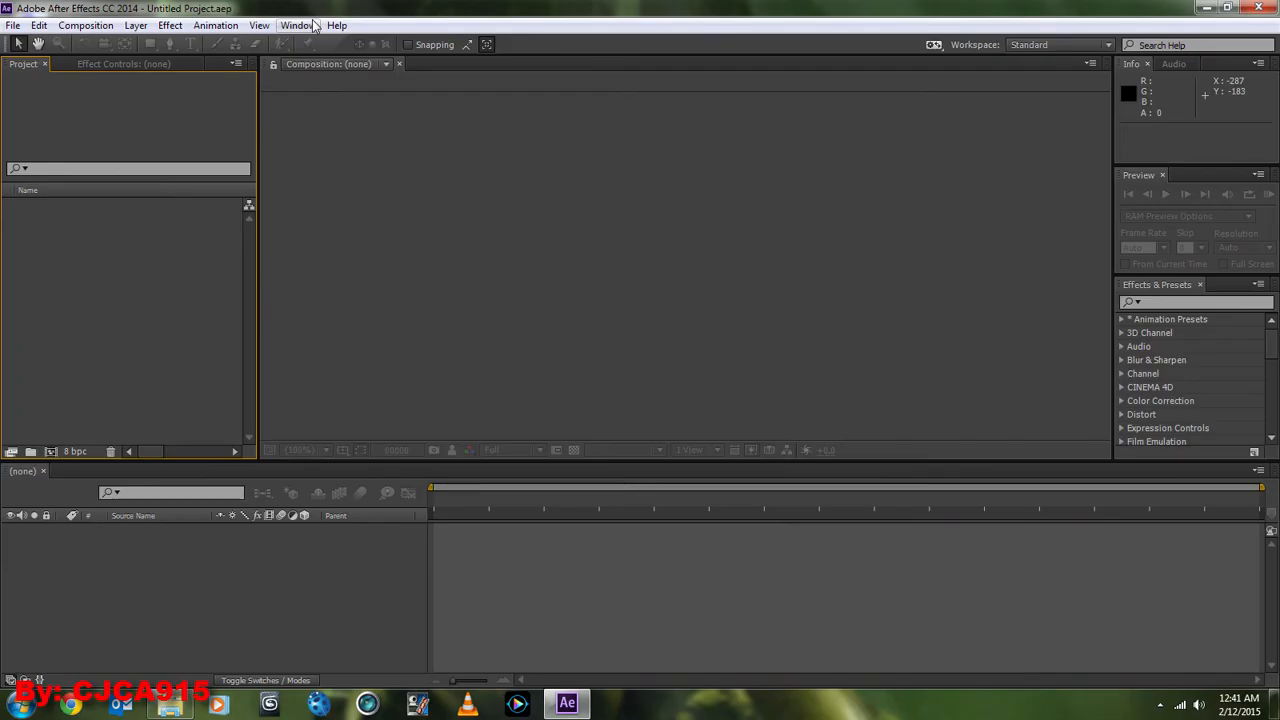
{"action": "mouse_move", "coordinate": [320, 6]}
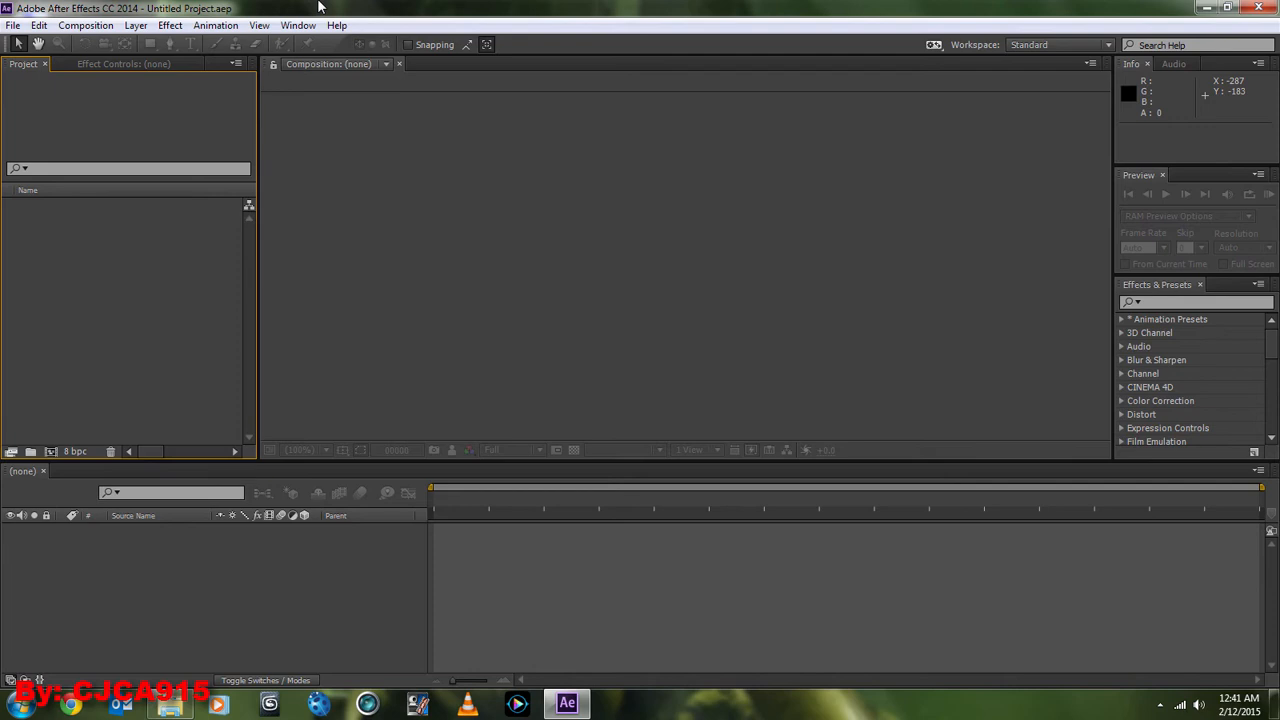
{"action": "left_click", "coordinate": [215, 25]}
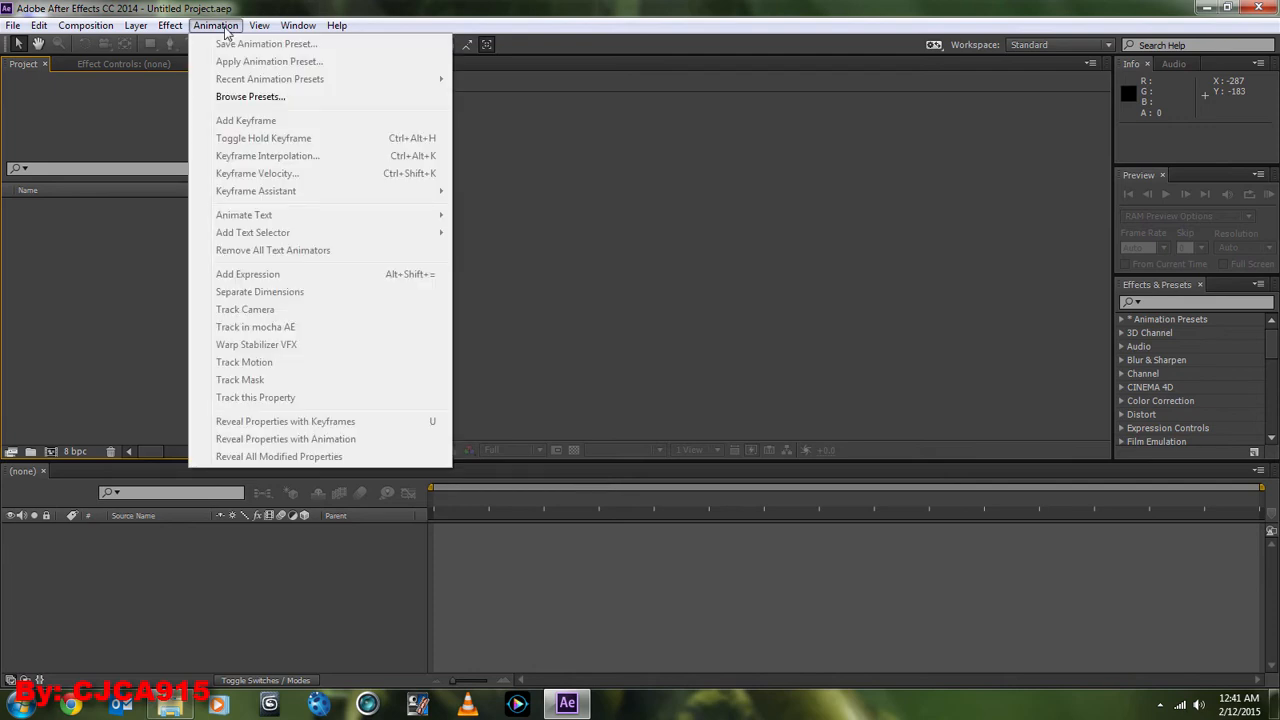
{"action": "mouse_move", "coordinate": [270, 327]}
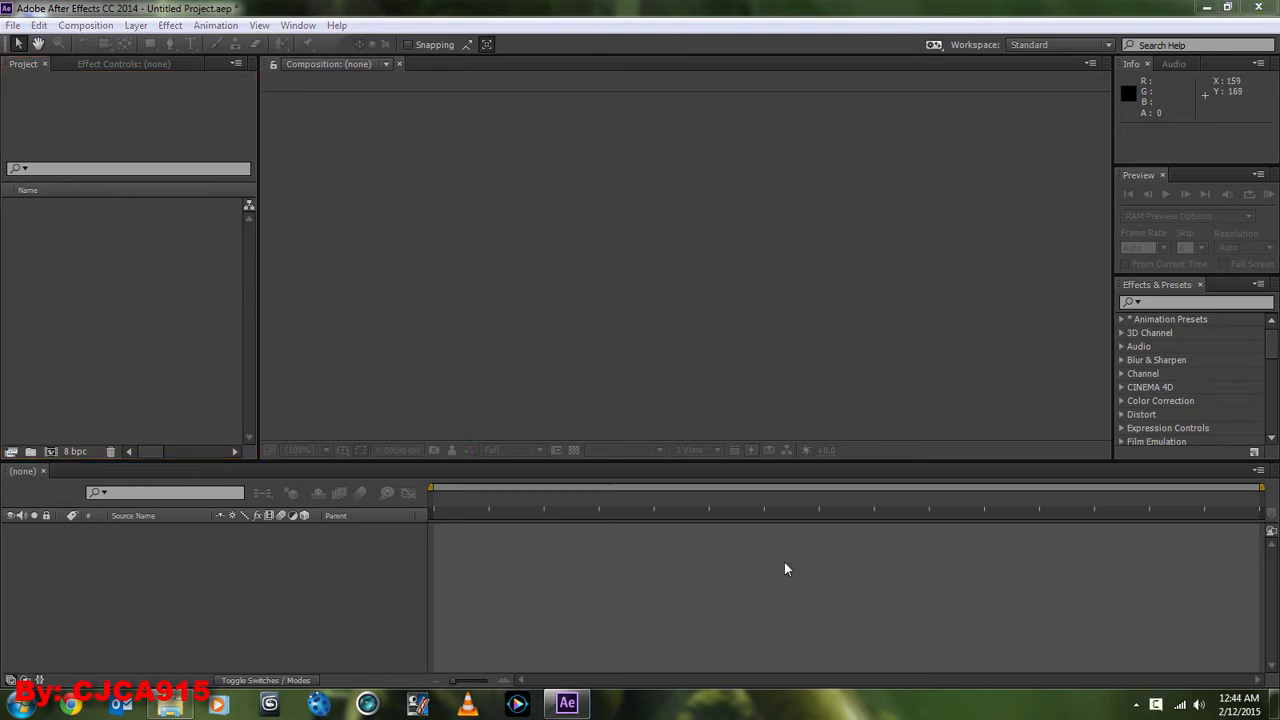
- Import footage.mp4 into the project and build a new composition named footage from it
{"action": "left_click", "coordinate": [13, 25]}
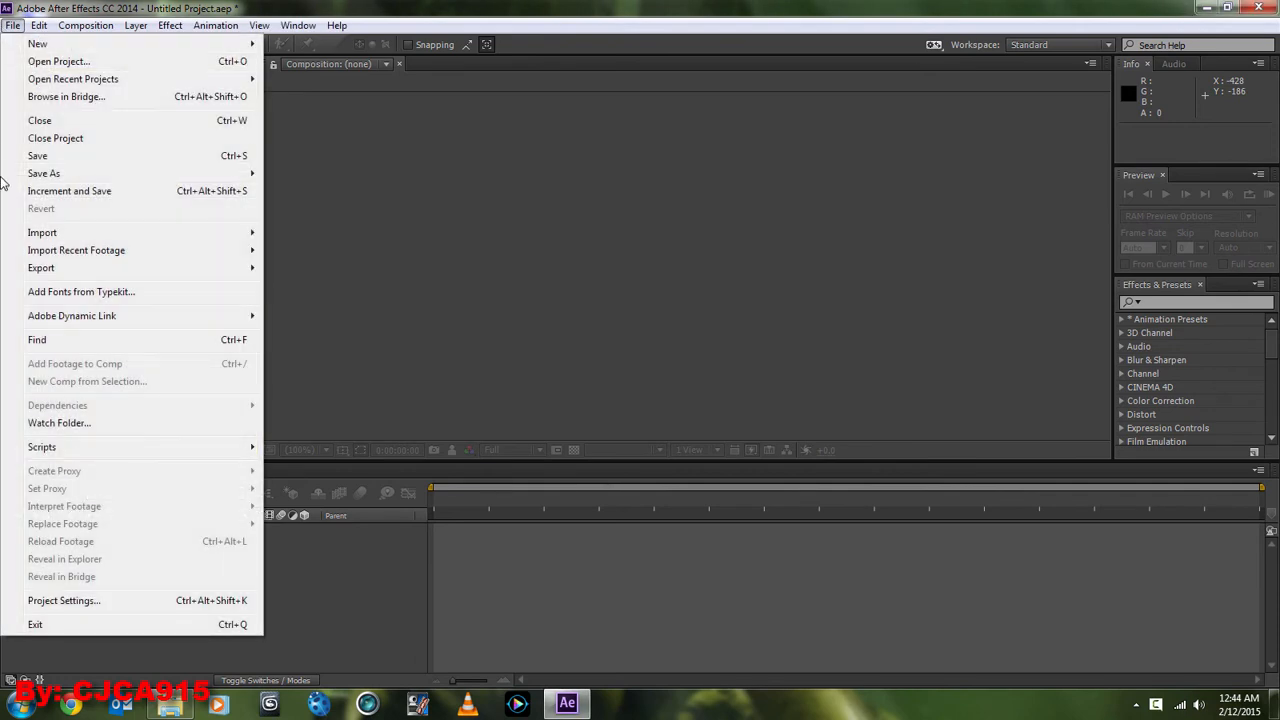
{"action": "left_click", "coordinate": [42, 232]}
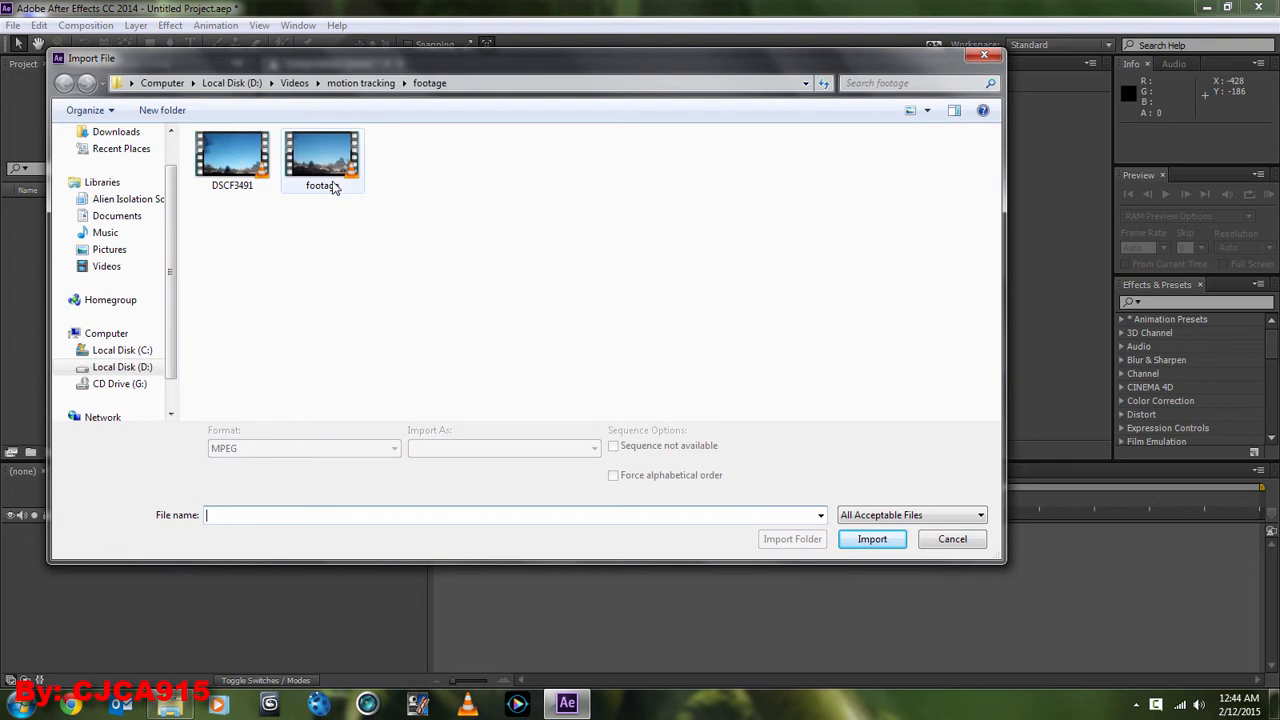
{"action": "mouse_move", "coordinate": [330, 185]}
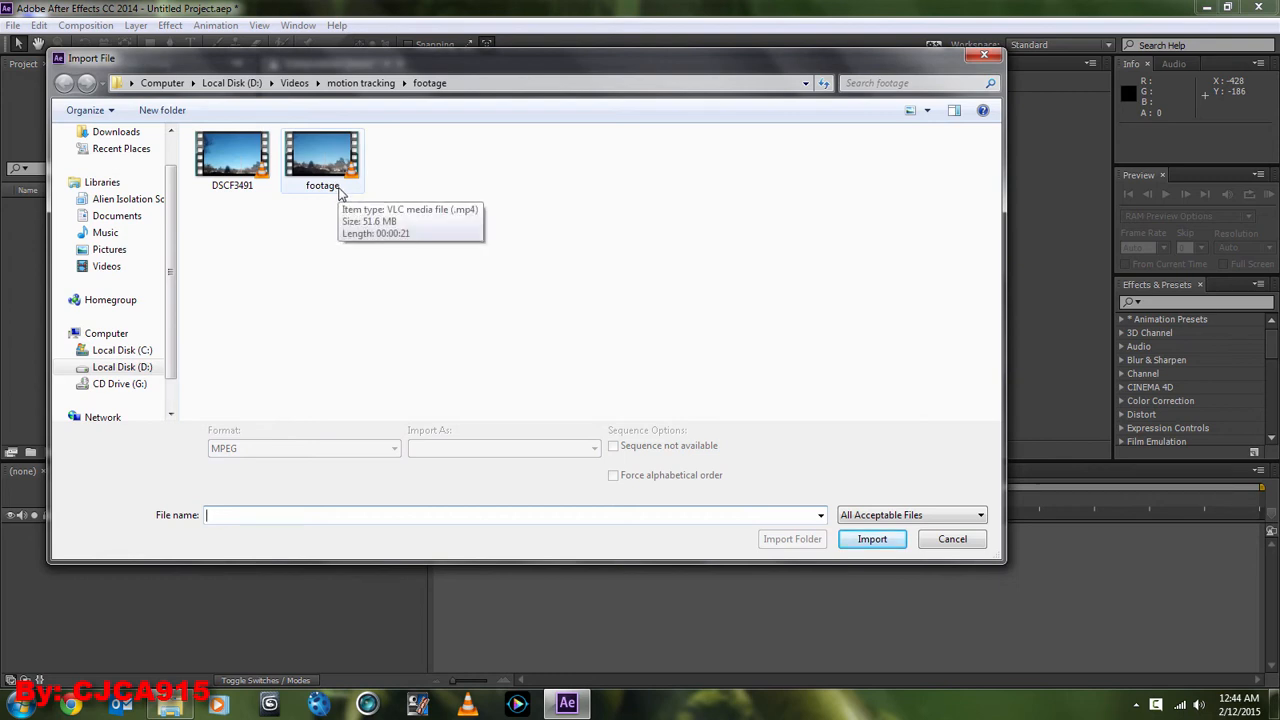
{"action": "mouse_move", "coordinate": [361, 222]}
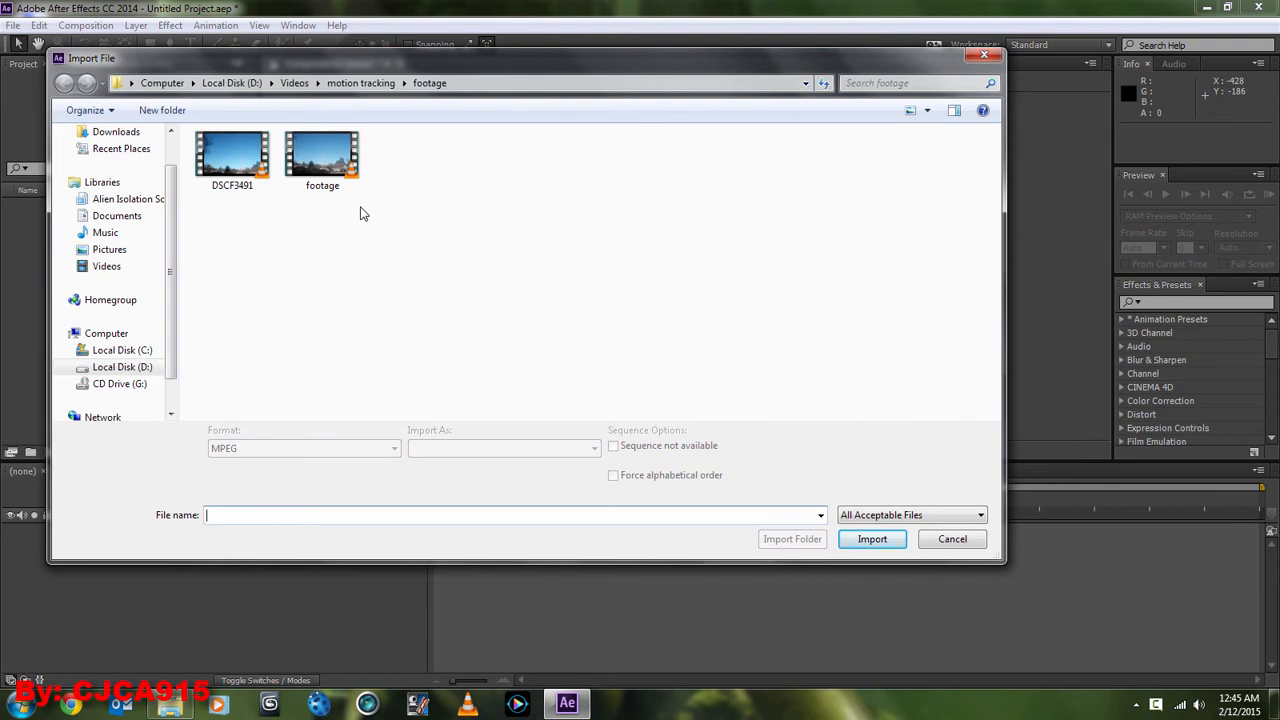
{"action": "mouse_move", "coordinate": [382, 220]}
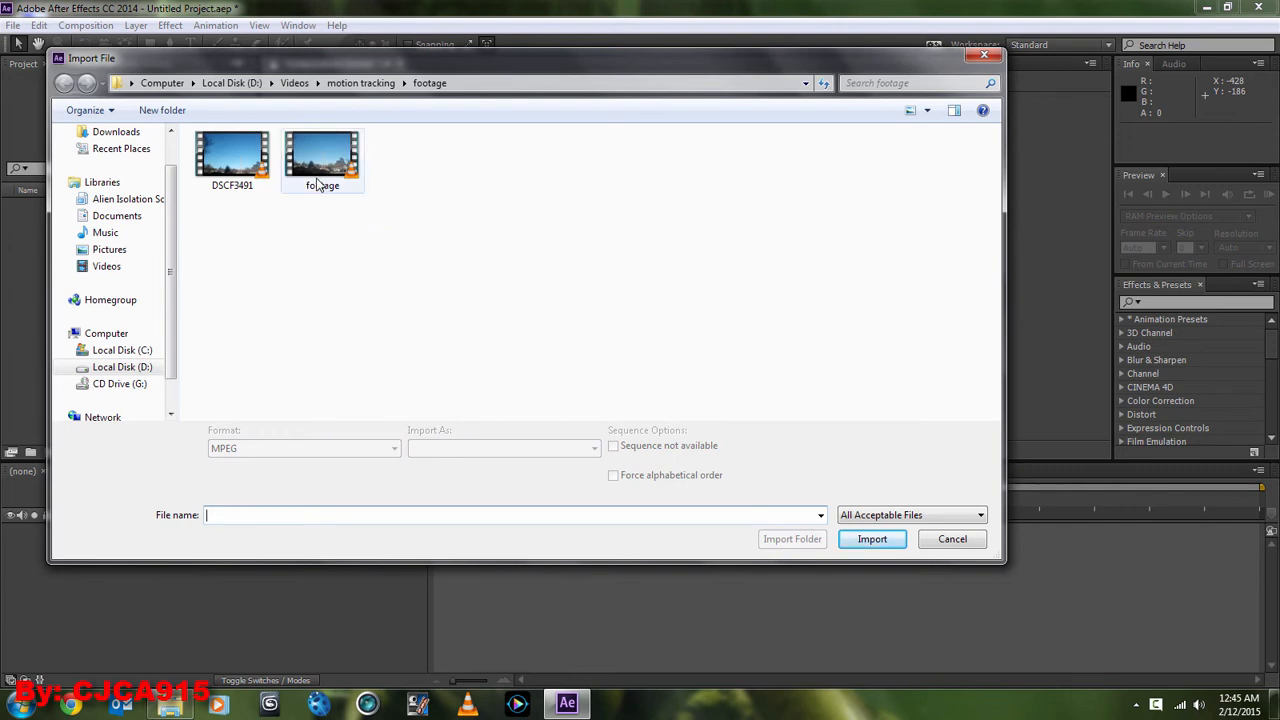
{"action": "left_click", "coordinate": [871, 539]}
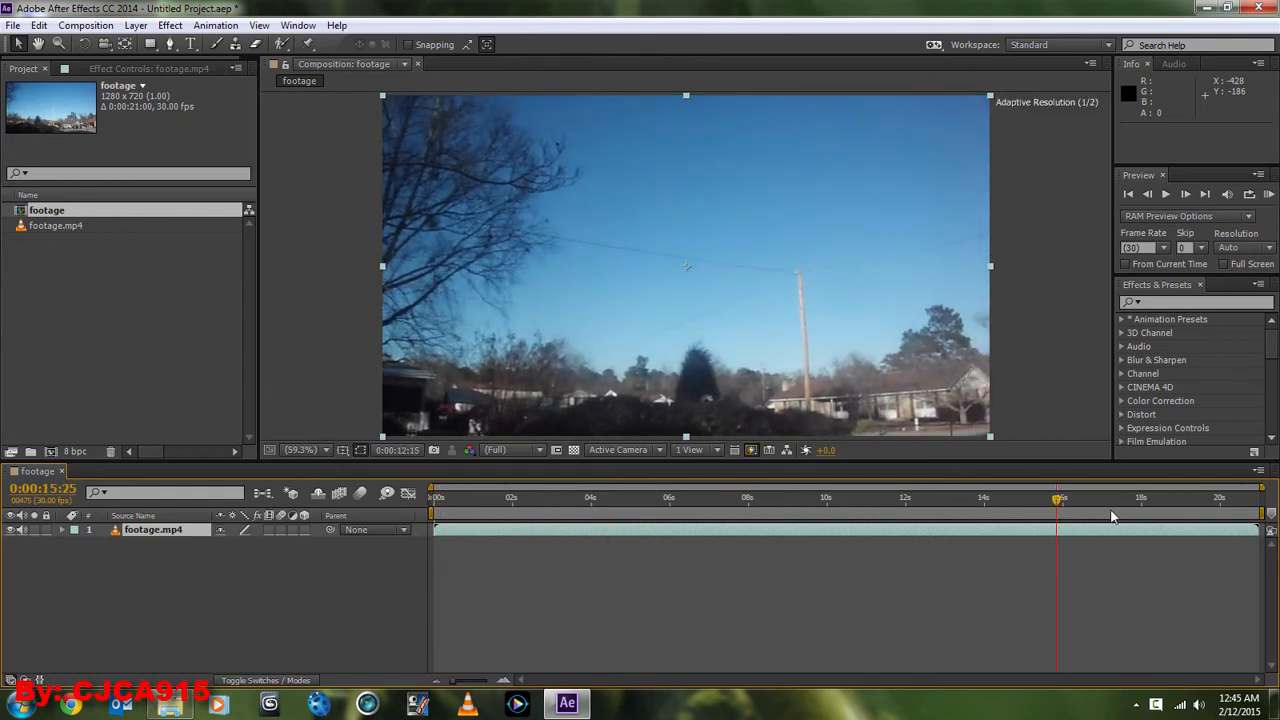
- Queue the footage composition for rendering as a JPEG Sequence at Maximum quality
{"action": "left_click", "coordinate": [85, 25]}
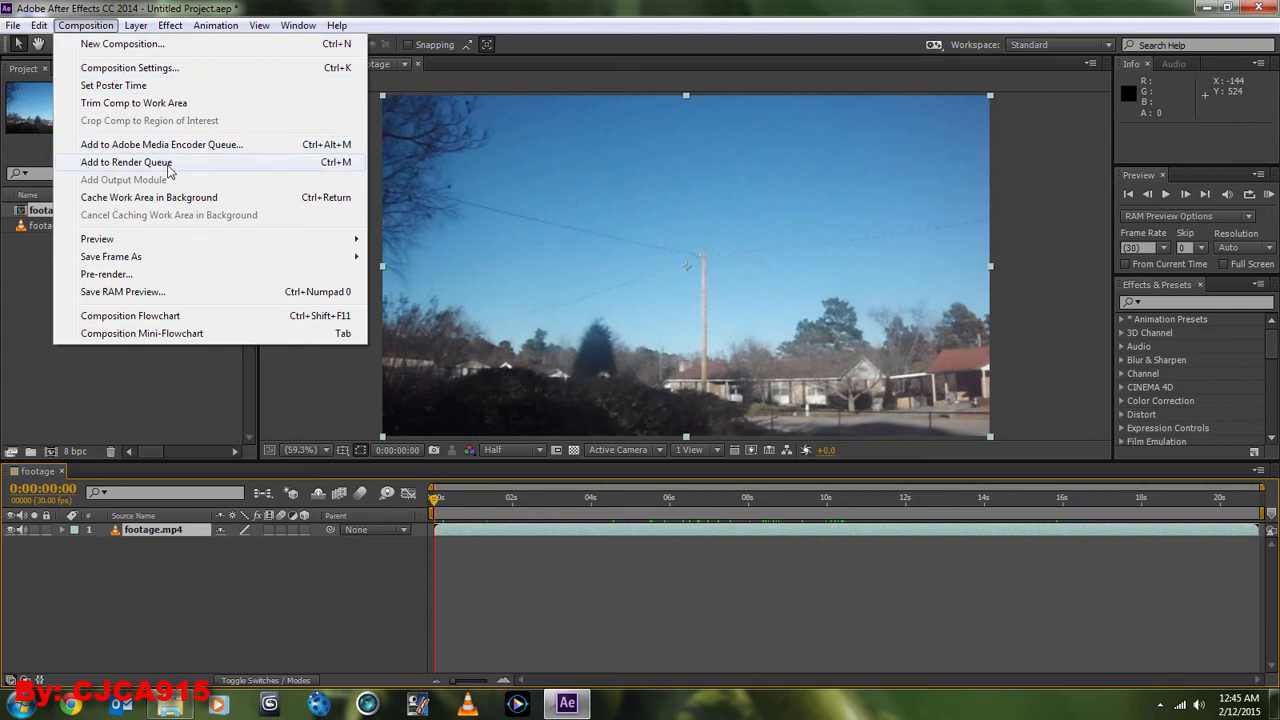
{"action": "left_click", "coordinate": [126, 162]}
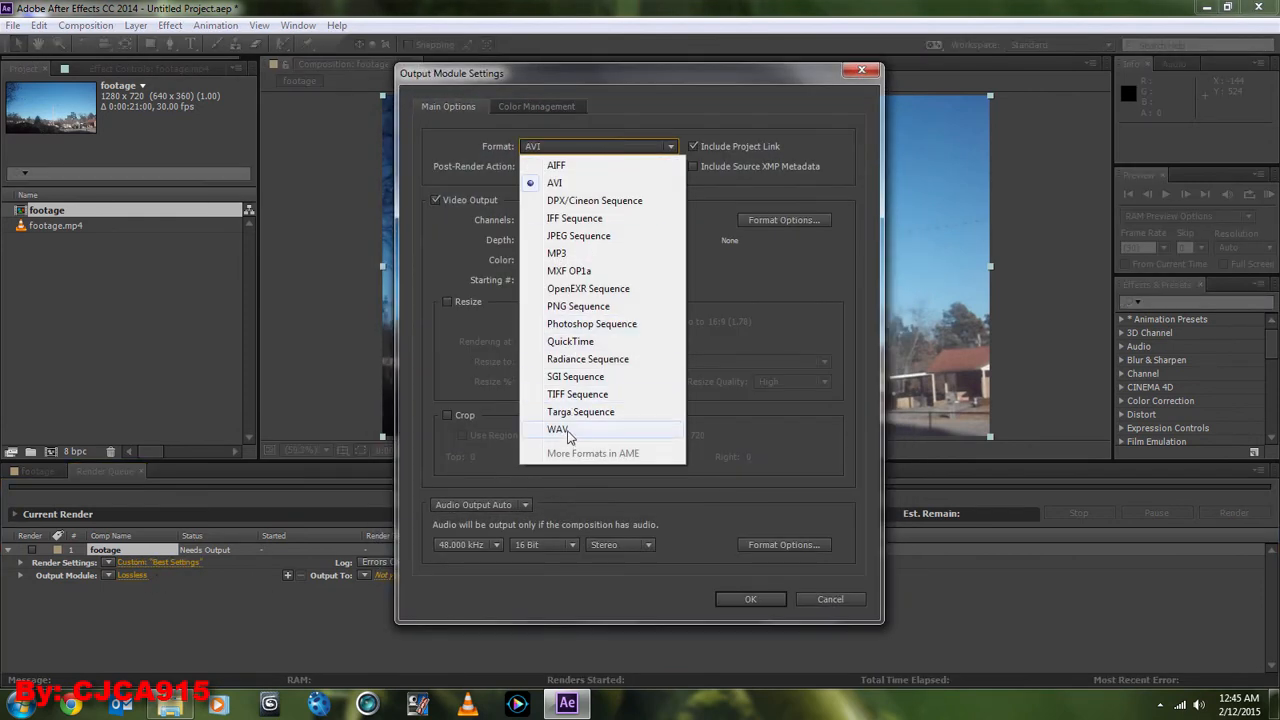
{"action": "mouse_move", "coordinate": [588, 288]}
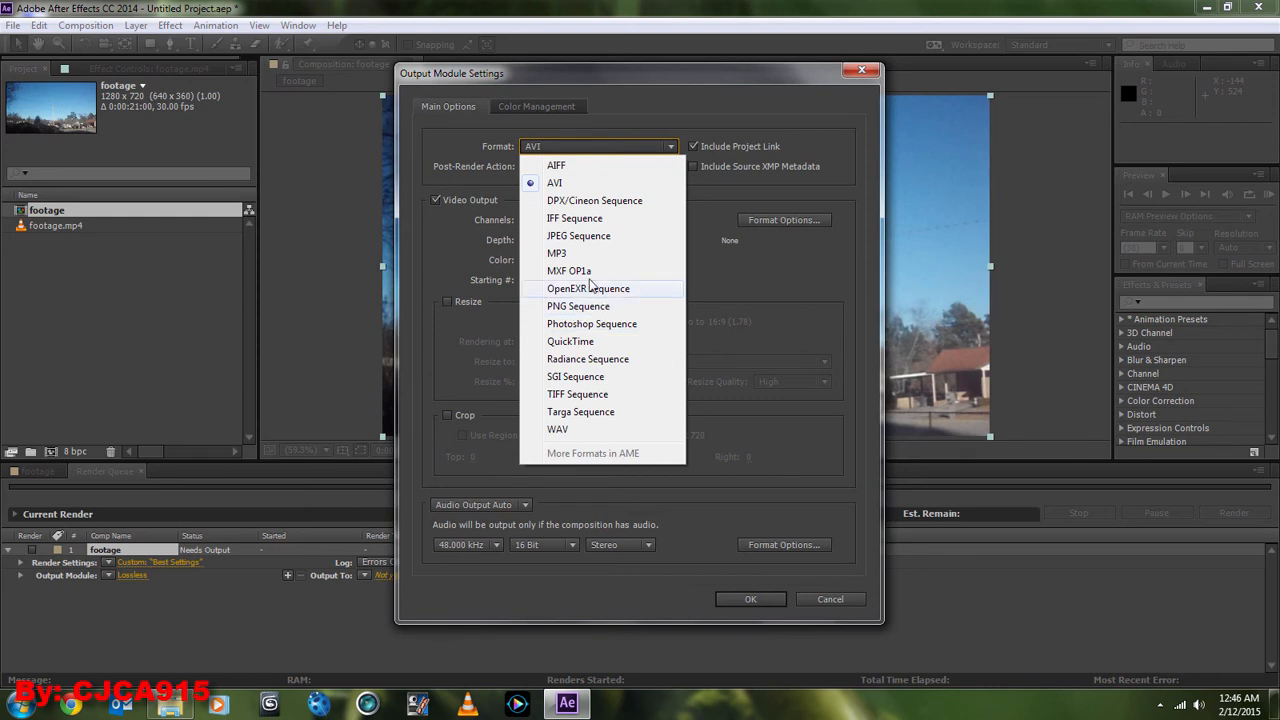
{"action": "left_click", "coordinate": [578, 235]}
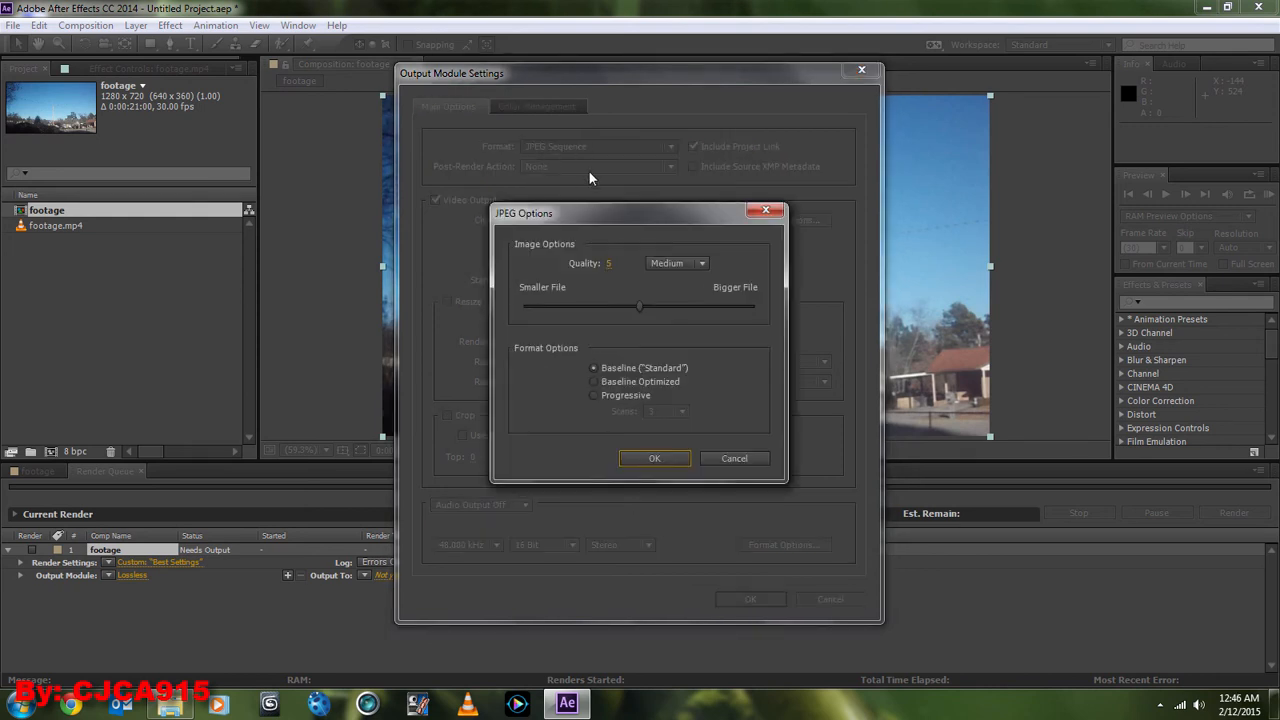
{"action": "left_click", "coordinate": [677, 263]}
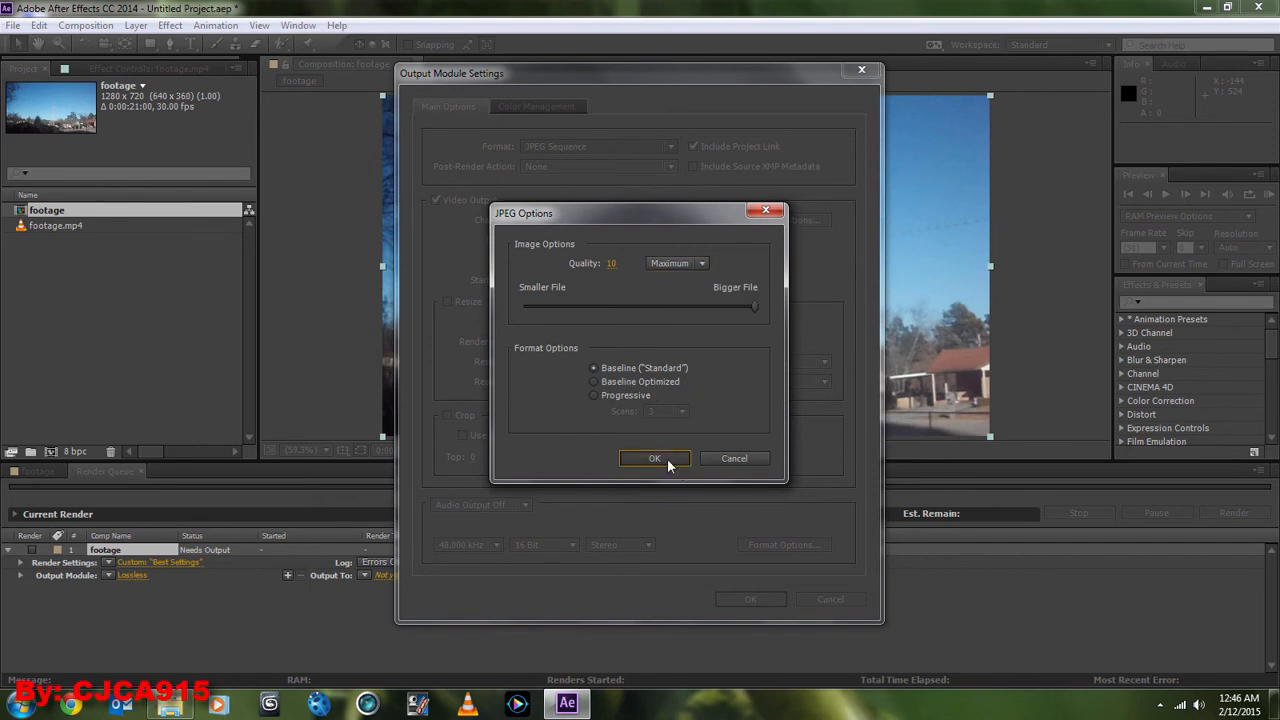
{"action": "left_click", "coordinate": [654, 458]}
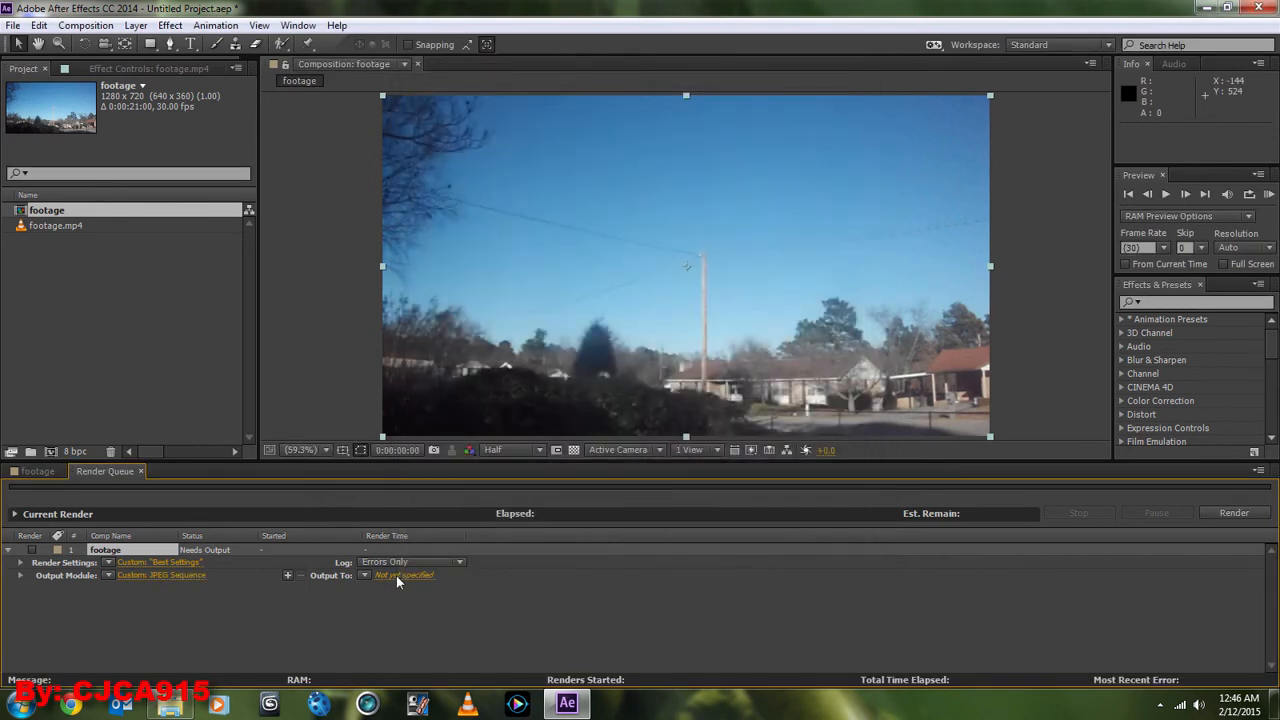
- Set the render output to a new Image Sequence folder with files named IS_[#####].jpg
{"action": "left_click", "coordinate": [404, 575]}
{"action": "type", "text": "D:\\Videos\\motion tracking\\footage"}
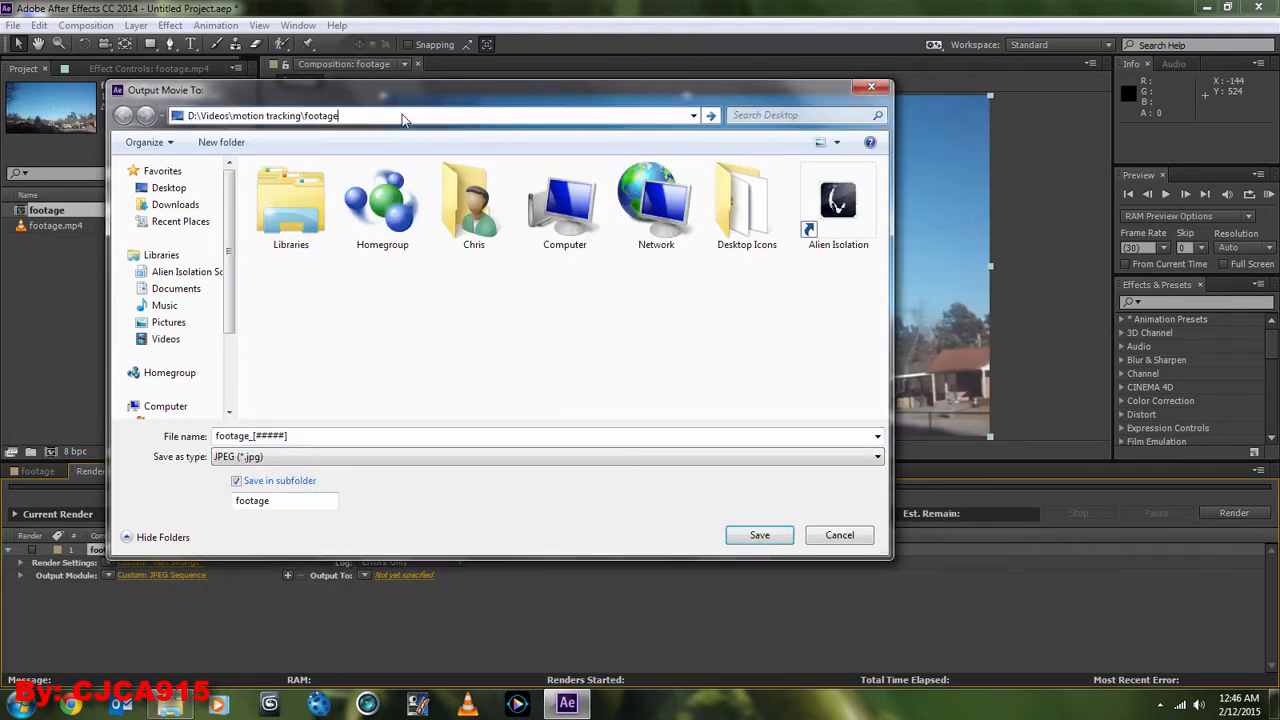
{"action": "left_click", "coordinate": [710, 115]}
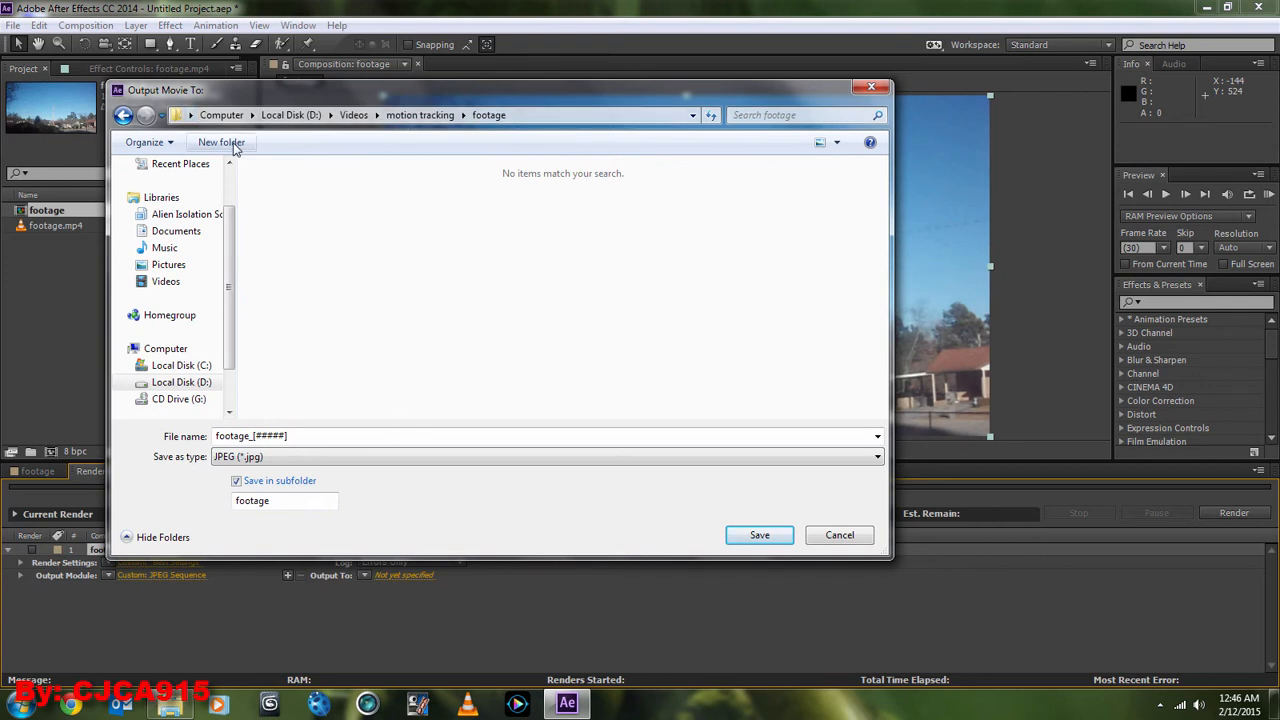
{"action": "left_click", "coordinate": [221, 142]}
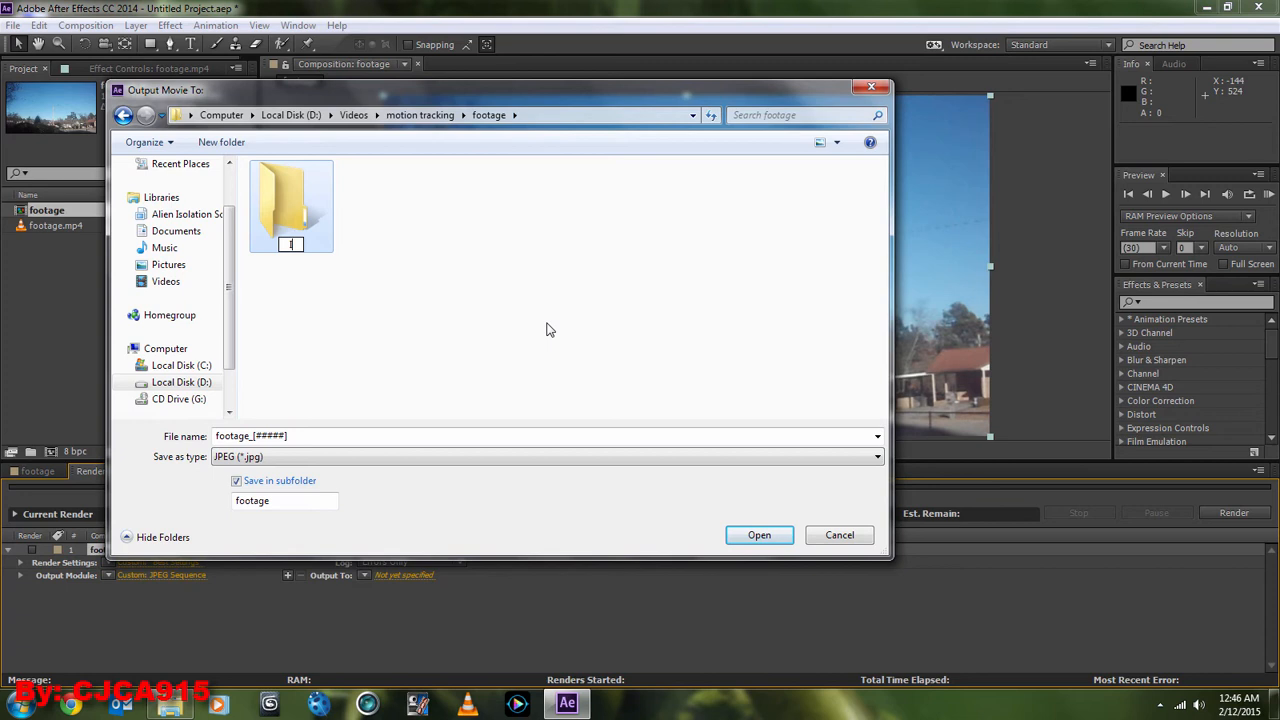
{"action": "type", "text": "Image Sequen"}
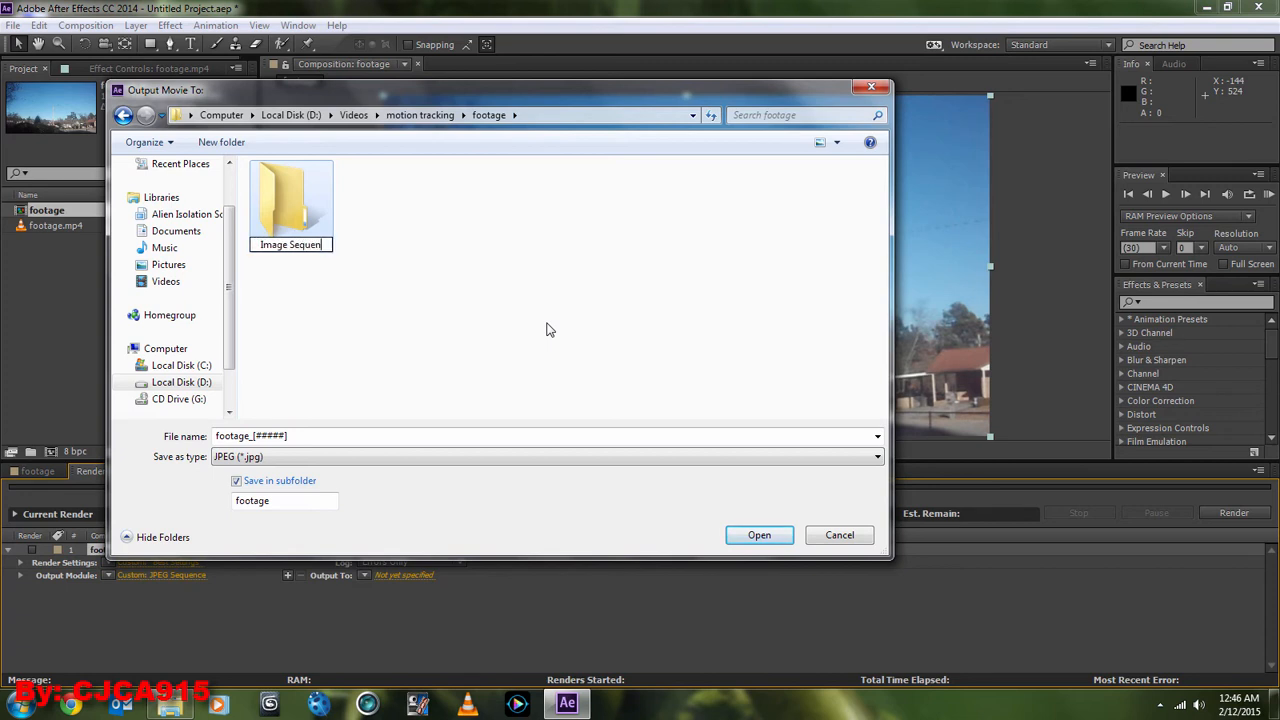
{"action": "double_click", "coordinate": [290, 200]}
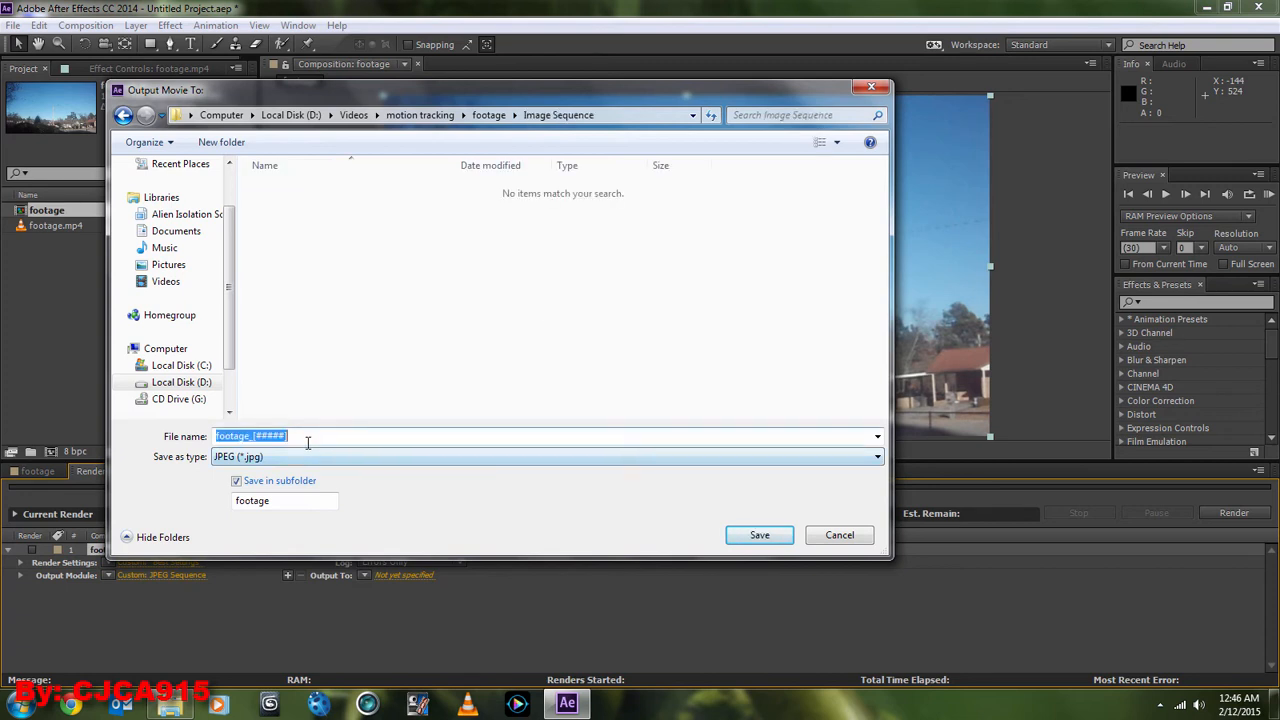
{"action": "type", "text": "IS"}
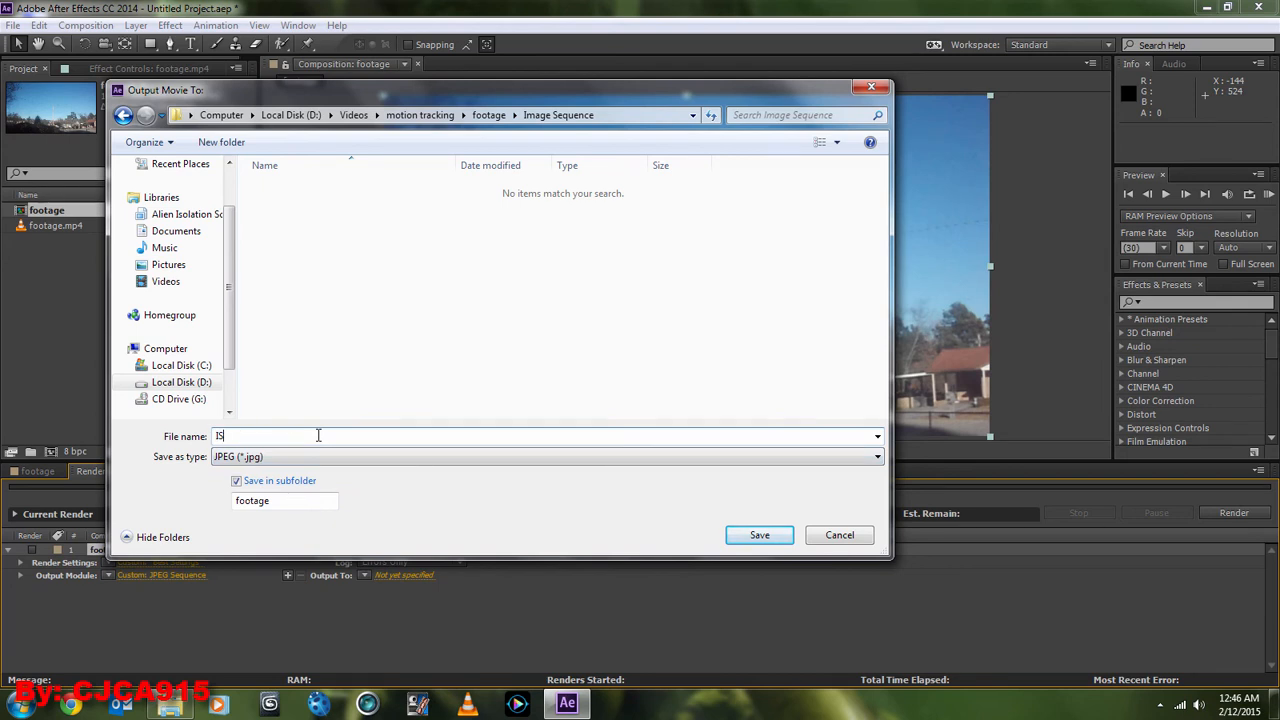
{"action": "mouse_move", "coordinate": [678, 547]}
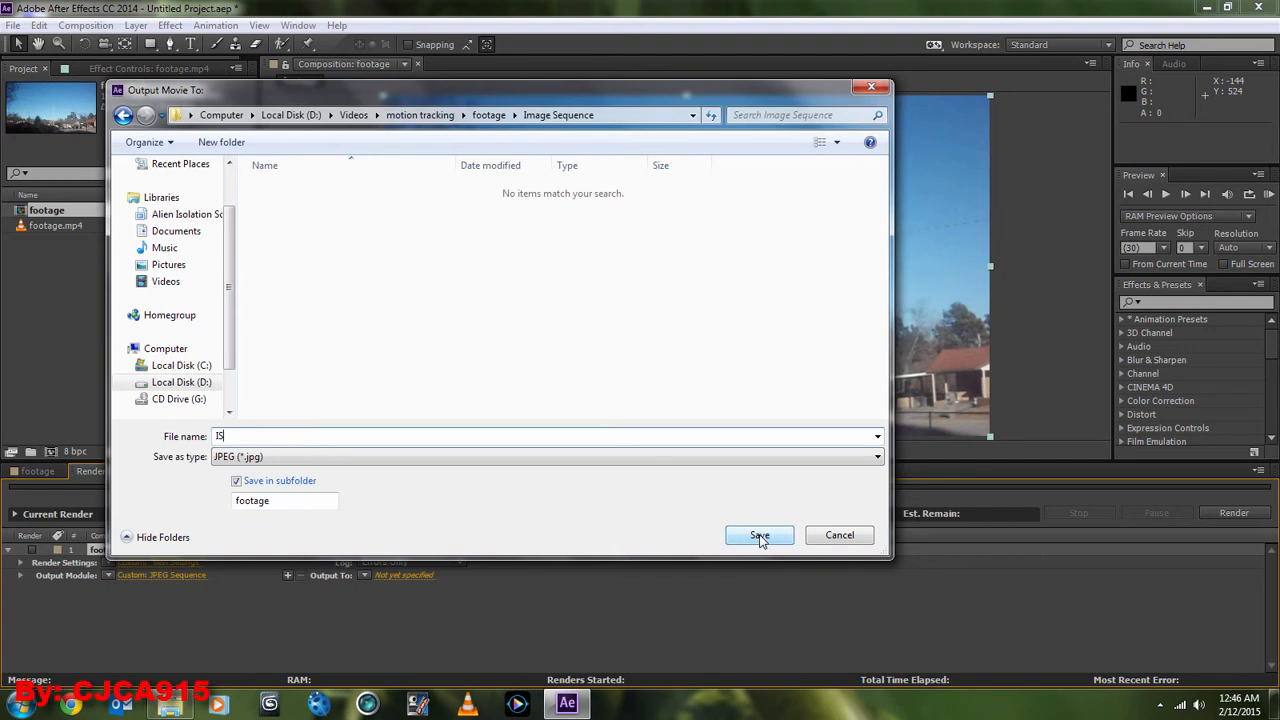
{"action": "left_click", "coordinate": [237, 481]}
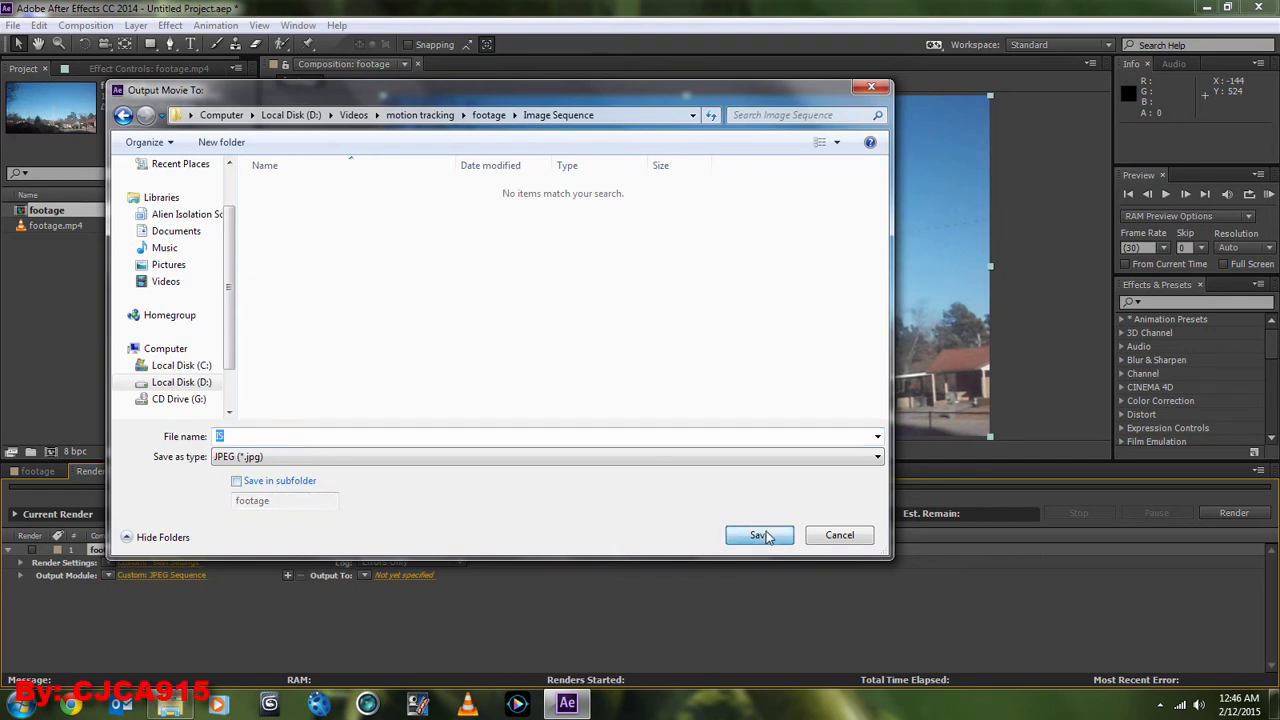
{"action": "left_click", "coordinate": [759, 535]}
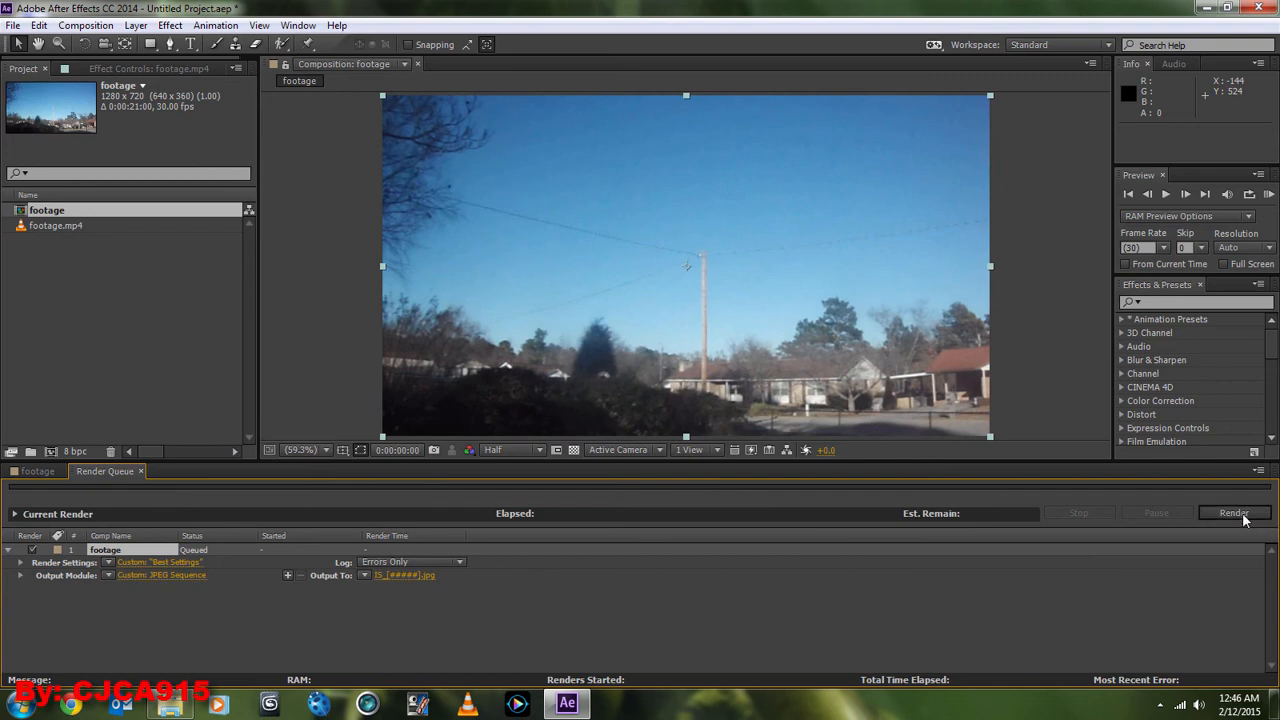
- Render the queued footage composition to JPEG frames
{"action": "left_click", "coordinate": [1235, 513]}
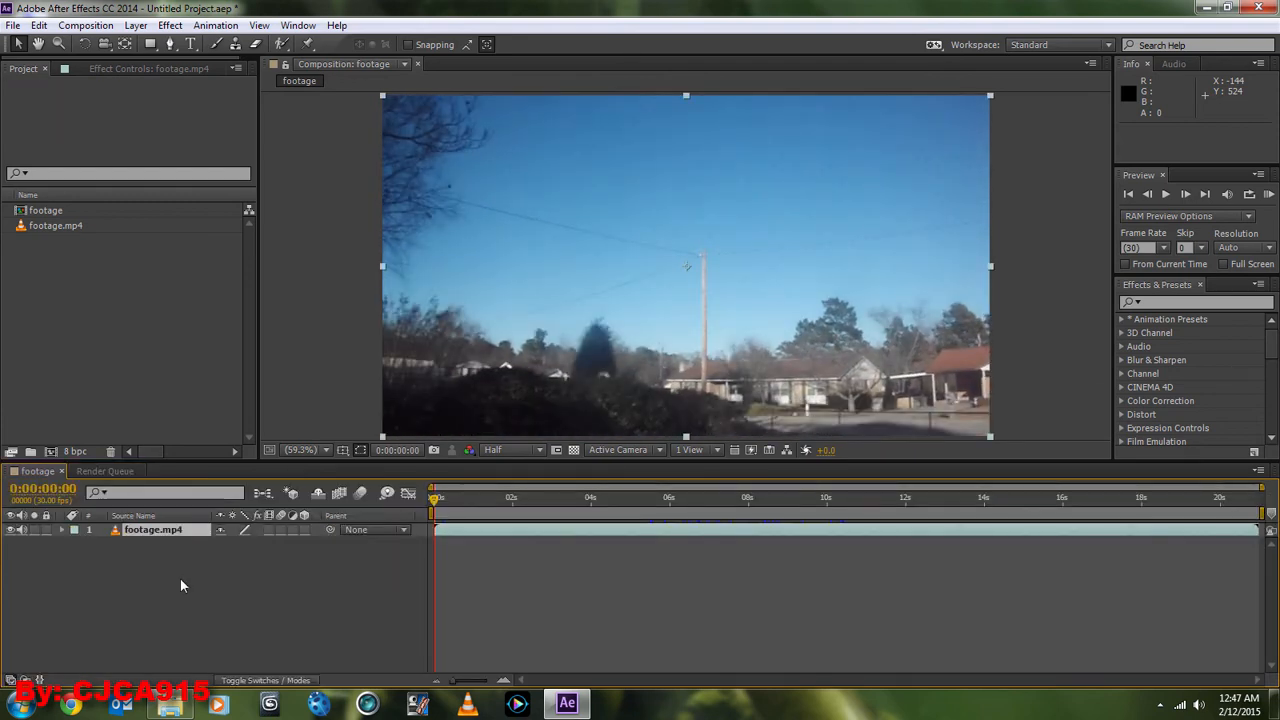
- Select IS_00000 in the Image Sequence folder for import as a JPEG sequence
{"action": "left_click", "coordinate": [13, 25]}
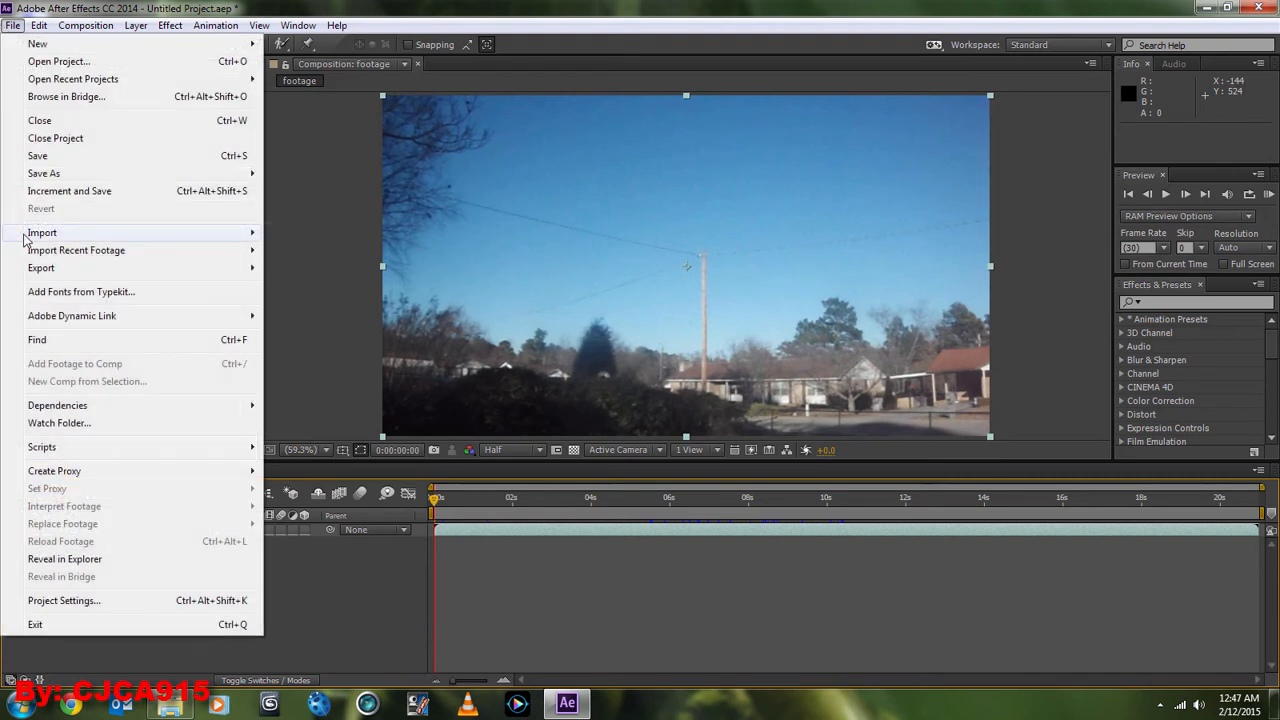
{"action": "left_click", "coordinate": [42, 232]}
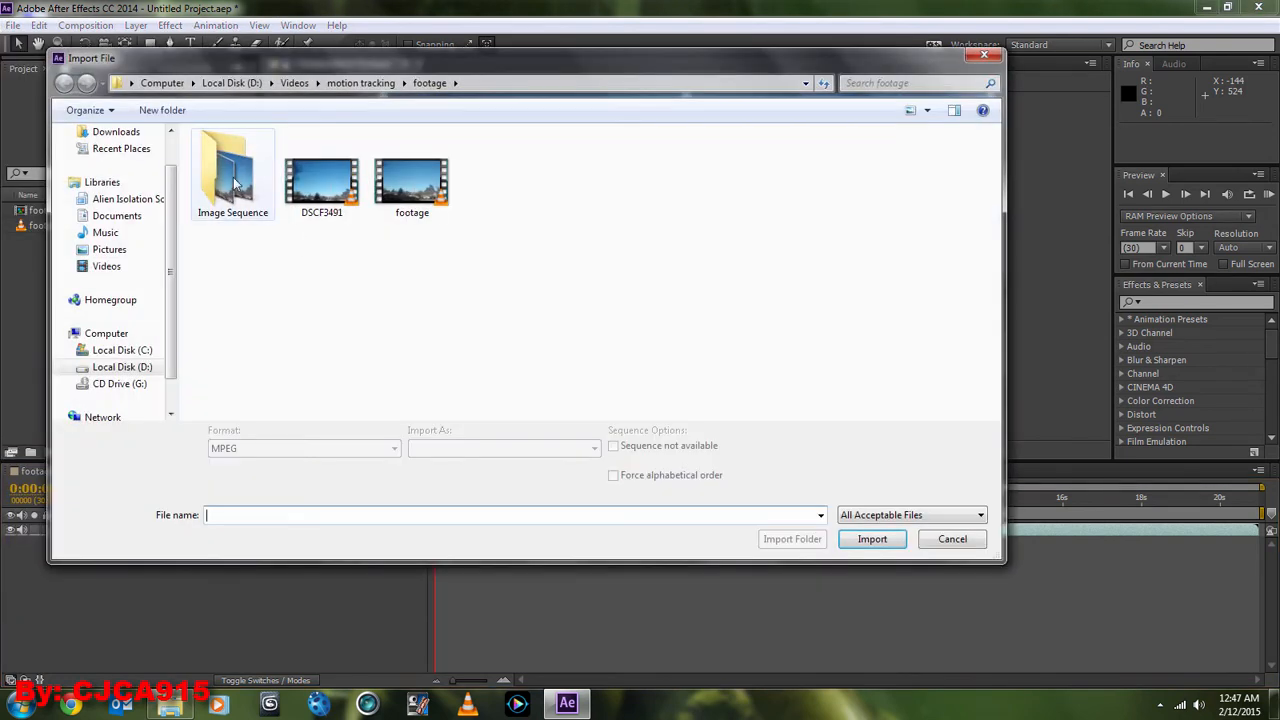
{"action": "double_click", "coordinate": [232, 175]}
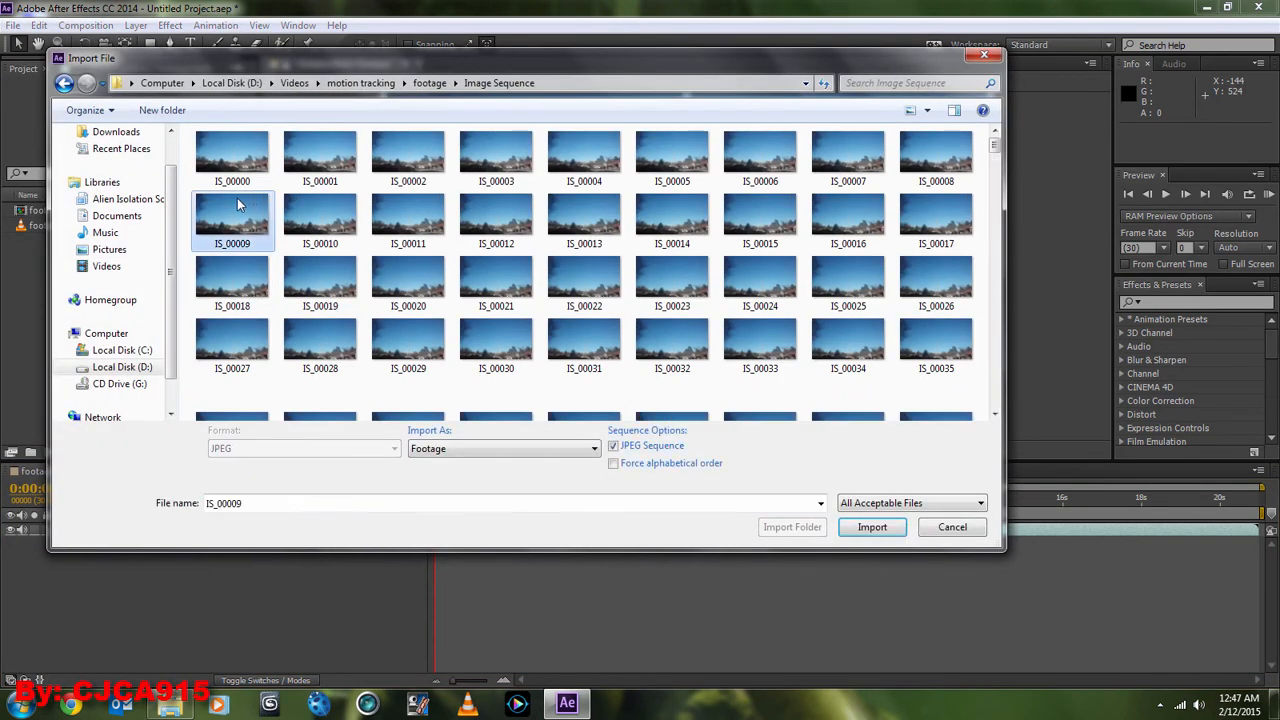
{"action": "left_click", "coordinate": [232, 155]}
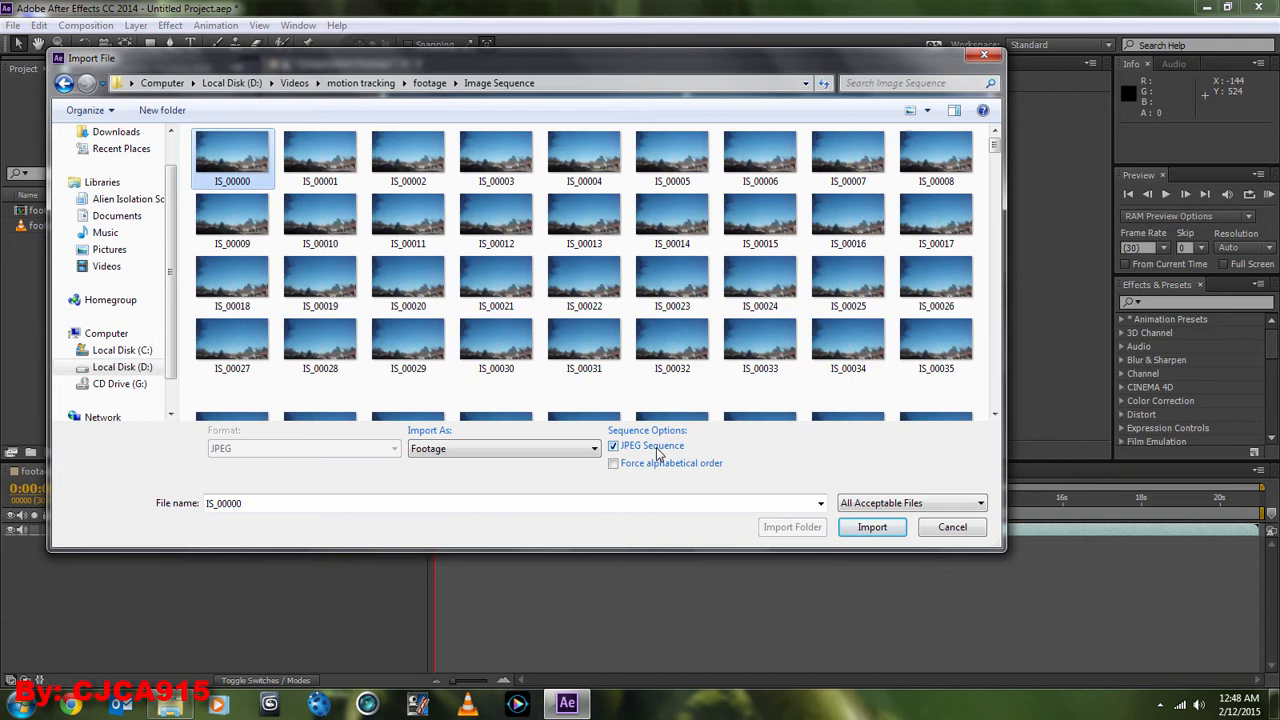
{"action": "mouse_move", "coordinate": [701, 454]}
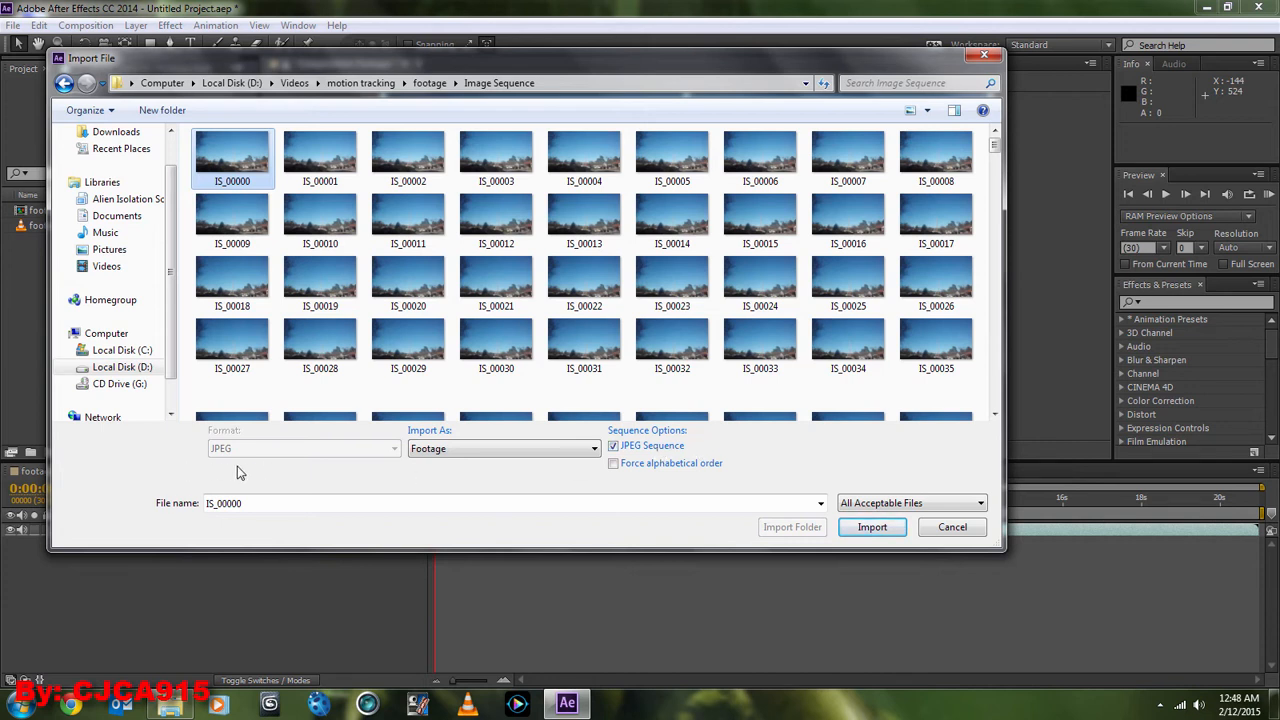
{"action": "mouse_move", "coordinate": [287, 490]}
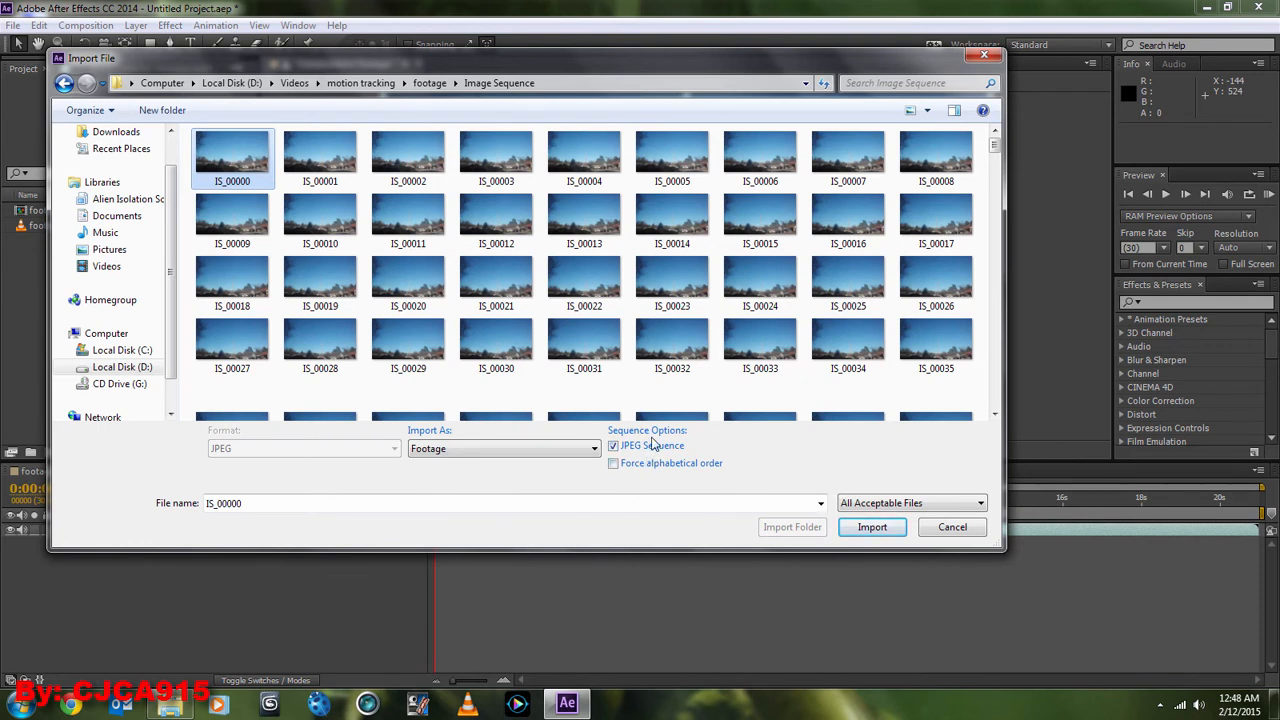
{"action": "mouse_move", "coordinate": [633, 445]}
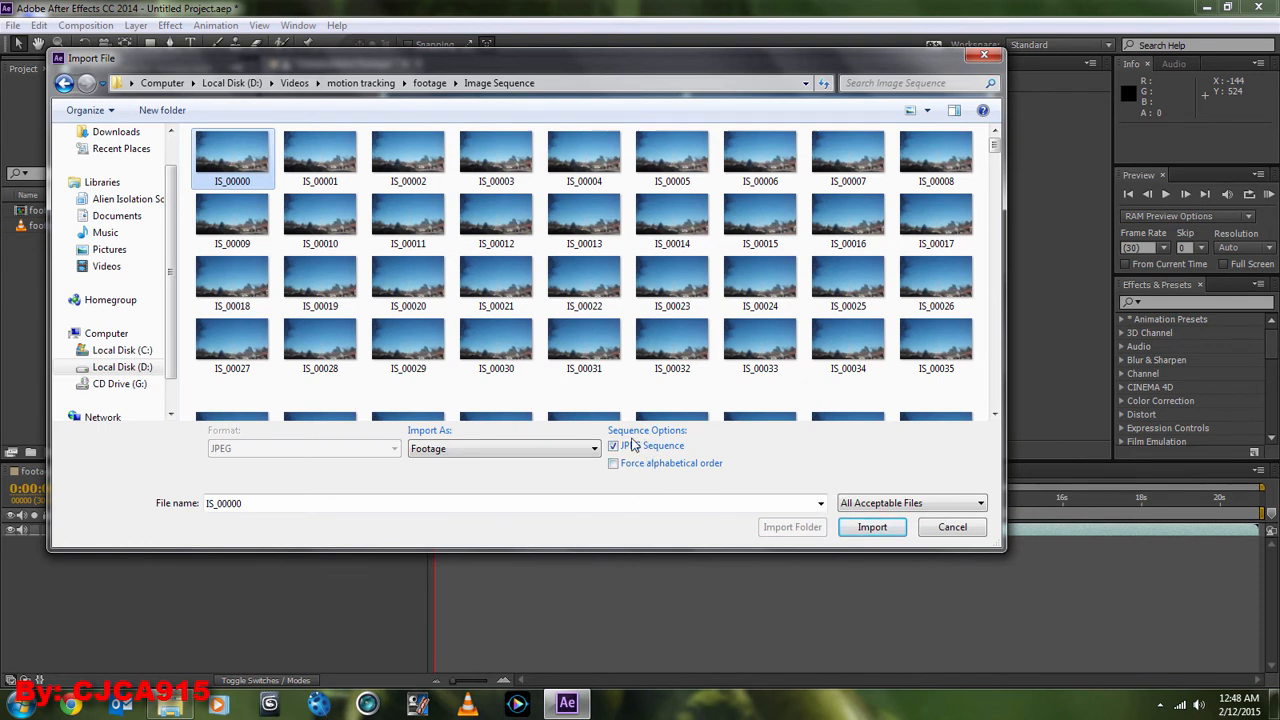
{"action": "left_click", "coordinate": [871, 527]}
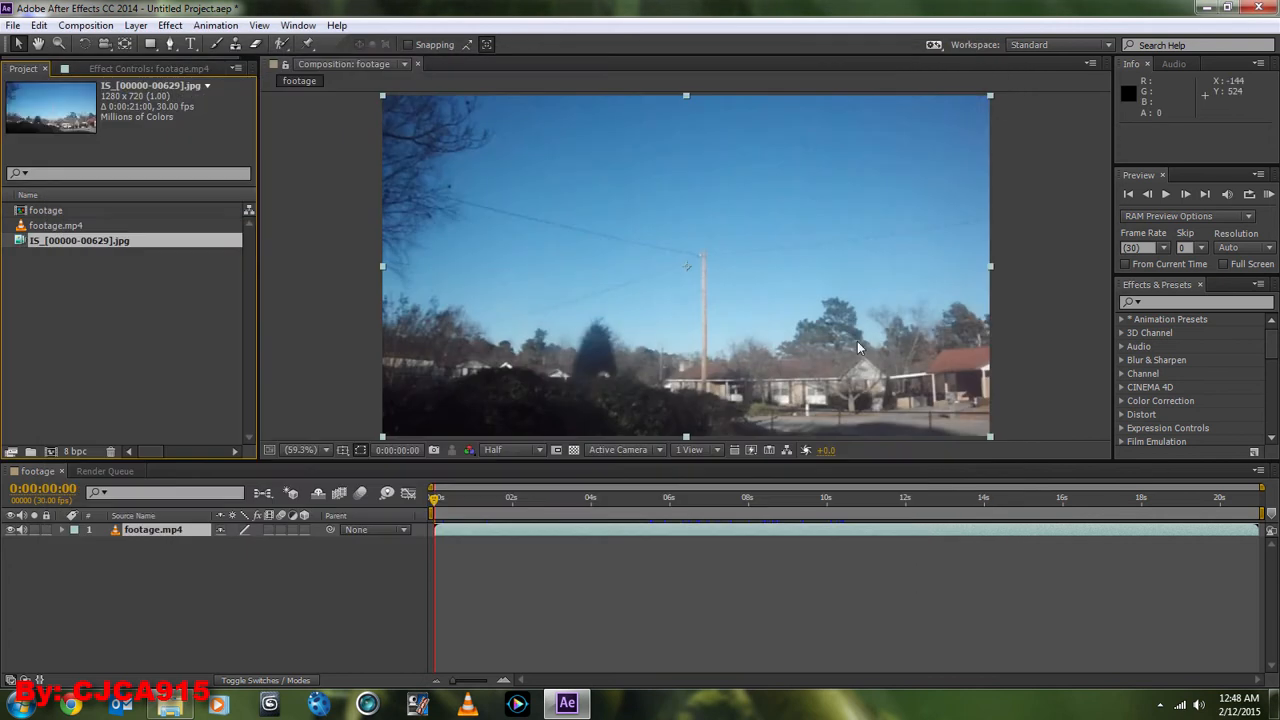
{"action": "right_click", "coordinate": [78, 240]}
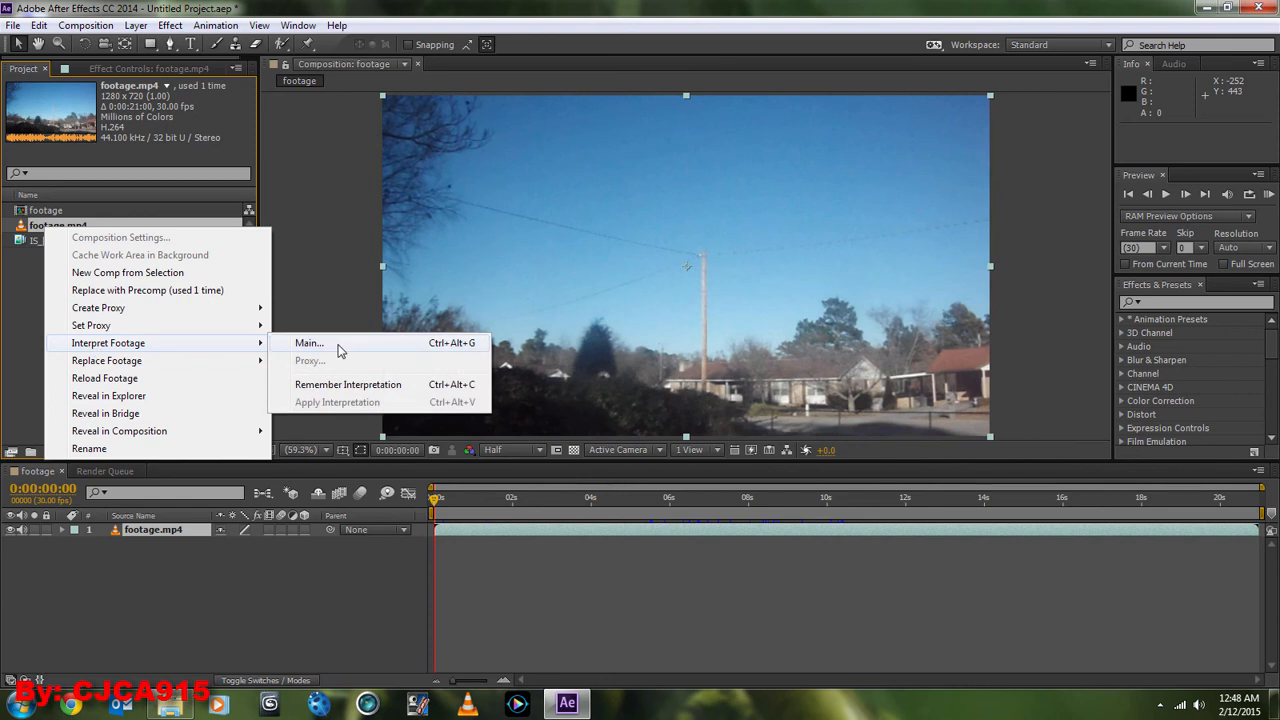
{"action": "left_click", "coordinate": [308, 342]}
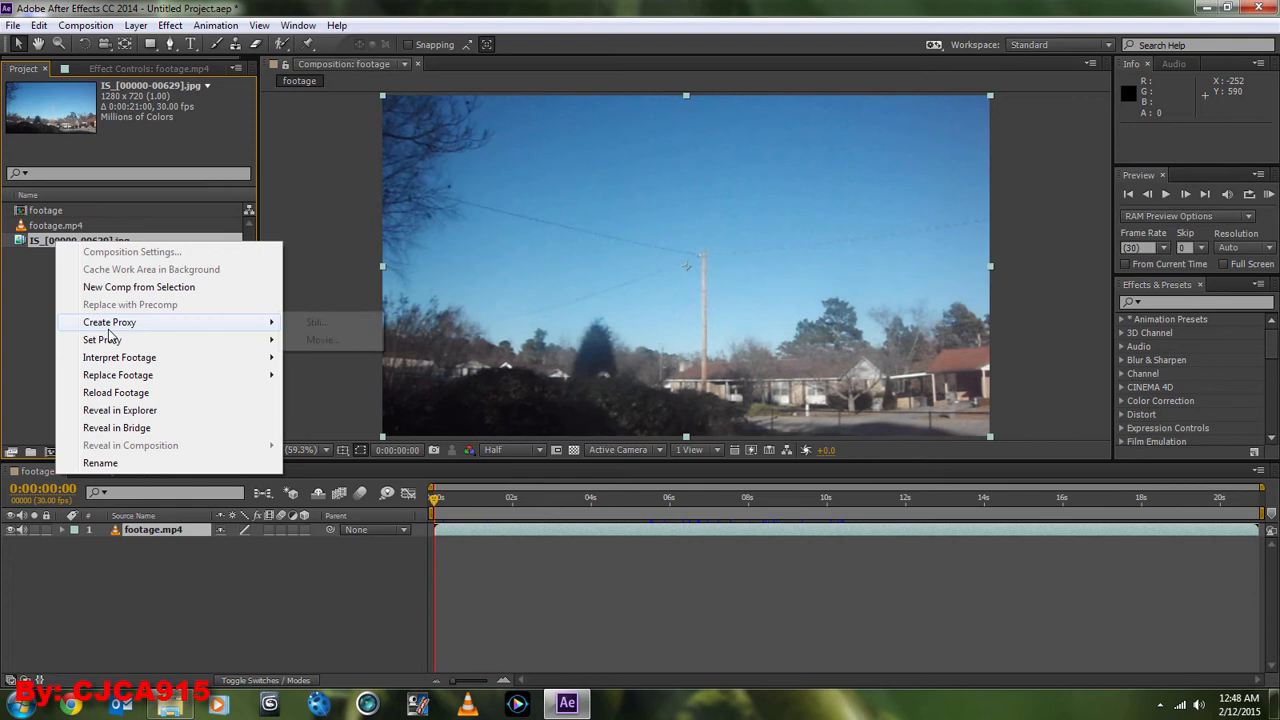
{"action": "left_click", "coordinate": [119, 357]}
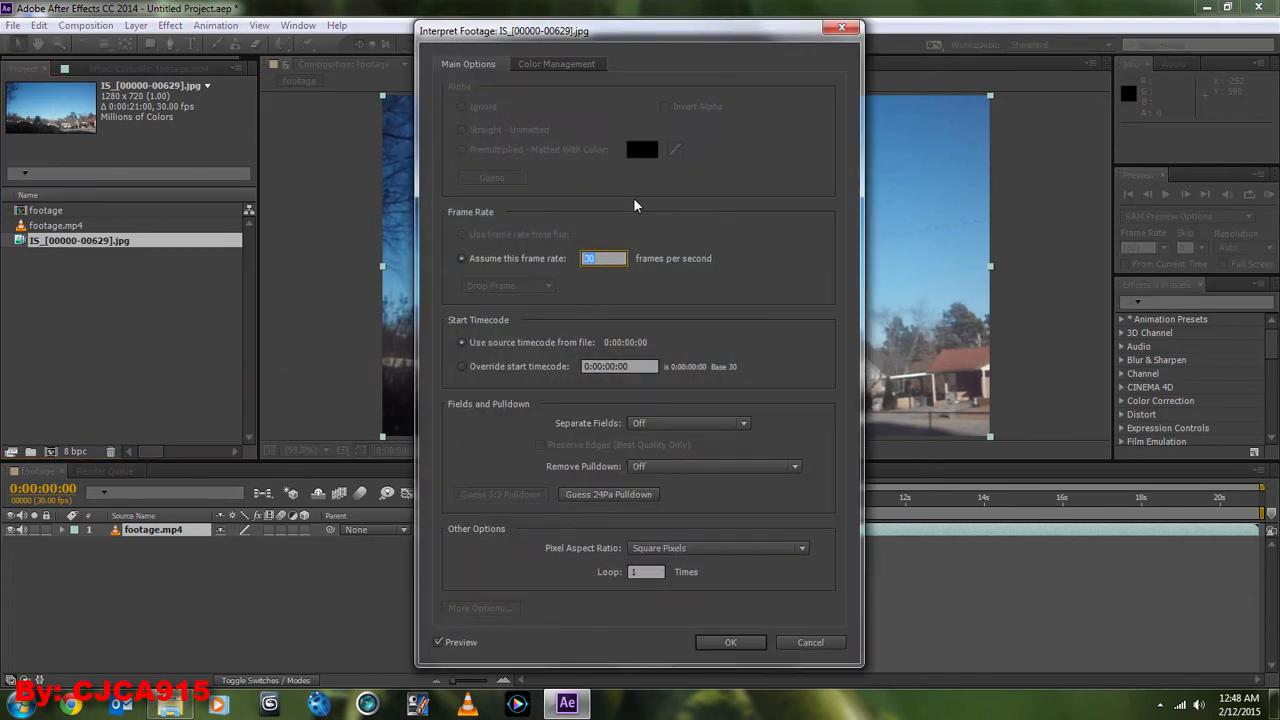
{"action": "left_click", "coordinate": [730, 642]}
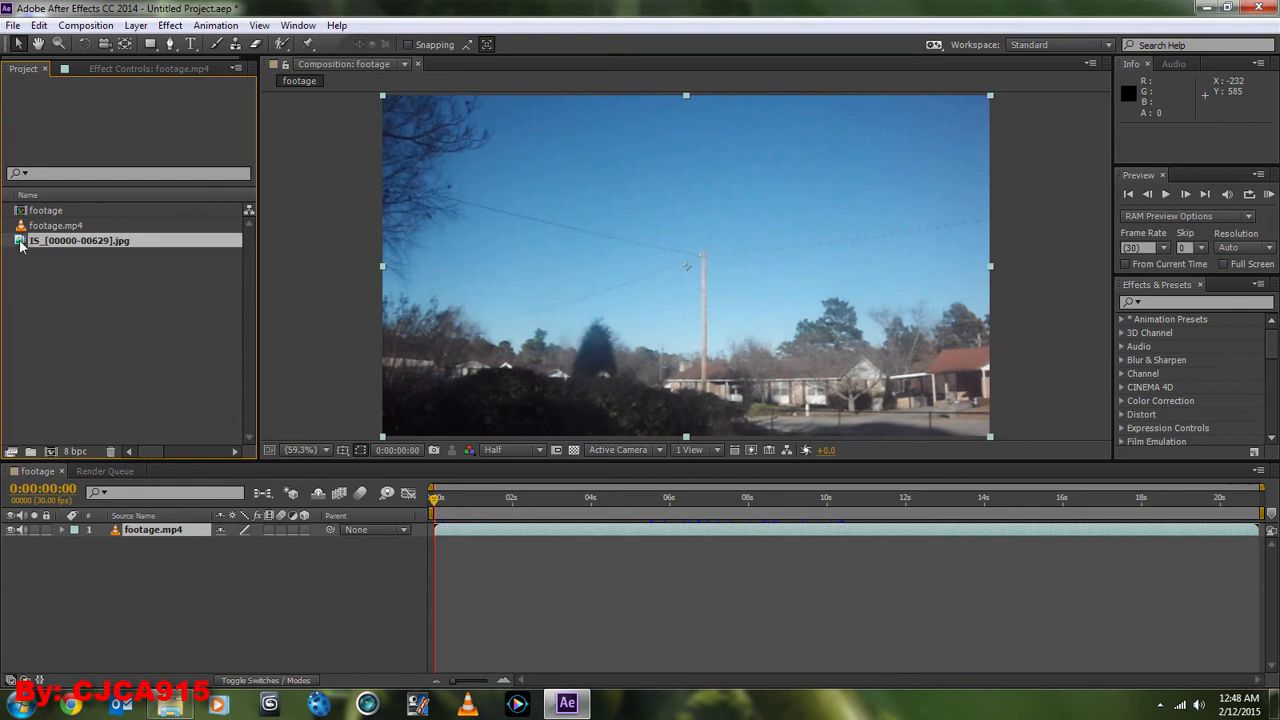
- Send the sequence to mocha AE, creating project IS spanning frames 0–629 at 30 fps
{"action": "left_click", "coordinate": [215, 25]}
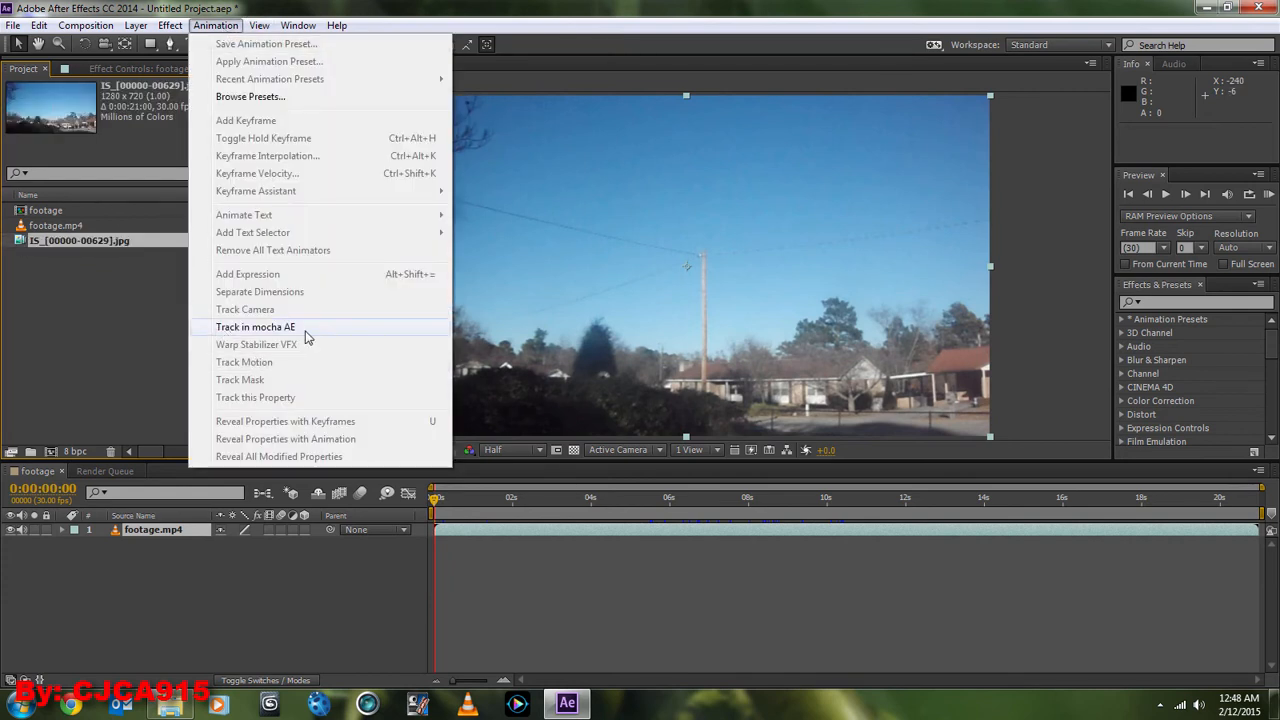
{"action": "left_click", "coordinate": [255, 327]}
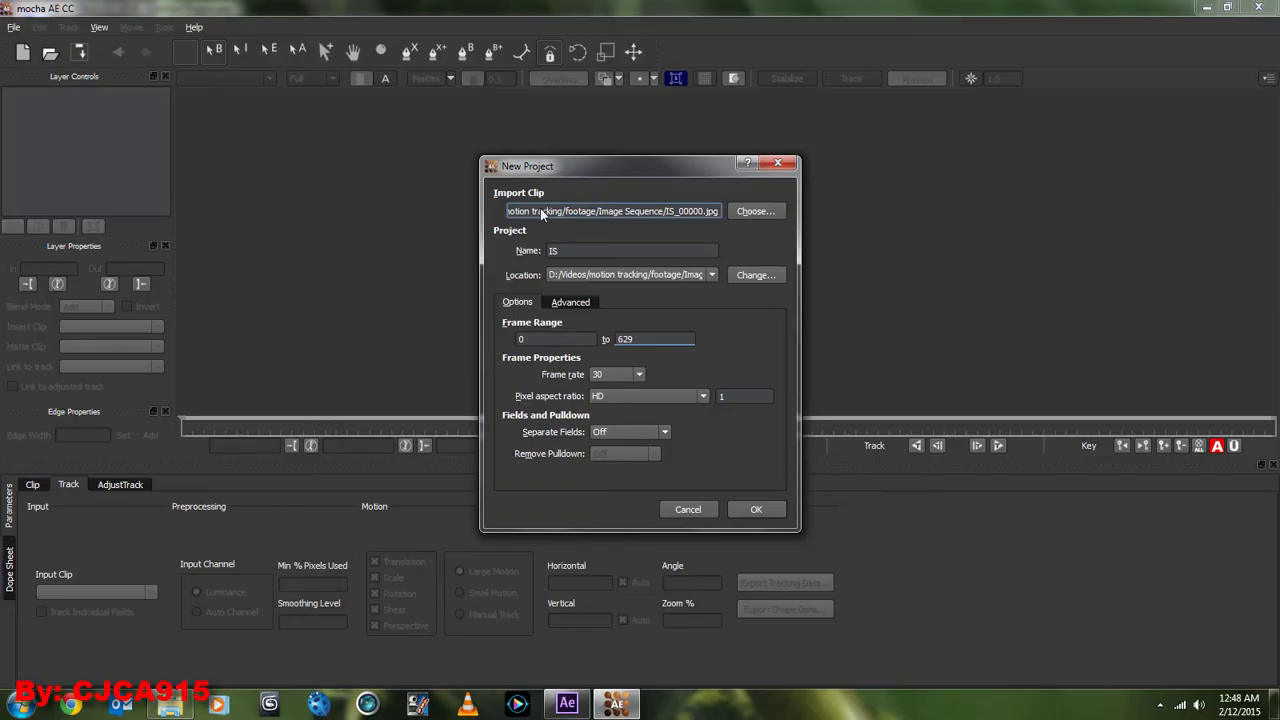
{"action": "mouse_move", "coordinate": [550, 178]}
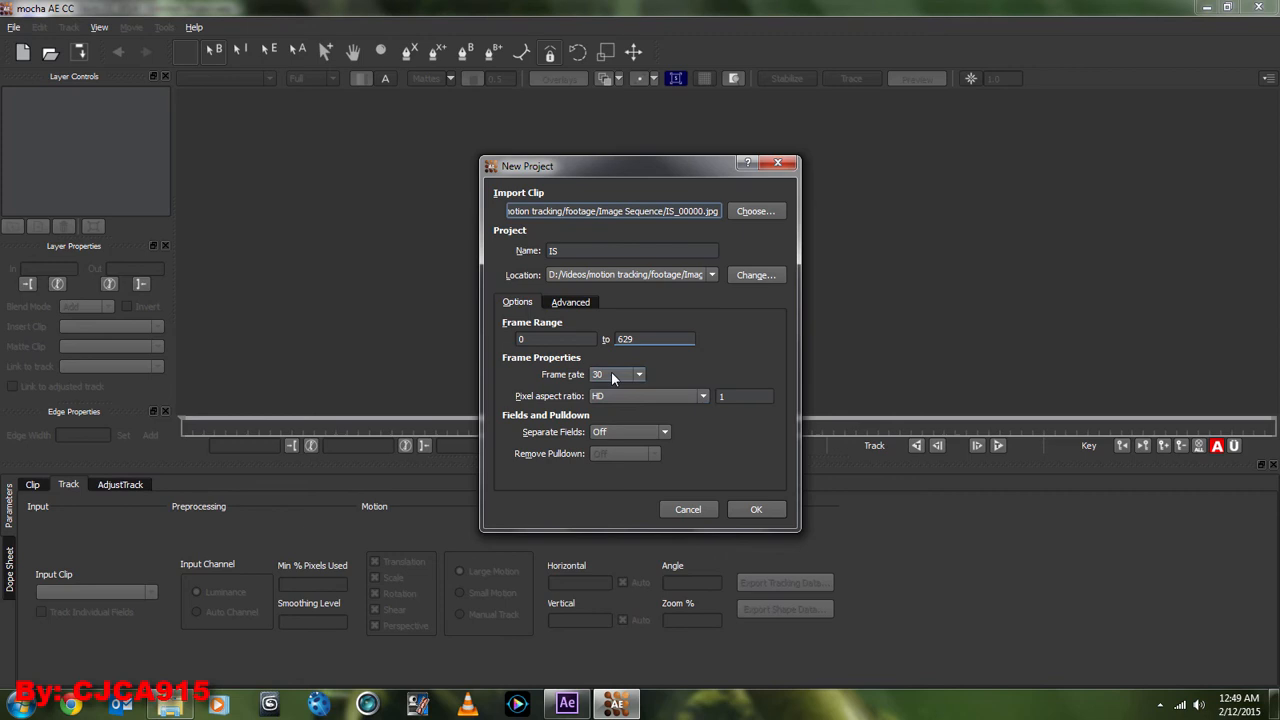
{"action": "left_click", "coordinate": [701, 396]}
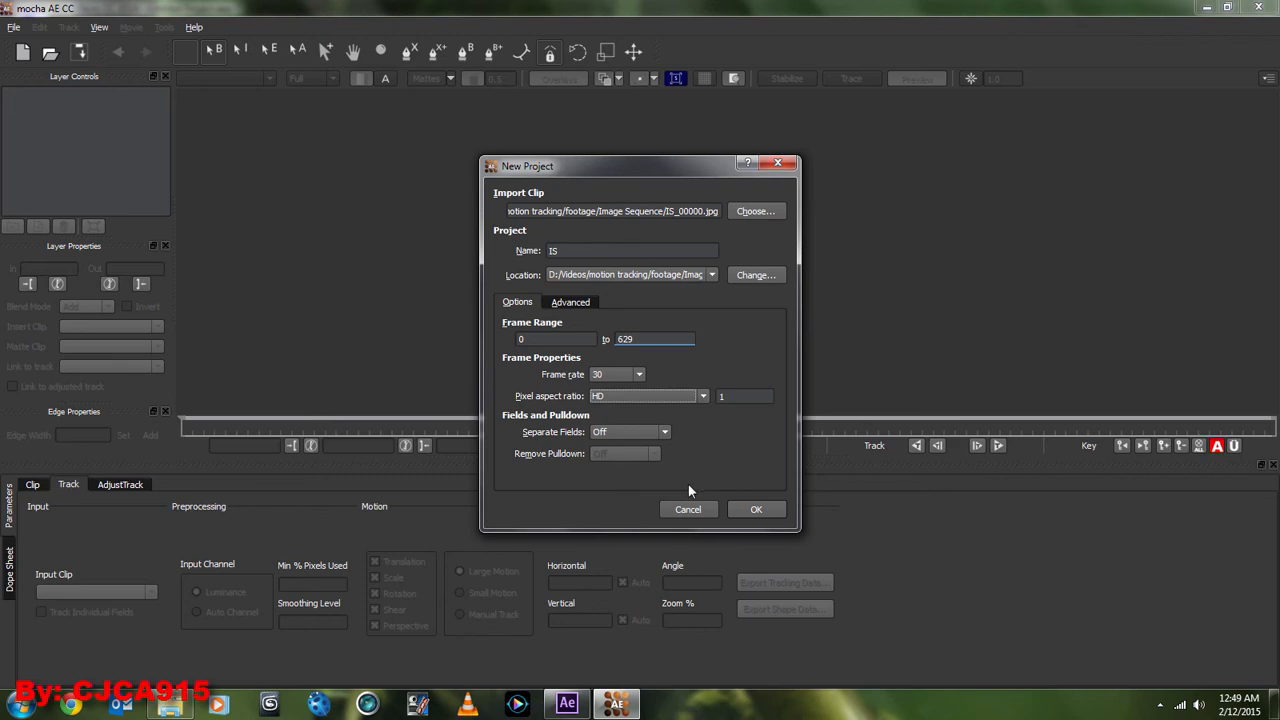
{"action": "mouse_move", "coordinate": [756, 509]}
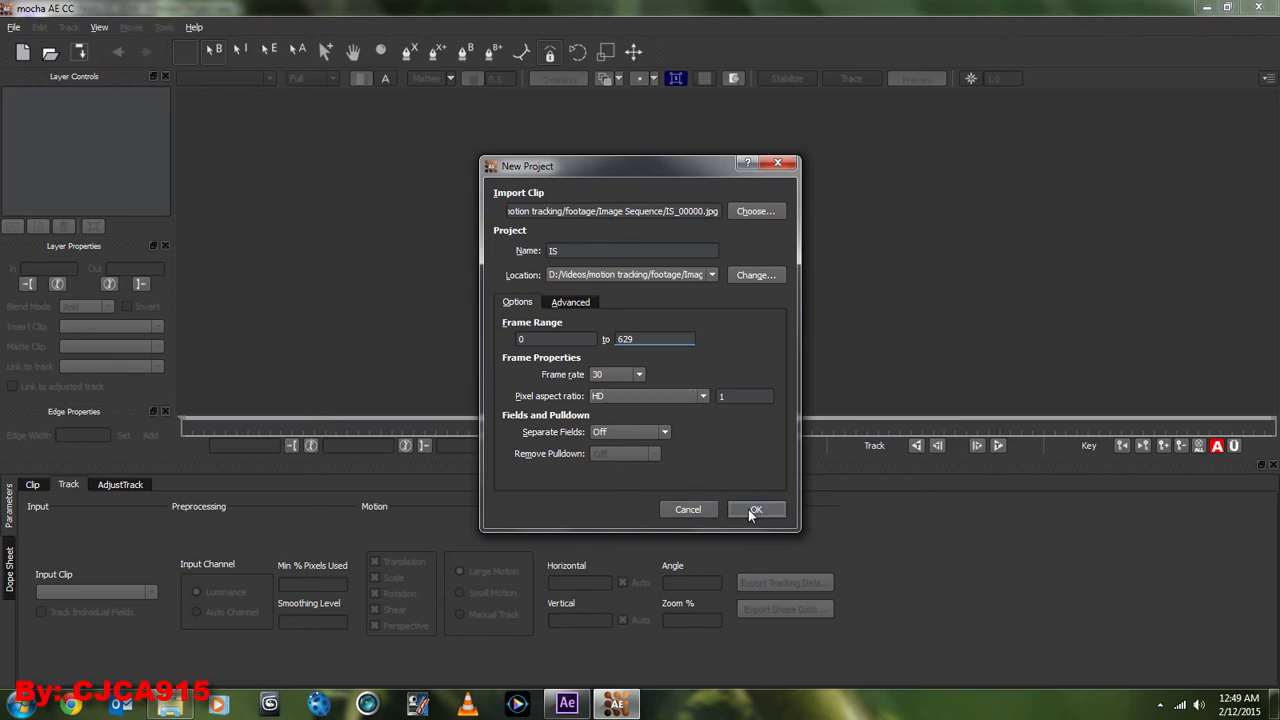
{"action": "left_click", "coordinate": [756, 509]}
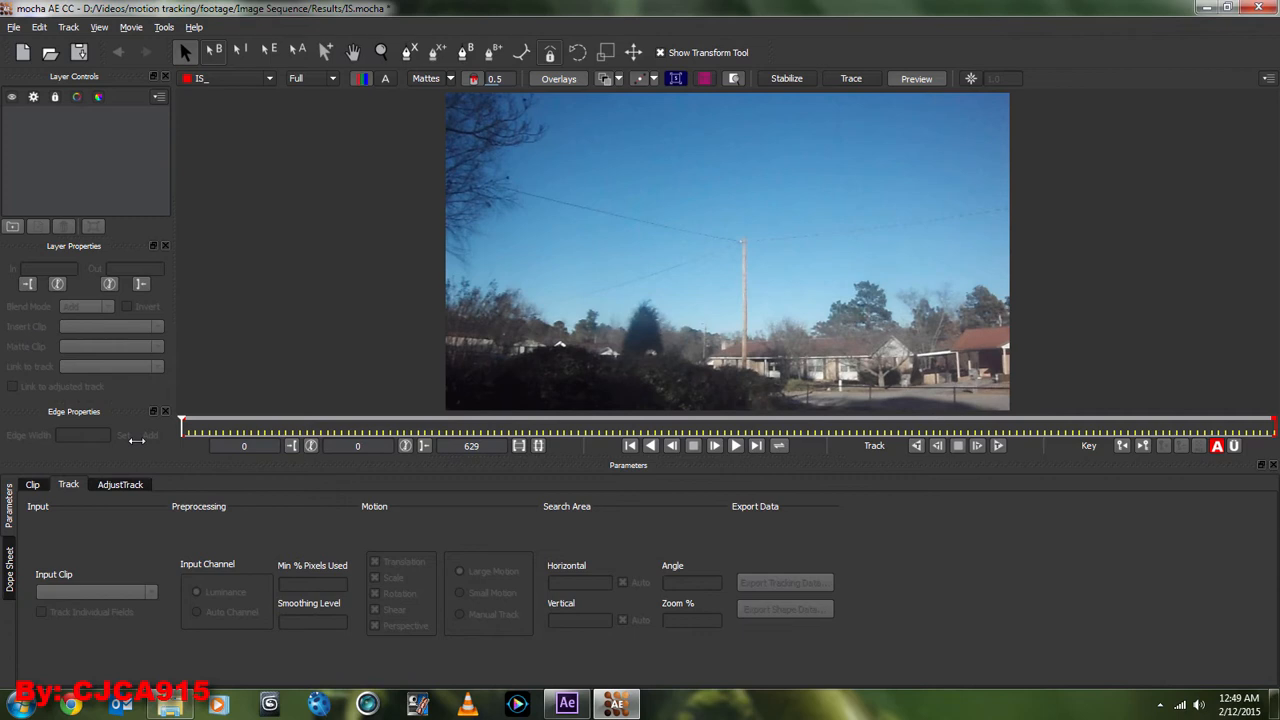
{"action": "mouse_move", "coordinate": [242, 218]}
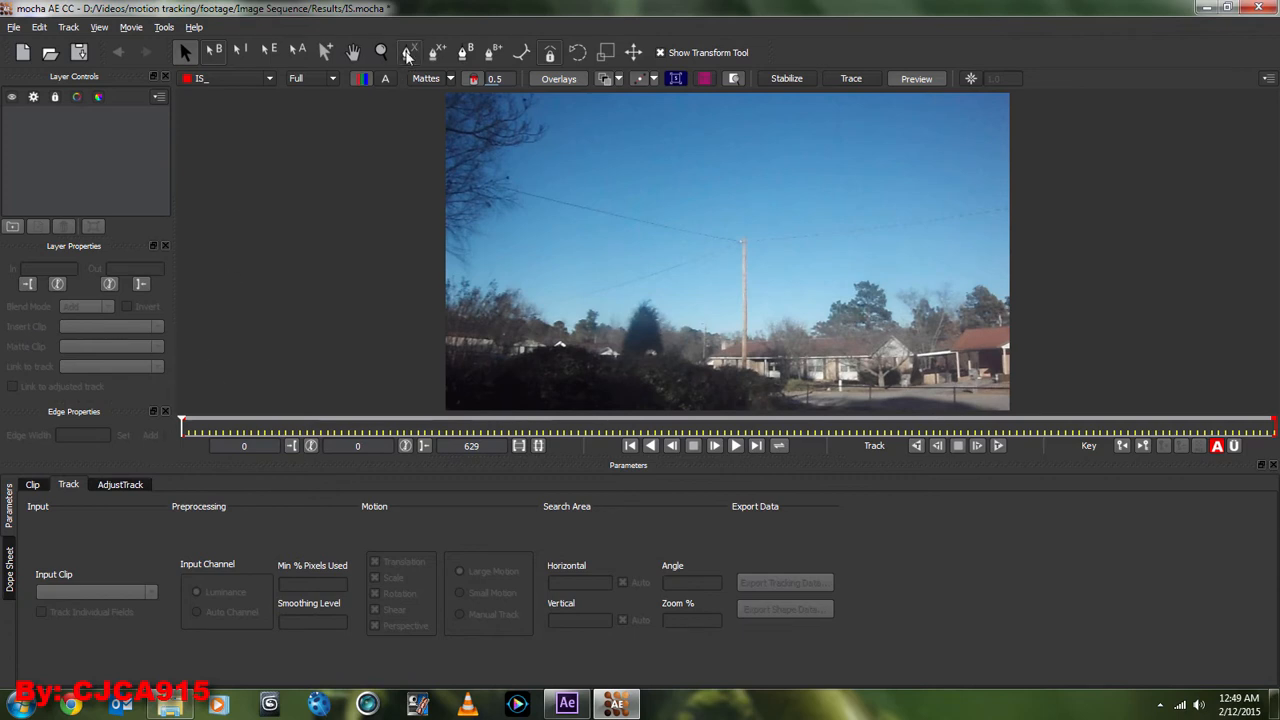
{"action": "mouse_move", "coordinate": [408, 52]}
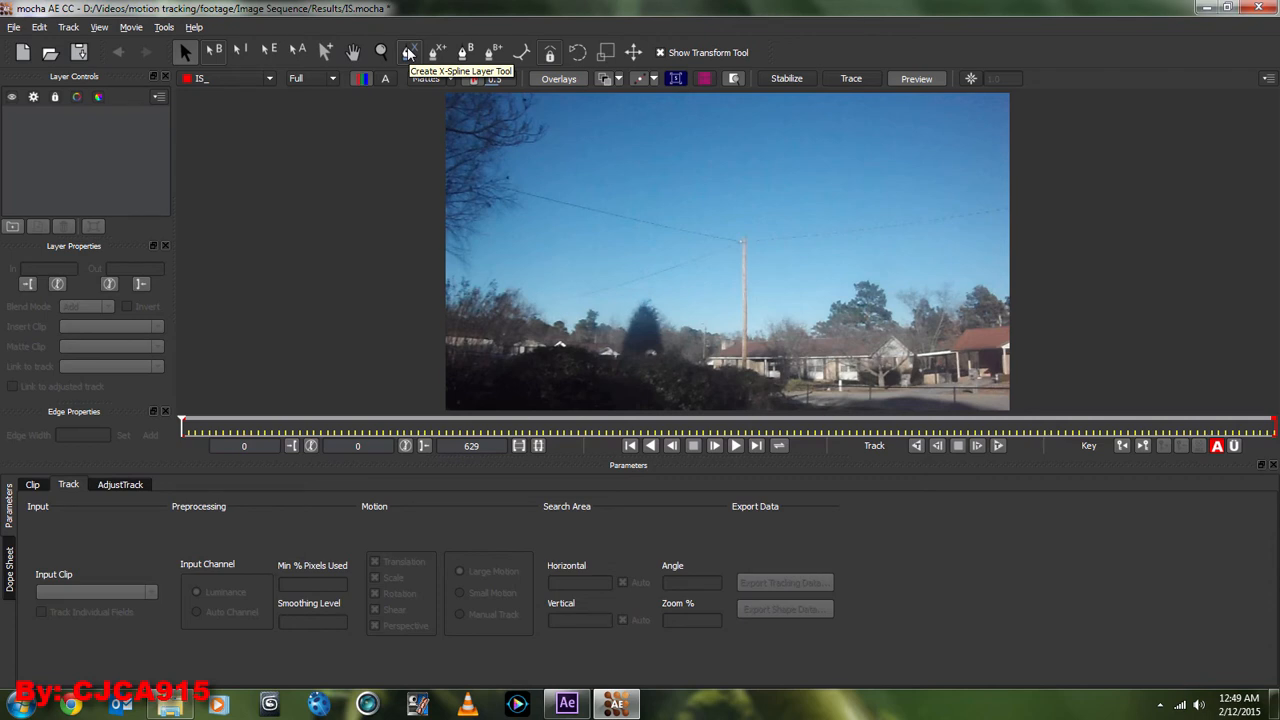
- Draw an X-Spline shape around the sky, pole and houses on the first frame
{"action": "left_click", "coordinate": [408, 52]}
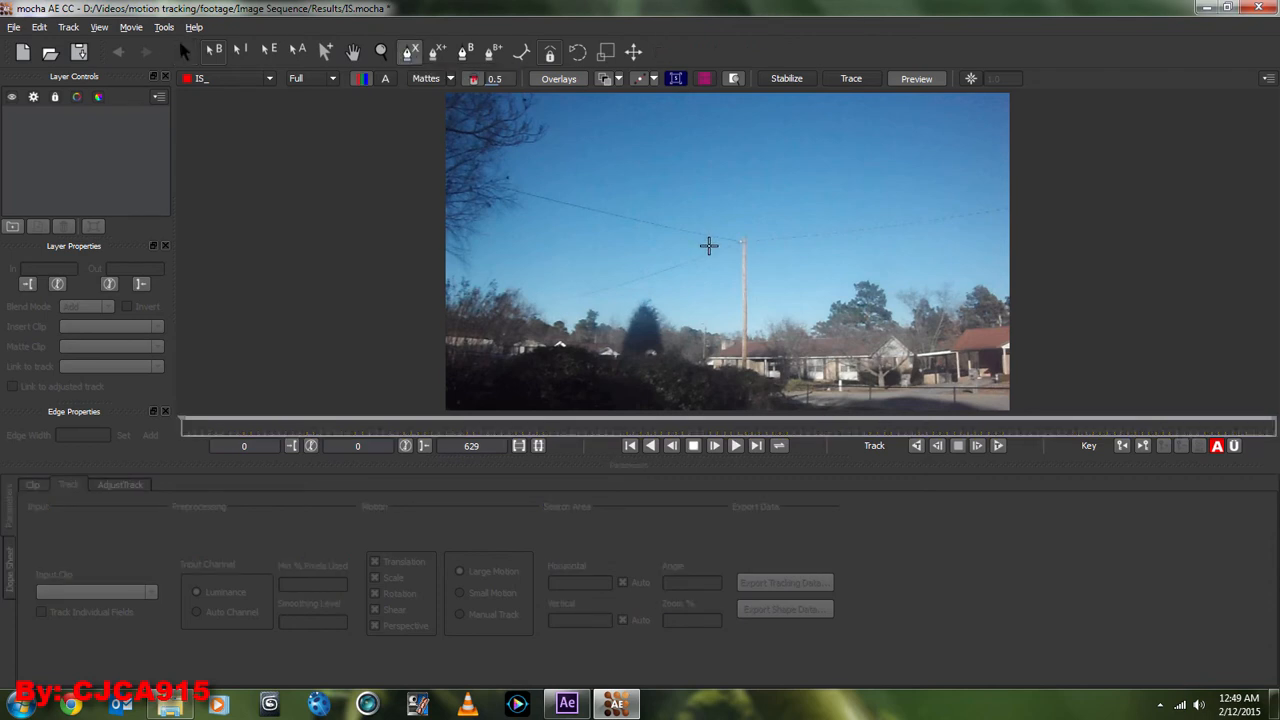
{"action": "mouse_move", "coordinate": [554, 251]}
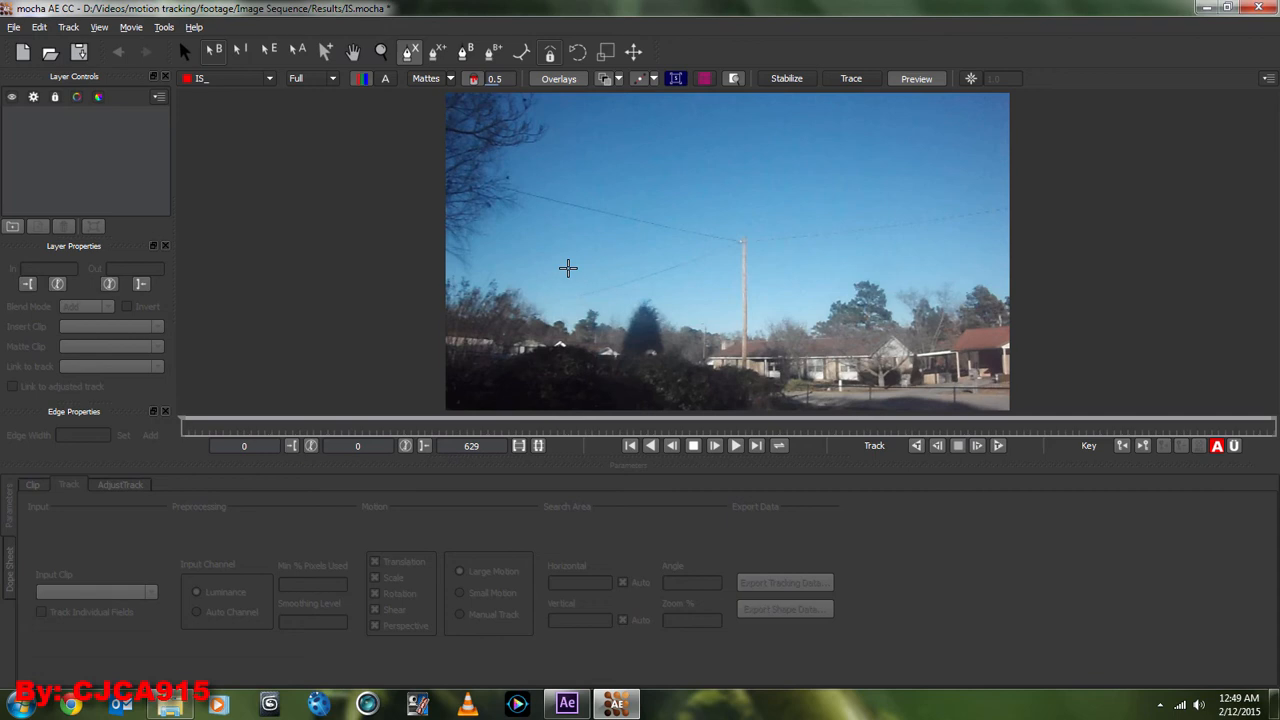
{"action": "mouse_move", "coordinate": [532, 222]}
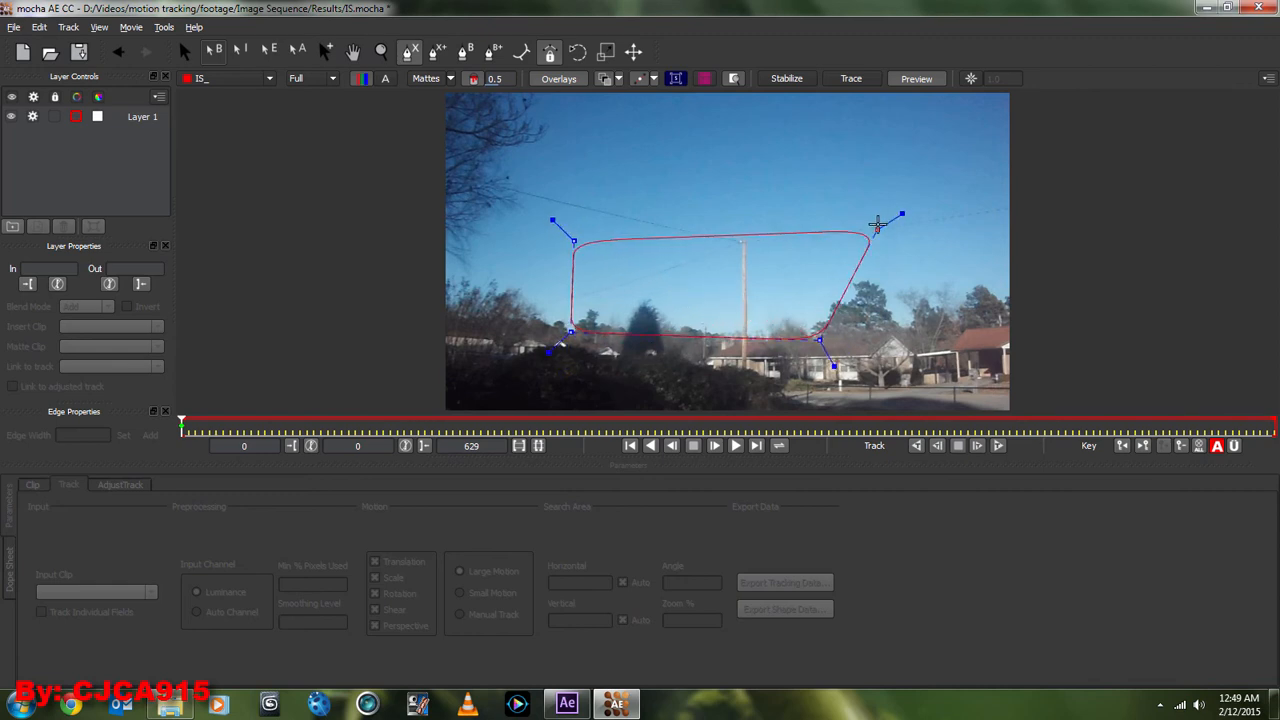
{"action": "left_click_drag", "start_coordinate": [877, 223], "coordinate": [685, 183]}
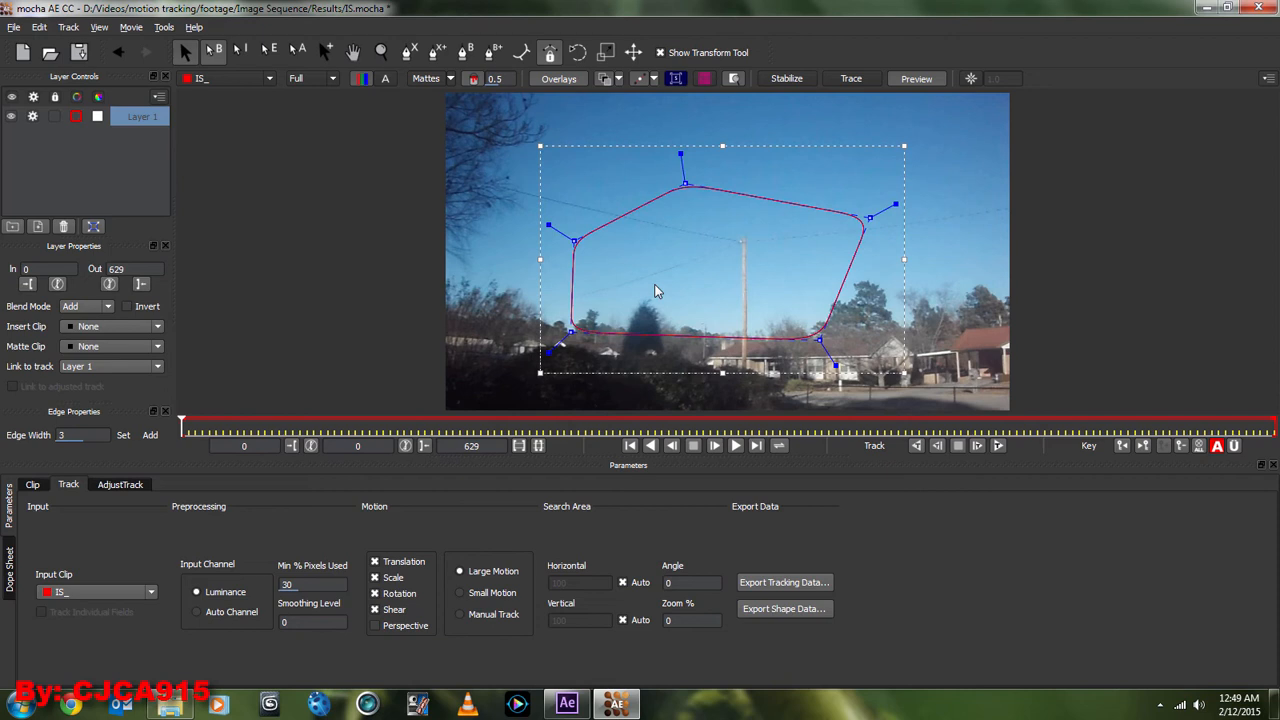
{"action": "mouse_move", "coordinate": [960, 486]}
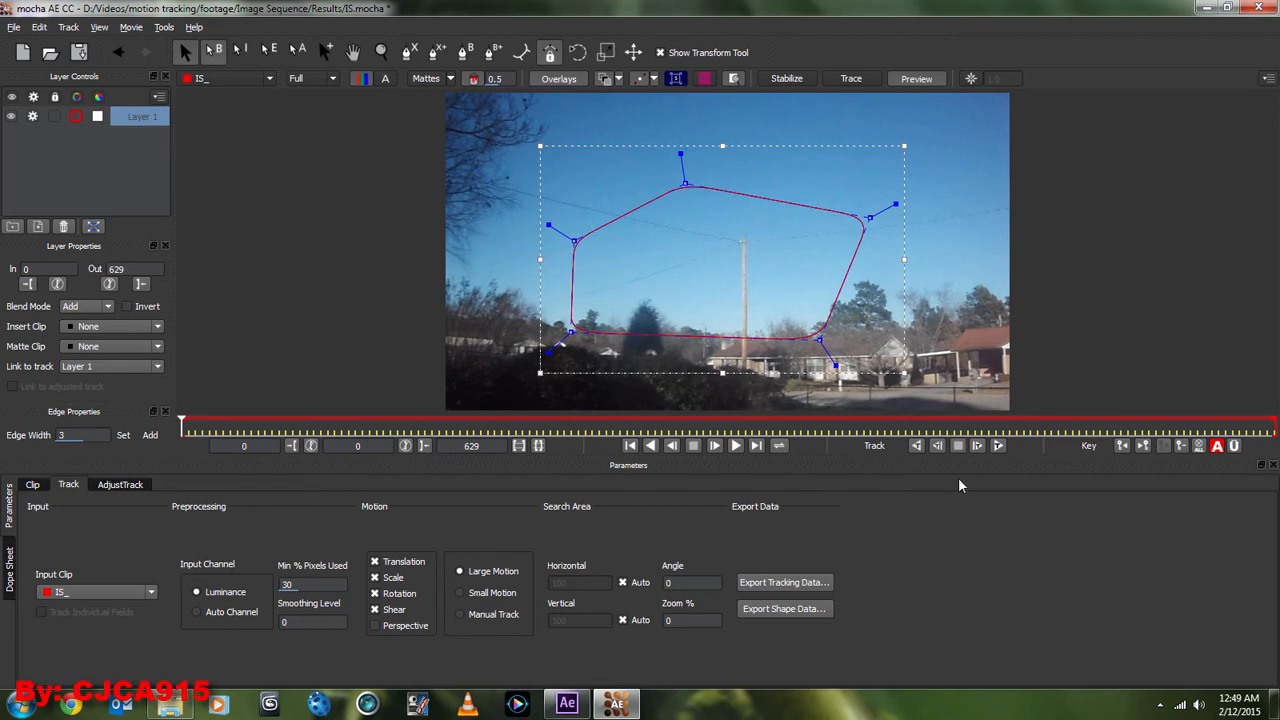
{"action": "mouse_move", "coordinate": [978, 446]}
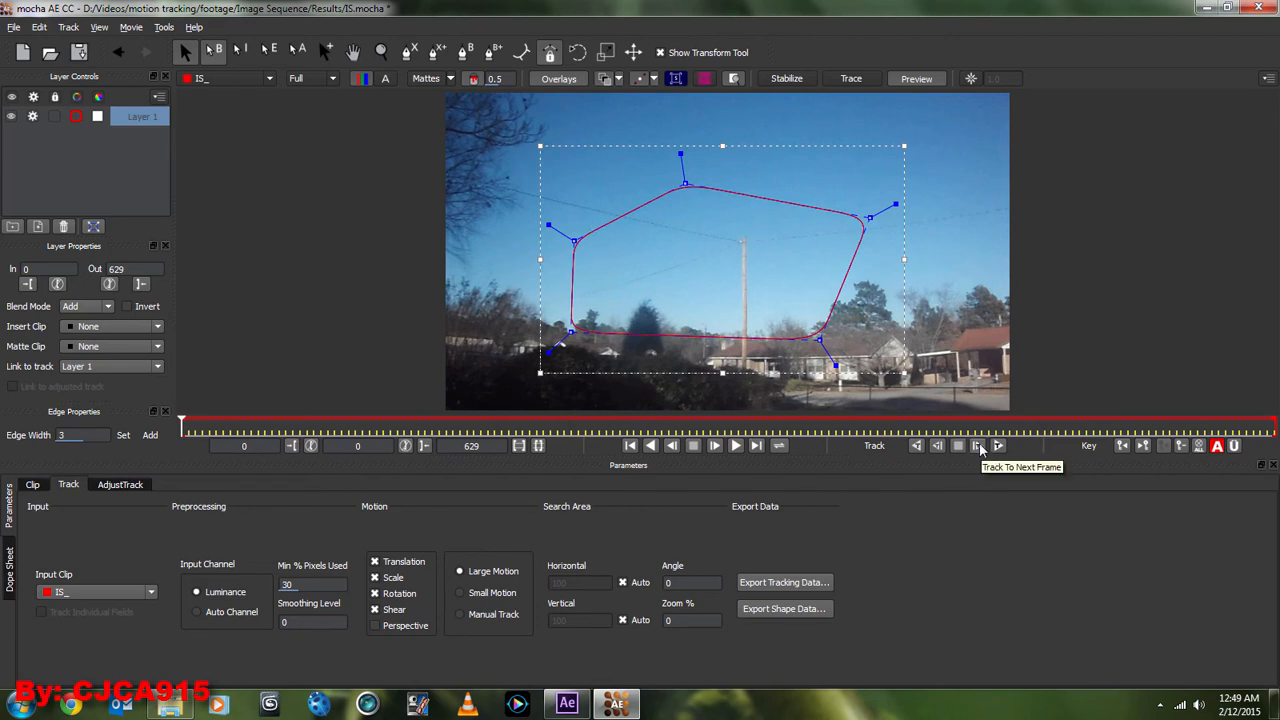
{"action": "mouse_move", "coordinate": [998, 446]}
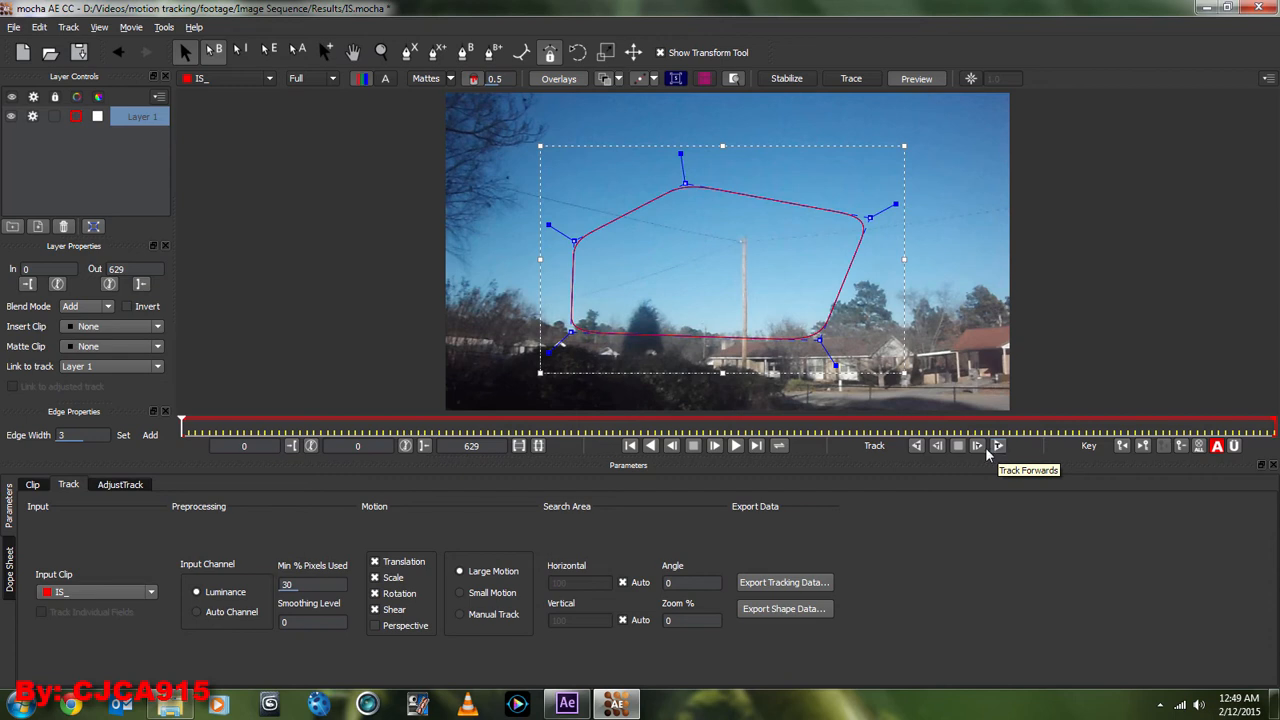
{"action": "mouse_move", "coordinate": [995, 452]}
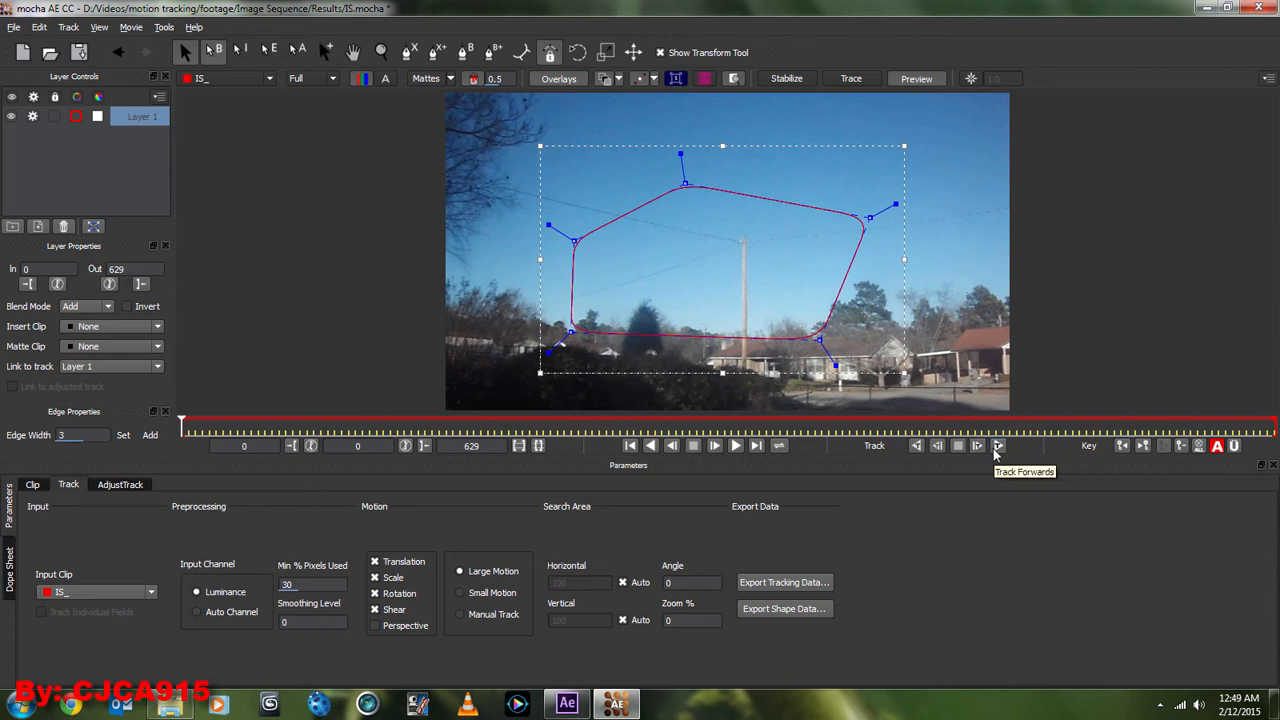
{"action": "mouse_move", "coordinate": [702, 327]}
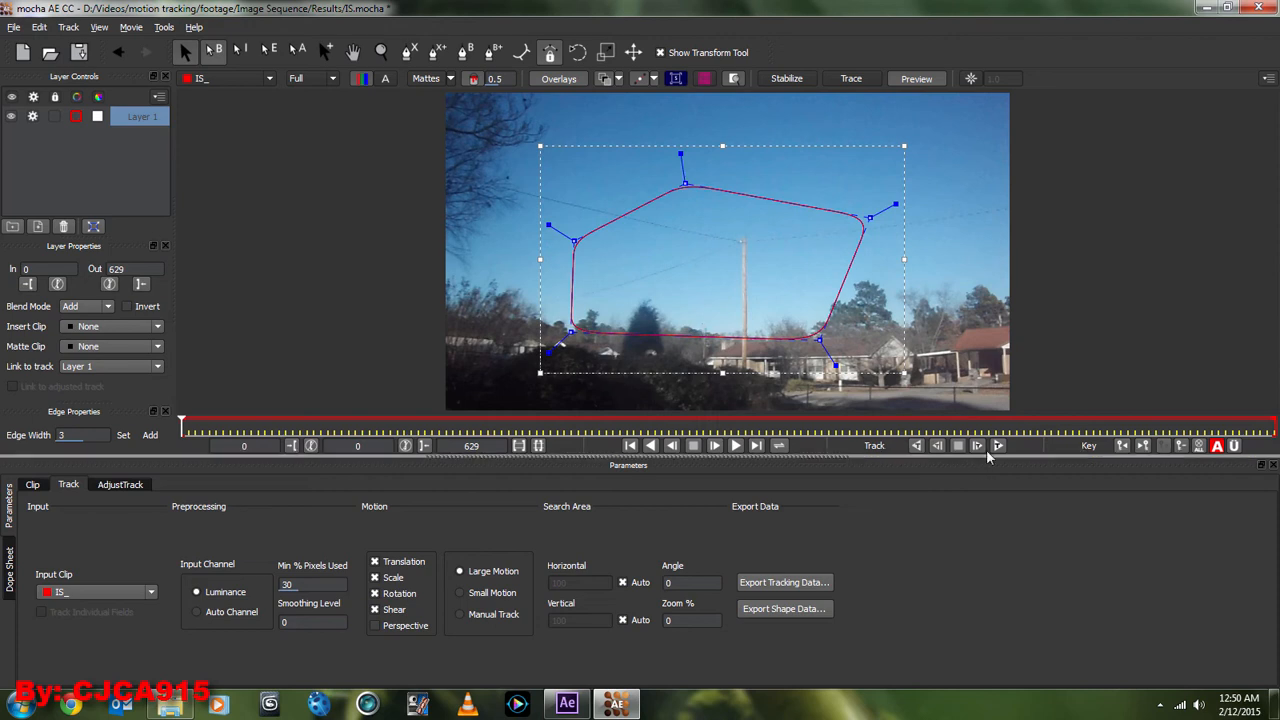
{"action": "mouse_move", "coordinate": [997, 445]}
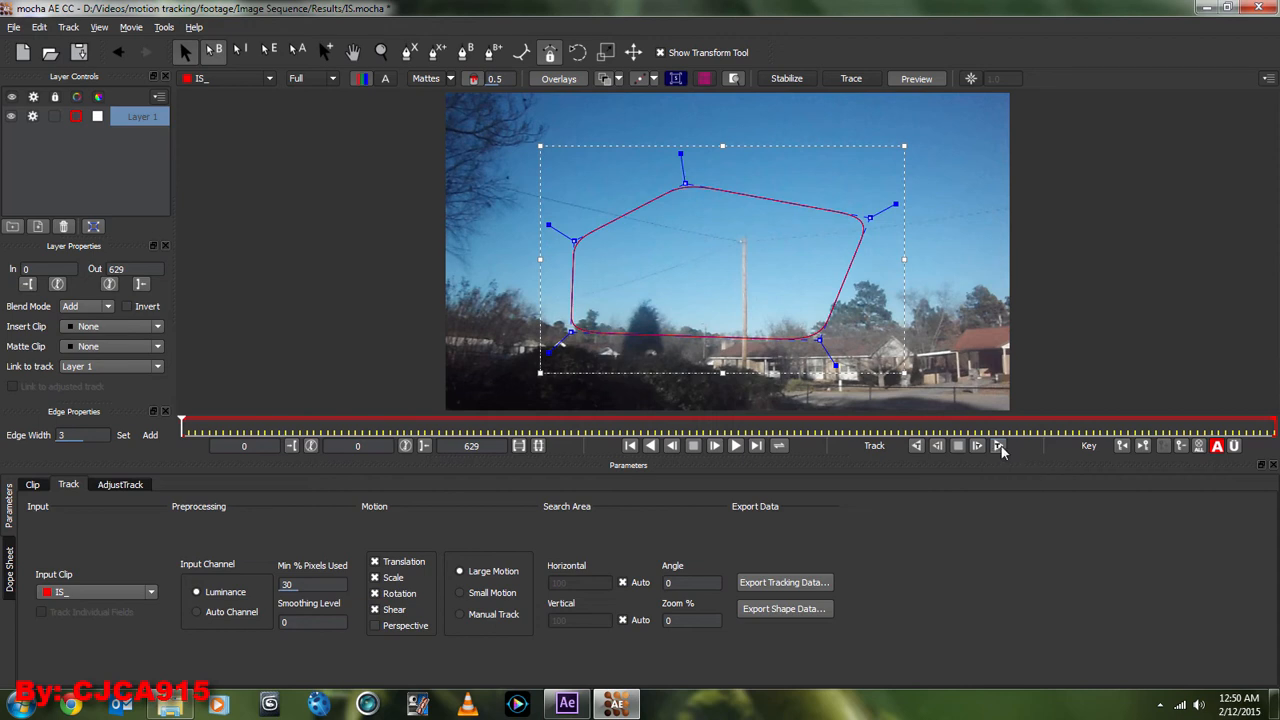
- Track Layer 1 forward through all 630 frames of the clip
{"action": "left_click", "coordinate": [998, 445]}
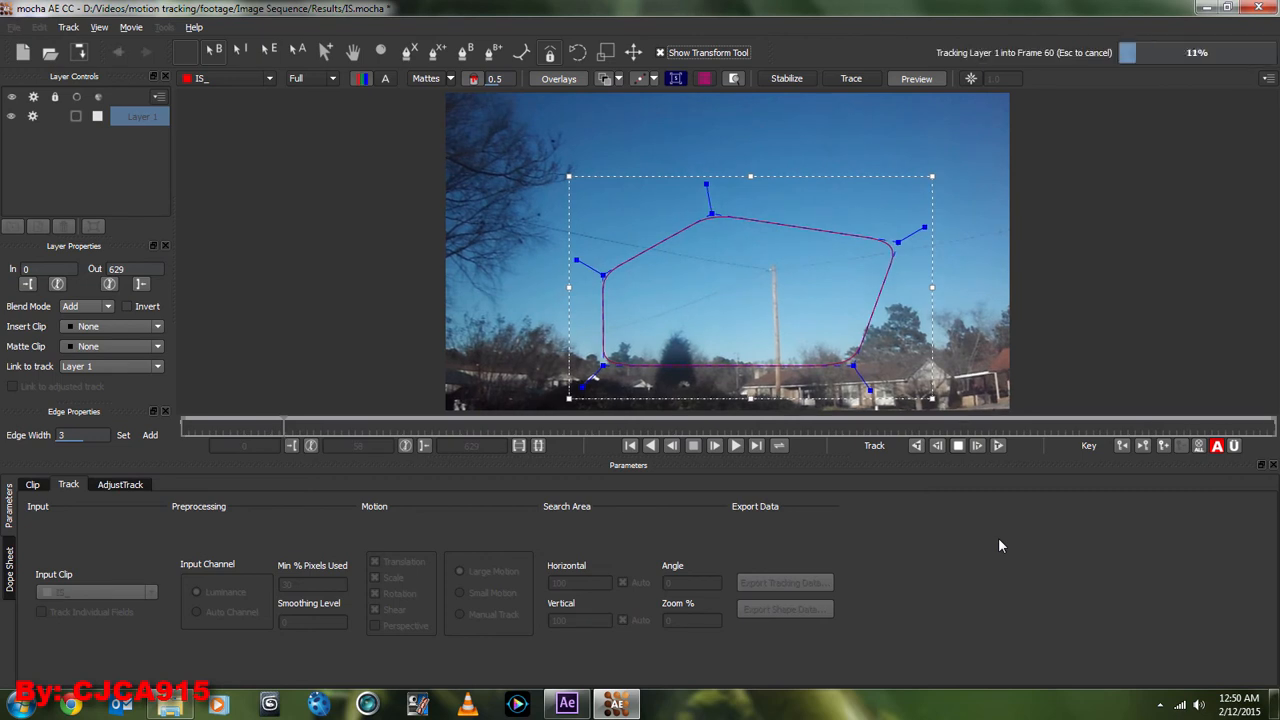
{"action": "left_click", "coordinate": [735, 445]}
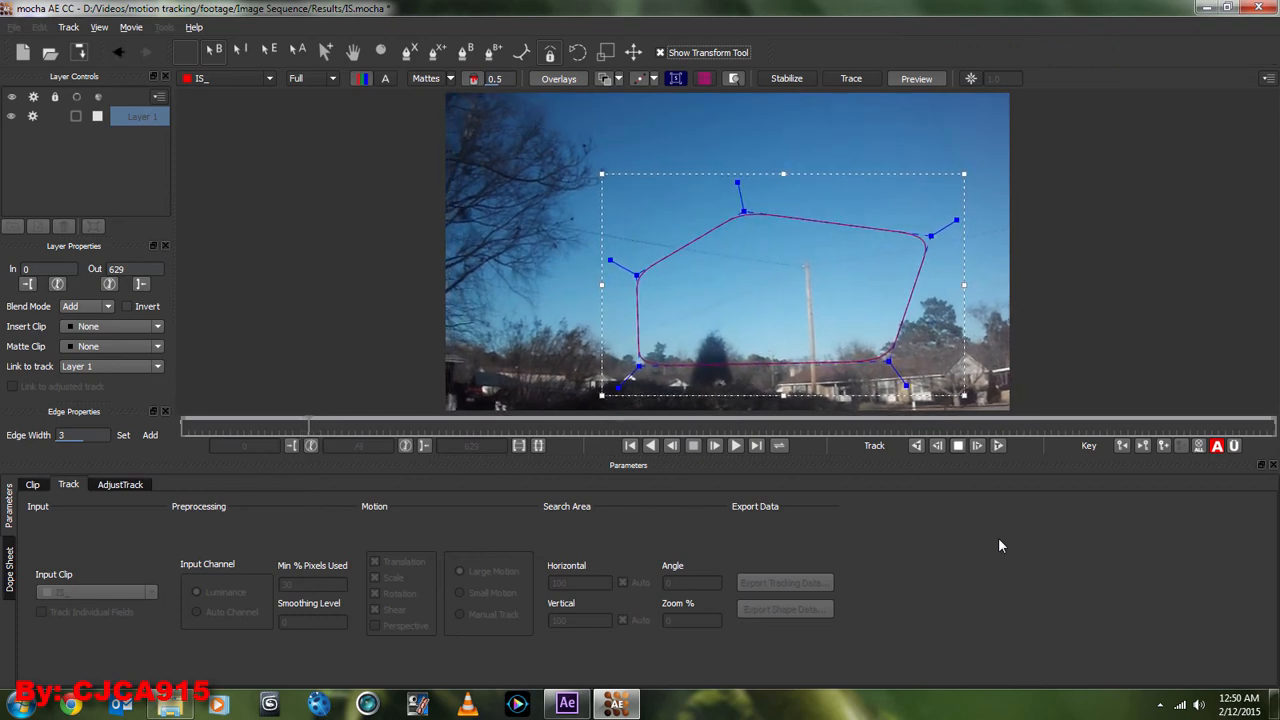
{"action": "left_click", "coordinate": [736, 445]}
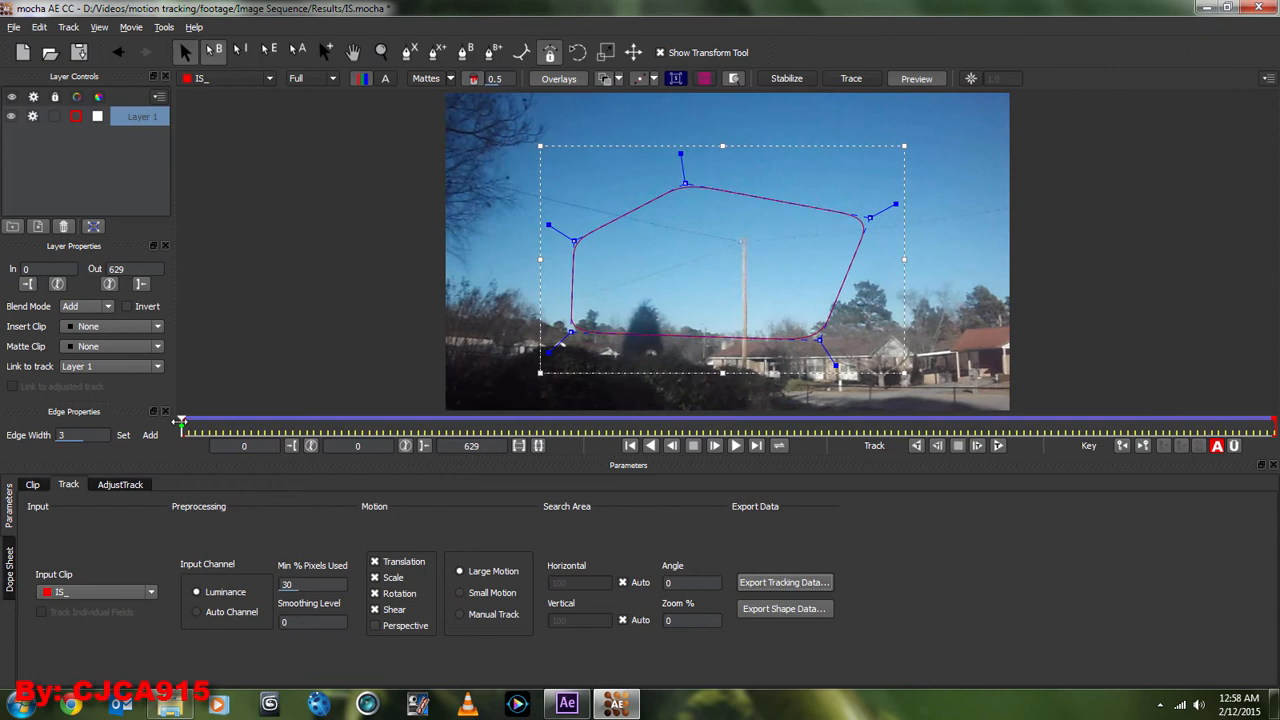
- Scrub the timeline to frame 34 and back to check the track
{"action": "left_click_drag", "start_coordinate": [181, 424], "coordinate": [241, 424]}
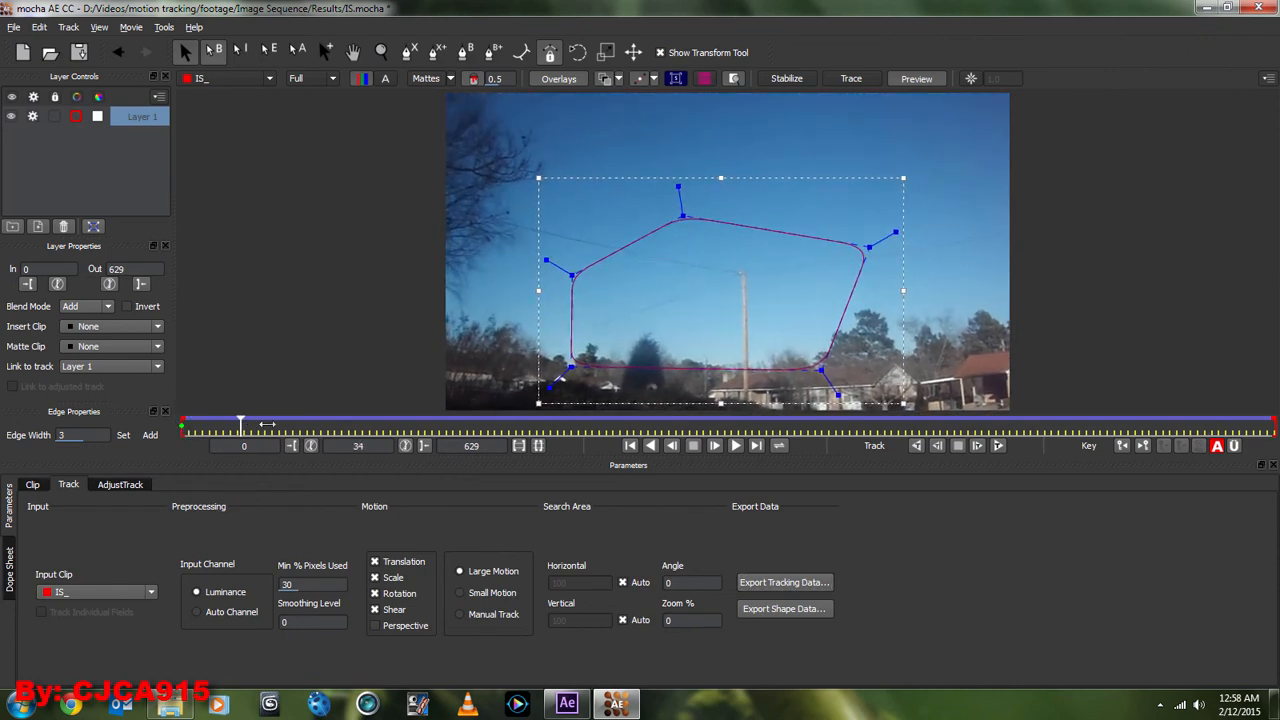
{"action": "left_click_drag", "start_coordinate": [240, 420], "coordinate": [1055, 420]}
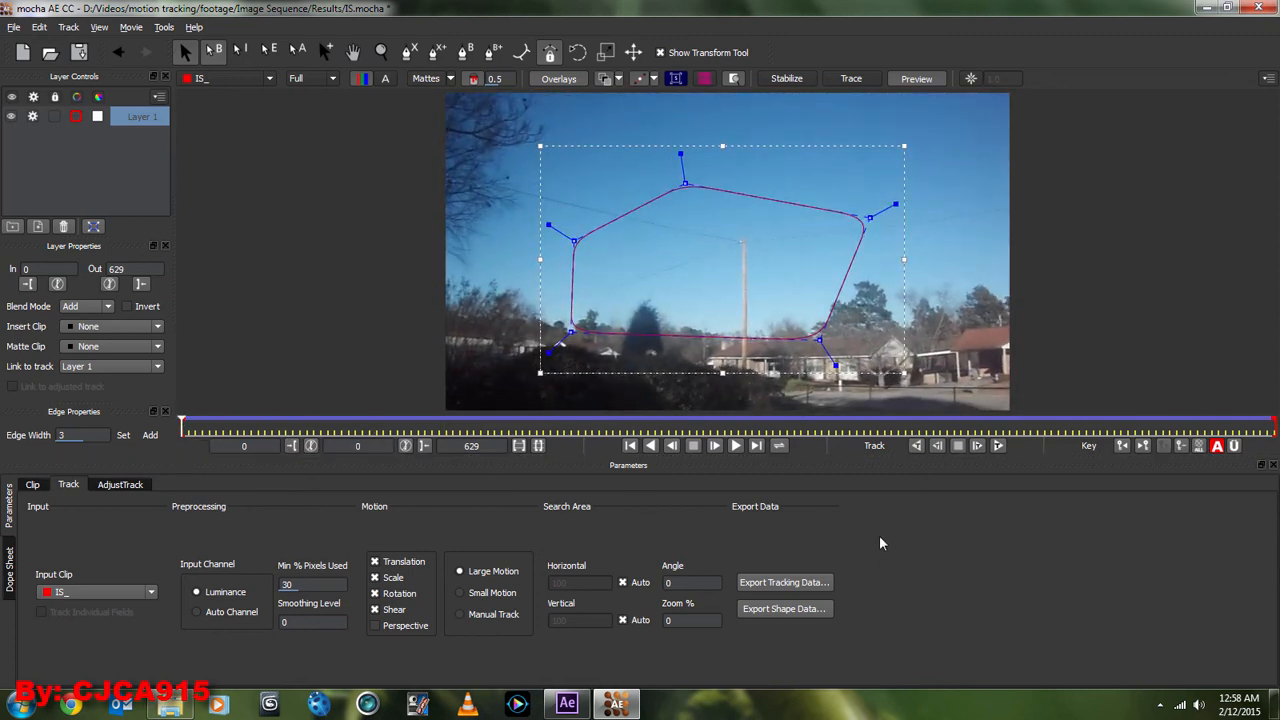
{"action": "mouse_move", "coordinate": [904, 527]}
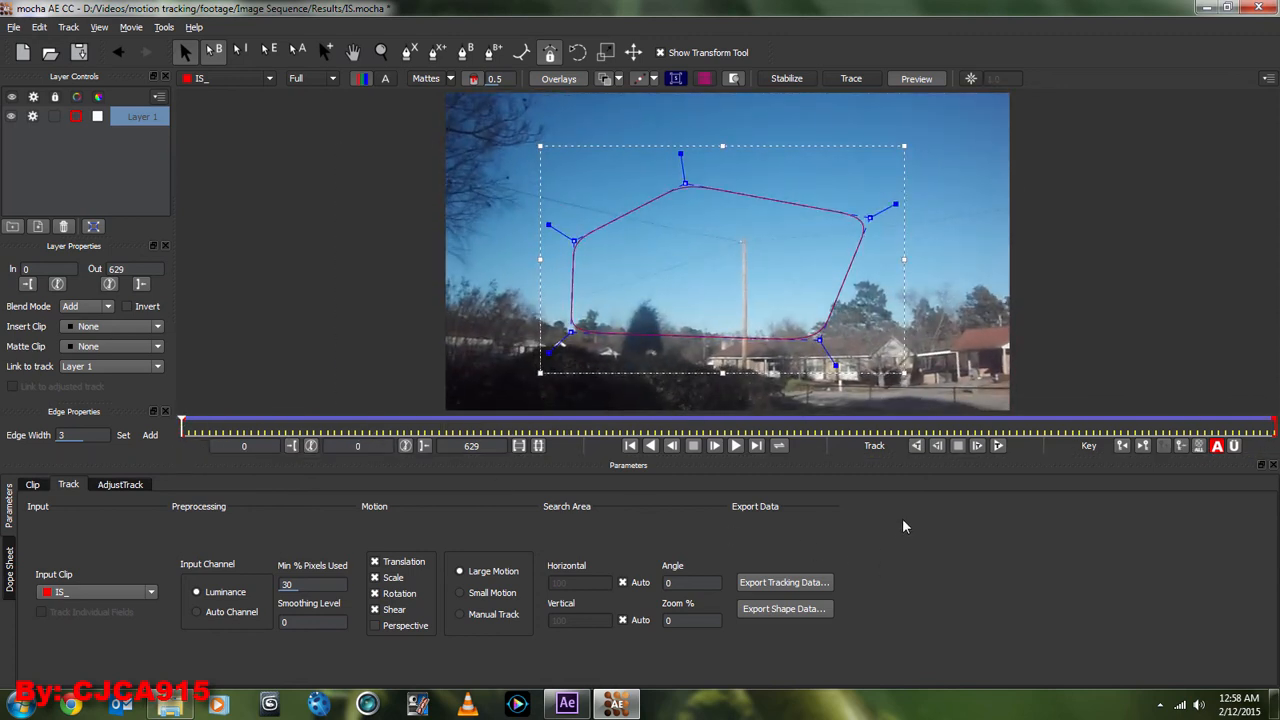
{"action": "left_click", "coordinate": [191, 423]}
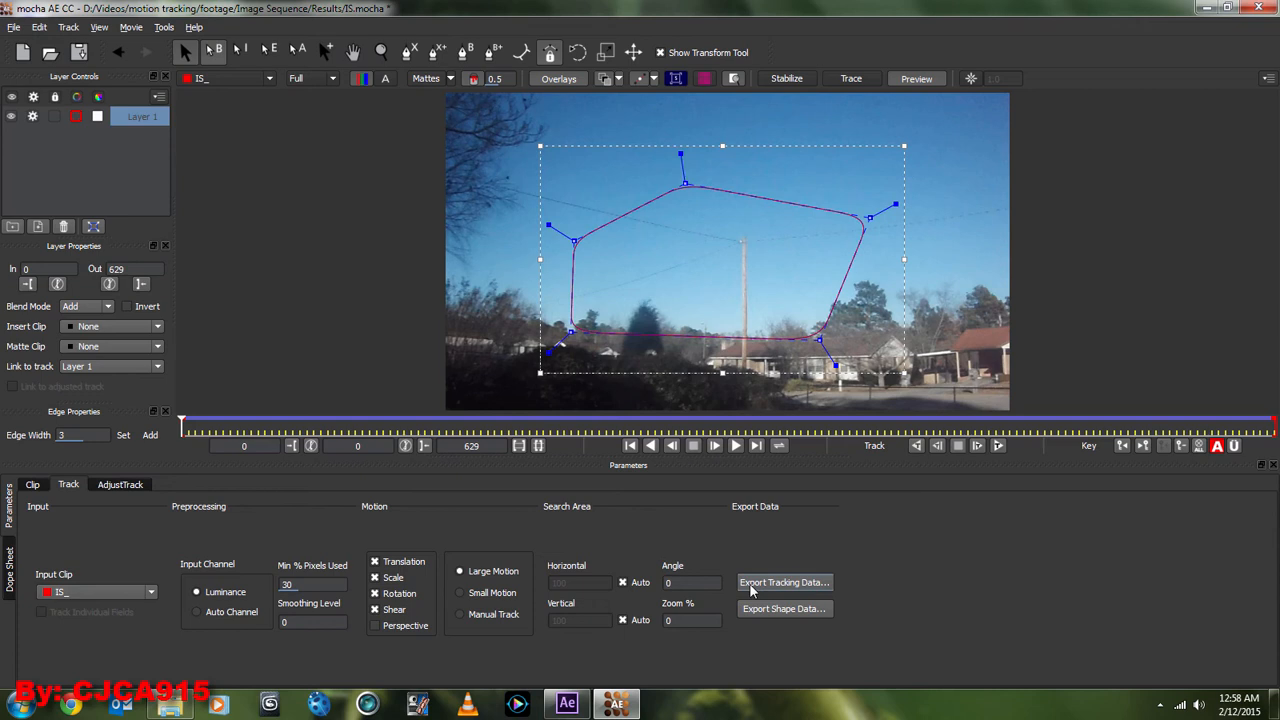
{"action": "mouse_move", "coordinate": [808, 590]}
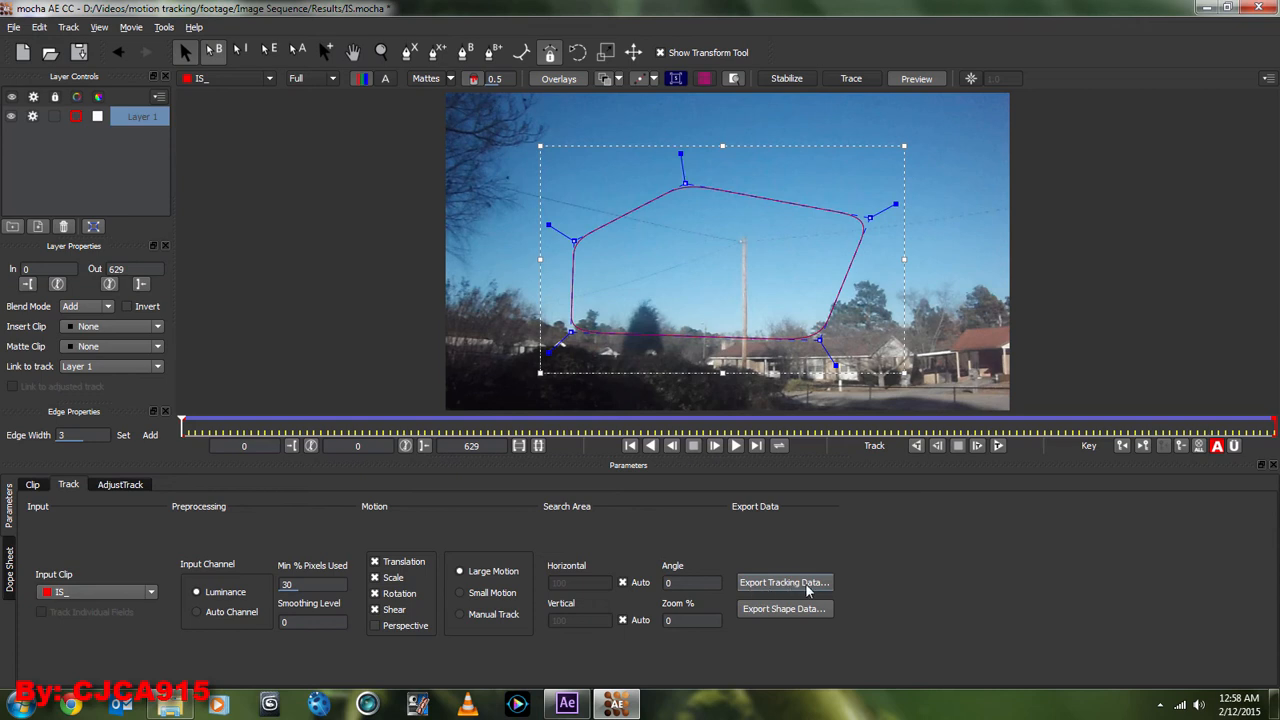
- Export Layer 1's track as After Effects Transform Data to the clipboard
{"action": "left_click", "coordinate": [784, 582]}
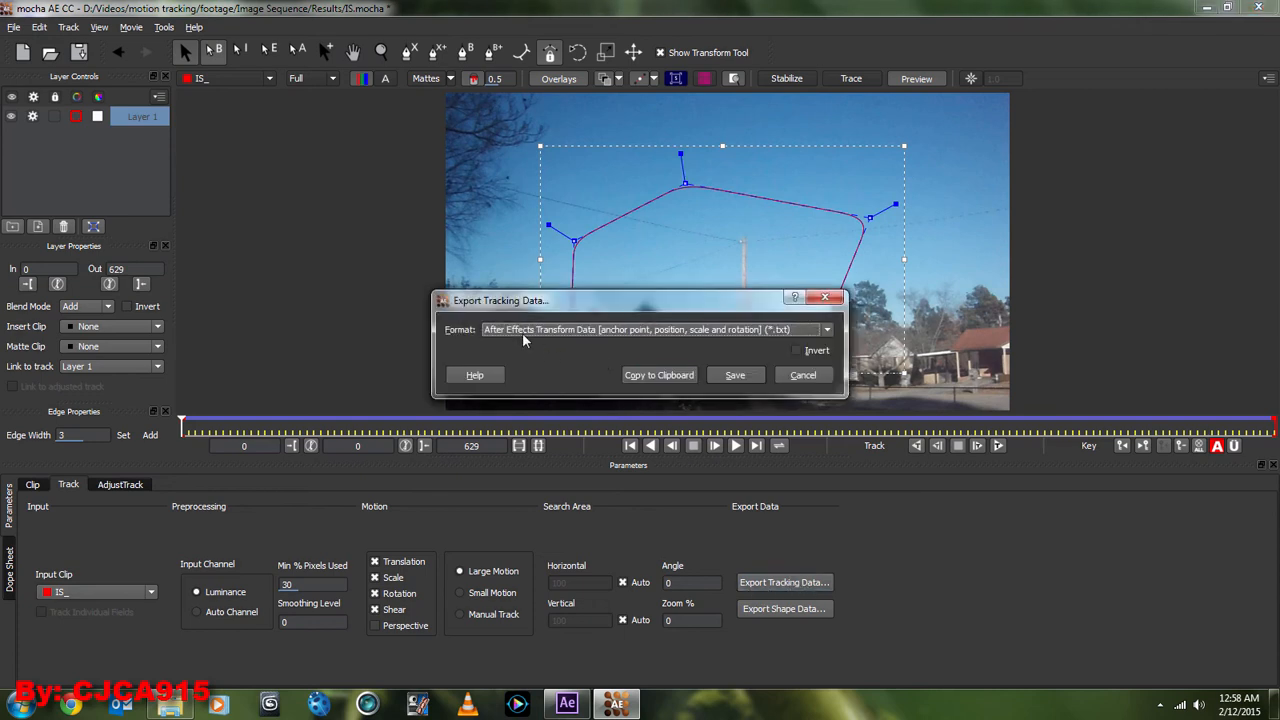
{"action": "left_click", "coordinate": [826, 330]}
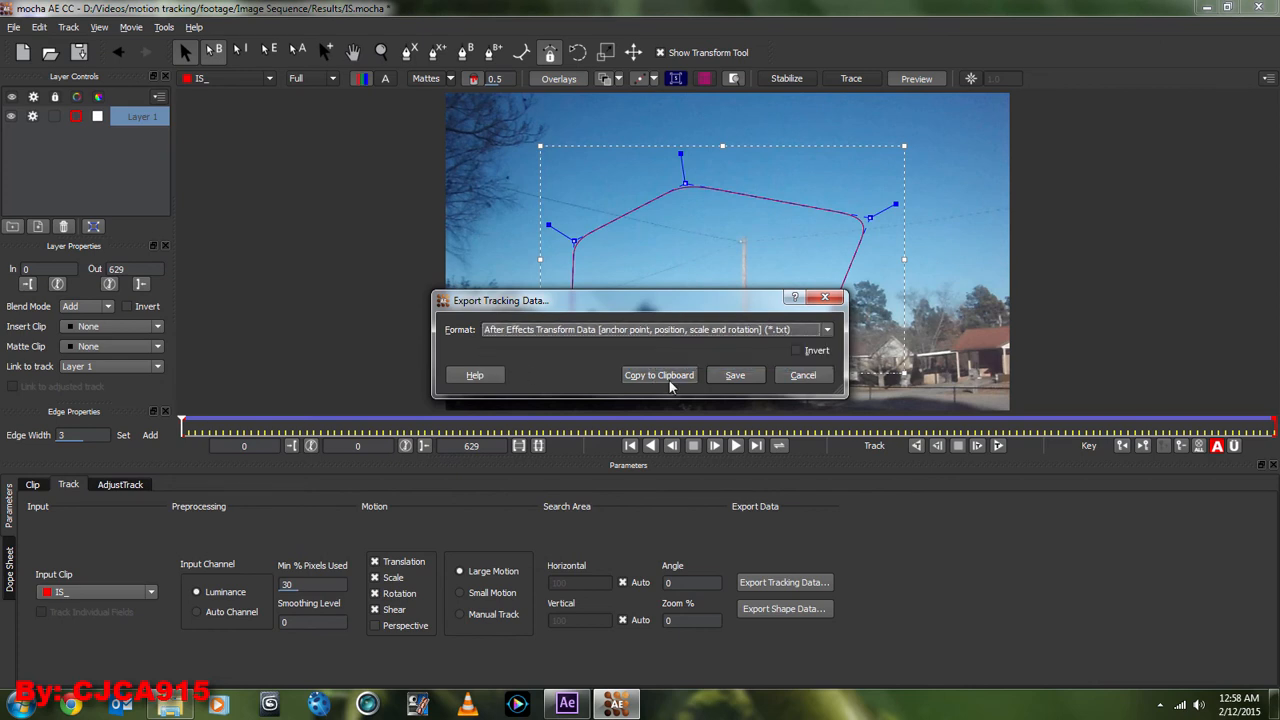
{"action": "left_click", "coordinate": [567, 704]}
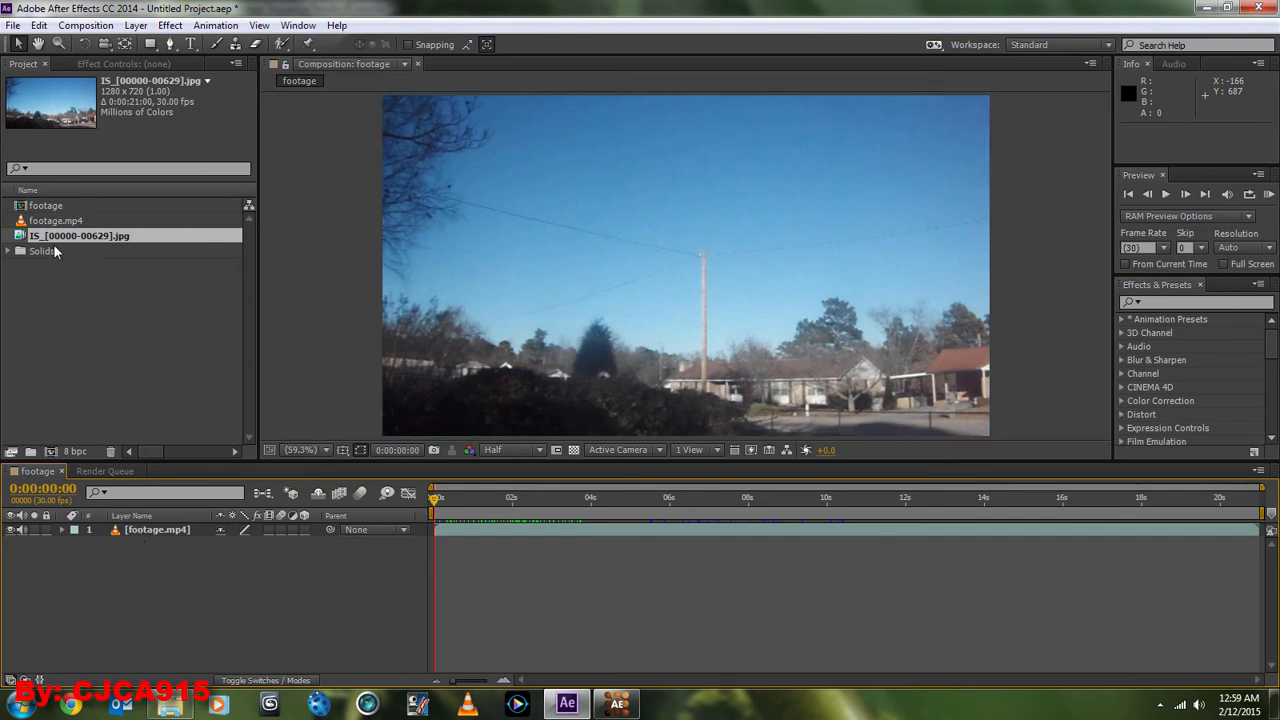
- Drag the IS_ image sequence into the footage comp and select its layer
{"action": "left_click_drag", "start_coordinate": [79, 235], "coordinate": [685, 265]}
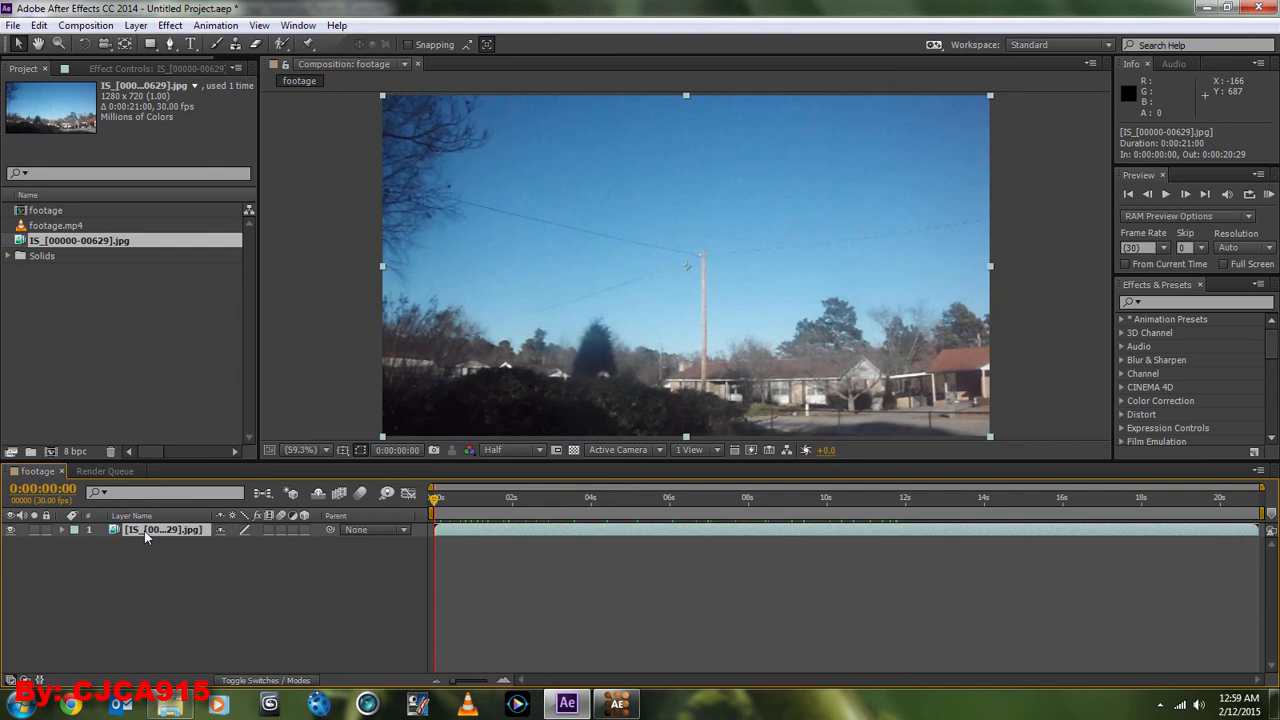
{"action": "left_click", "coordinate": [135, 25]}
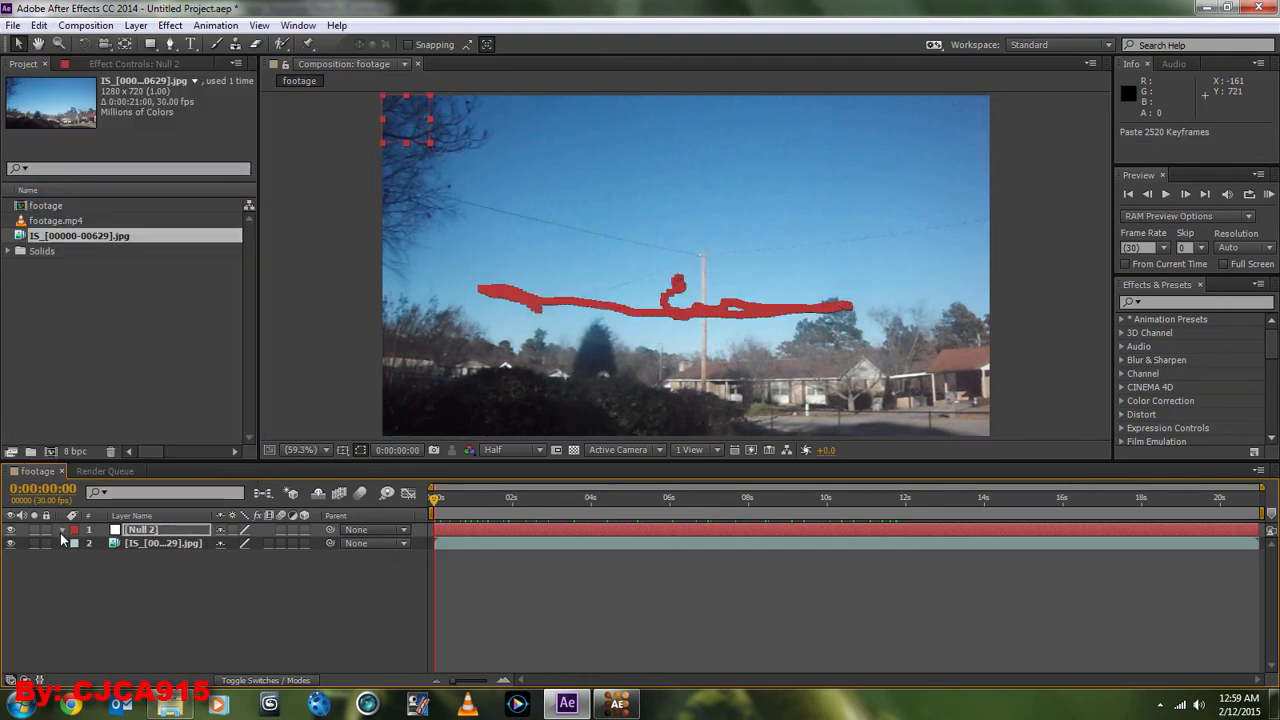
- Expand Null 2's Transform and scrub the clip to check its tracked motion
{"action": "left_click", "coordinate": [63, 529]}
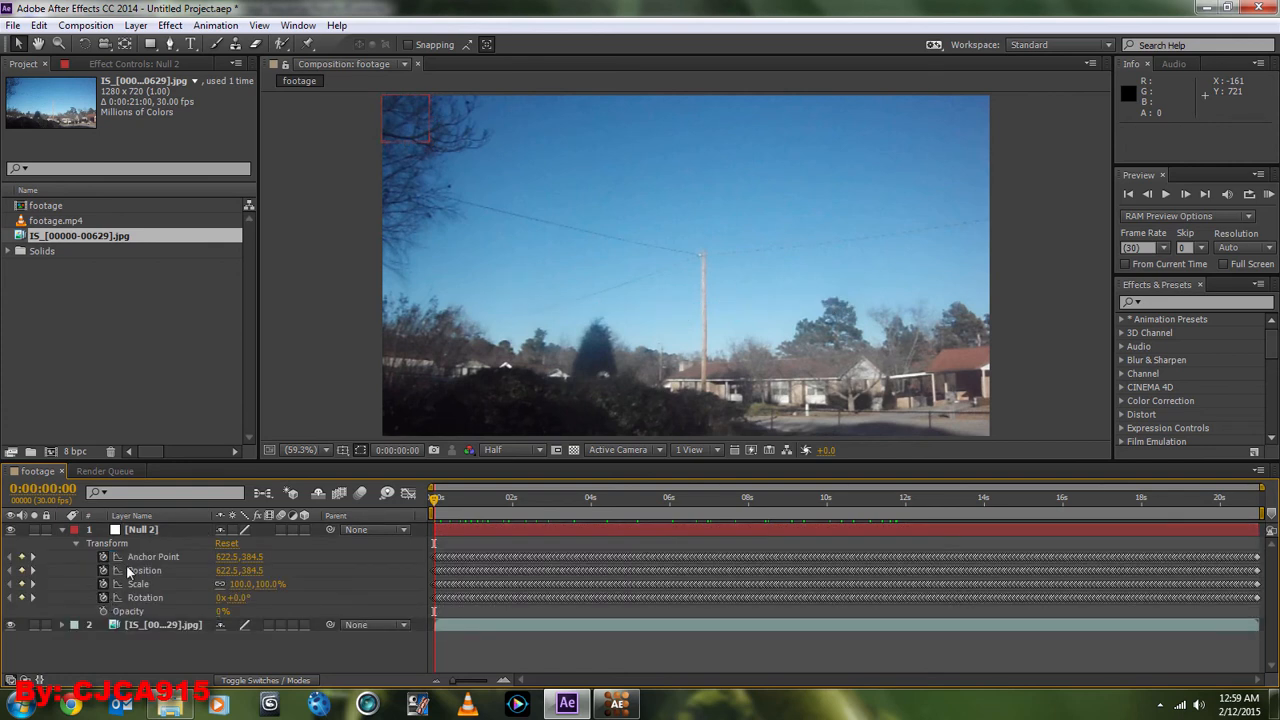
{"action": "mouse_move", "coordinate": [160, 565]}
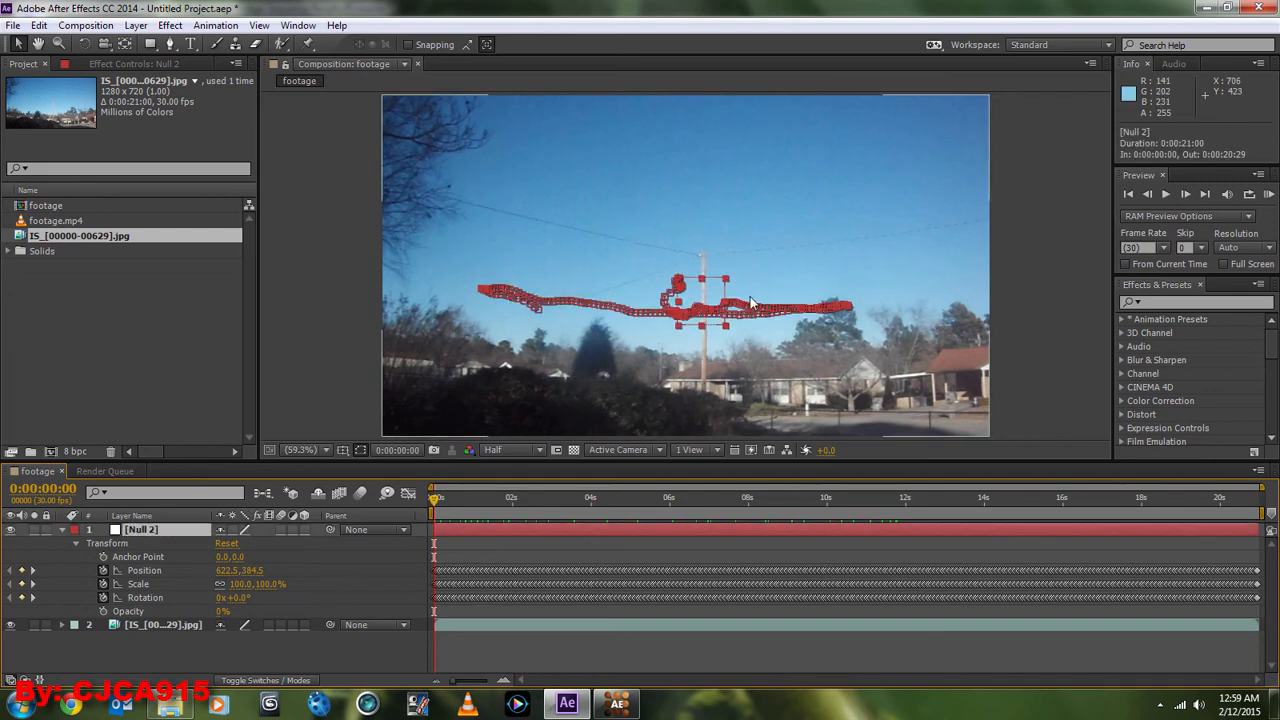
{"action": "left_click", "coordinate": [493, 497]}
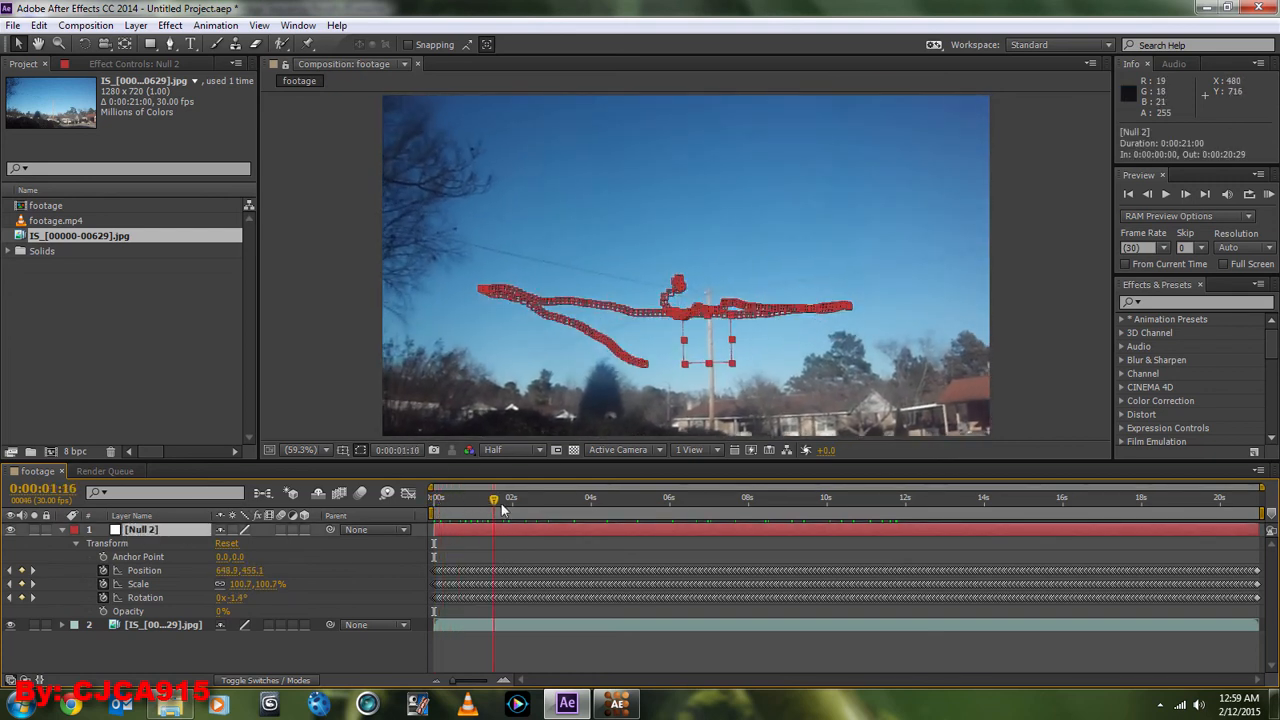
{"action": "left_click", "coordinate": [682, 497]}
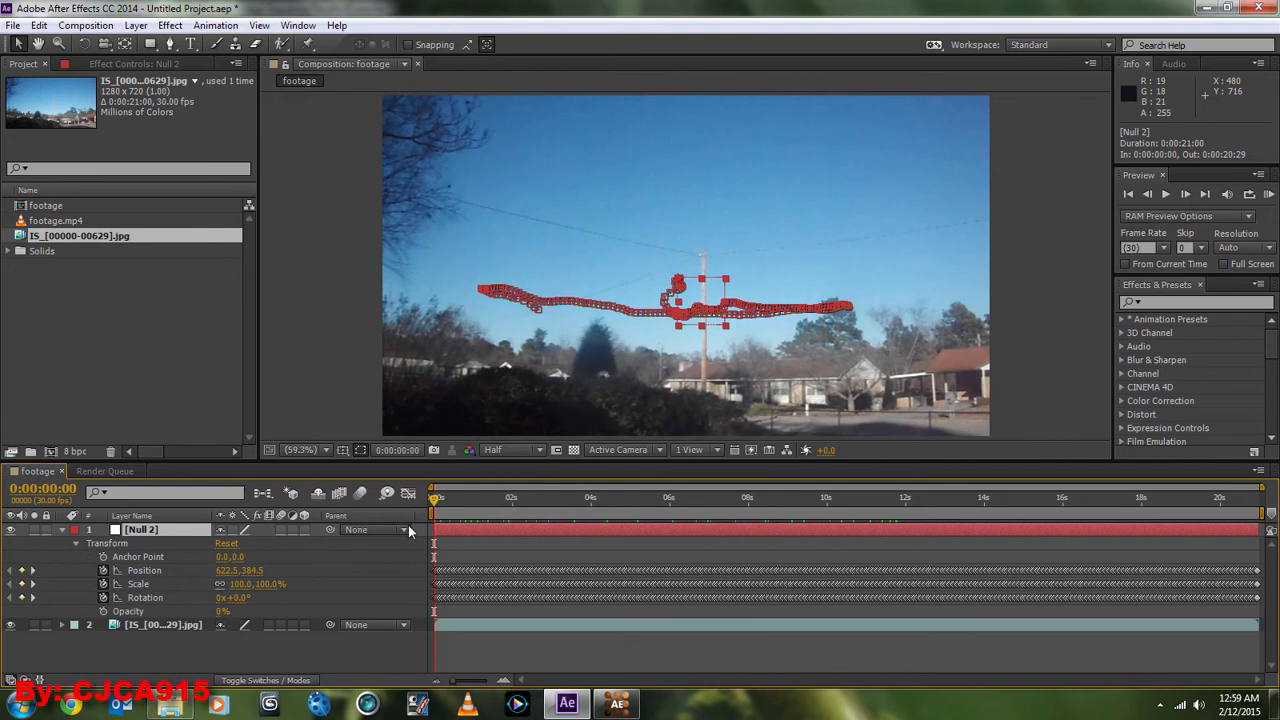
- Create a blue solid layer above Null 2 and scale it to 34%
{"action": "left_click", "coordinate": [76, 543]}
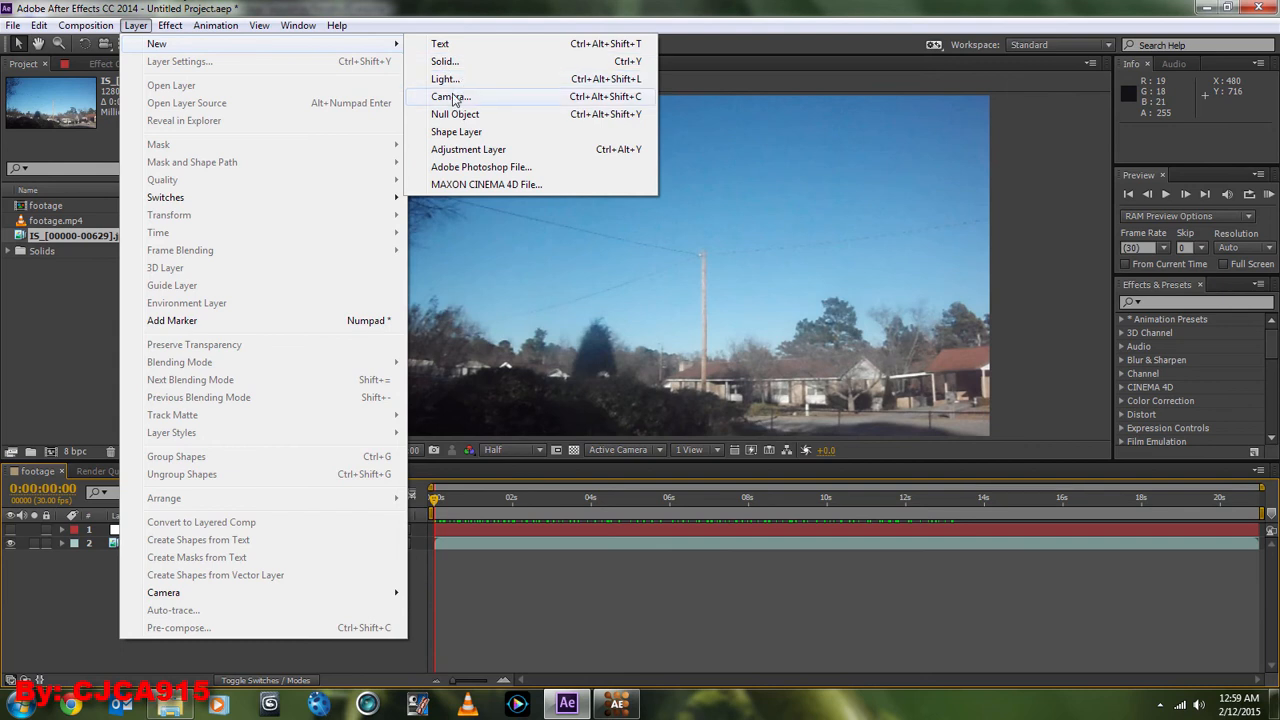
{"action": "left_click", "coordinate": [444, 61]}
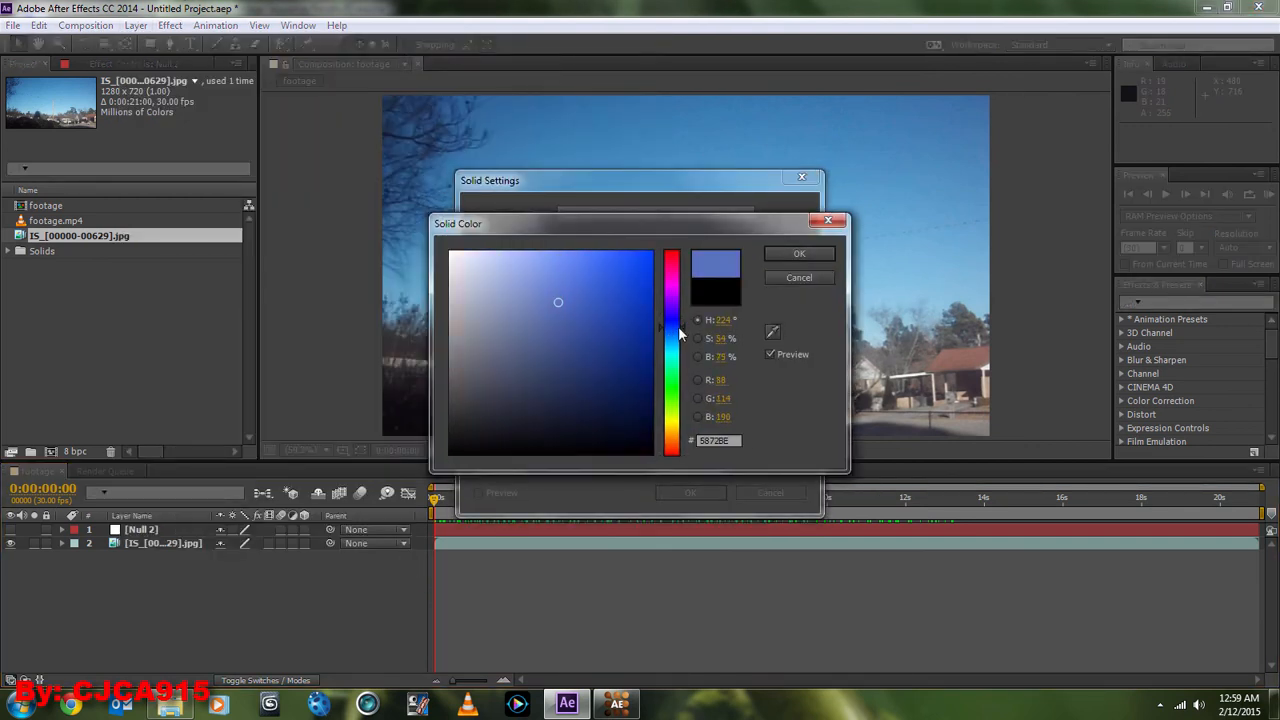
{"action": "left_click", "coordinate": [799, 253]}
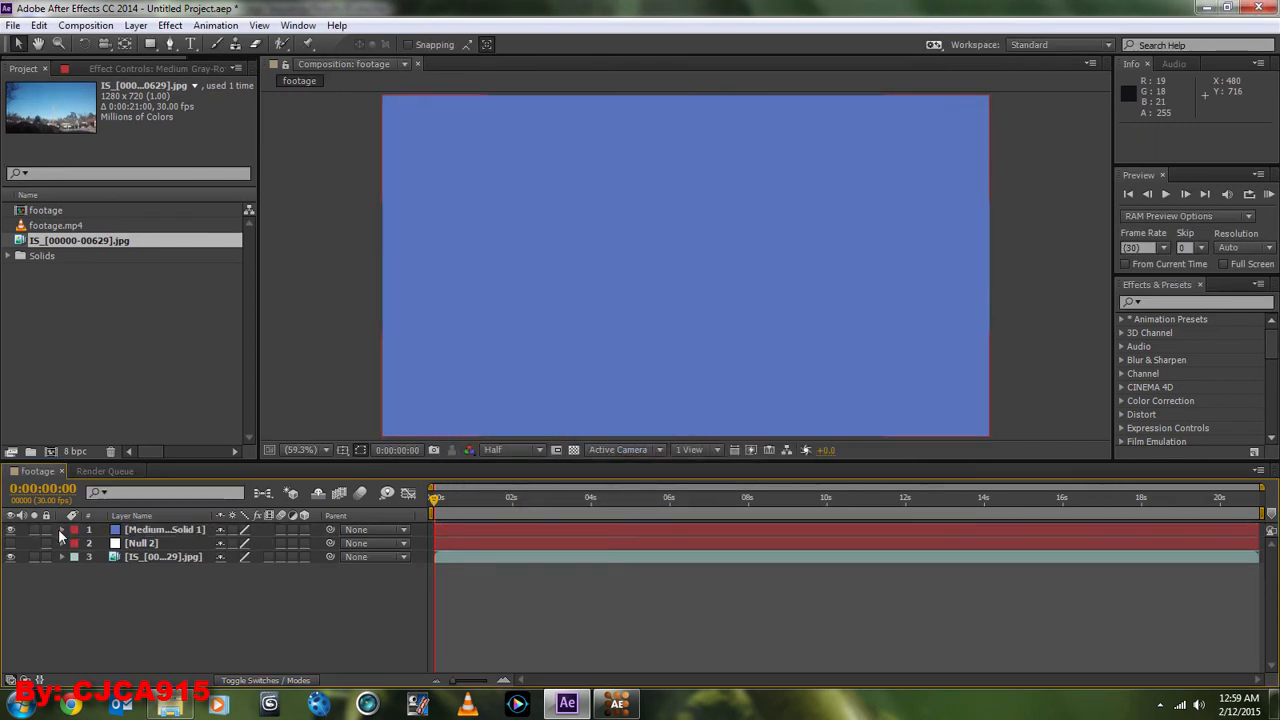
{"action": "left_click", "coordinate": [61, 529]}
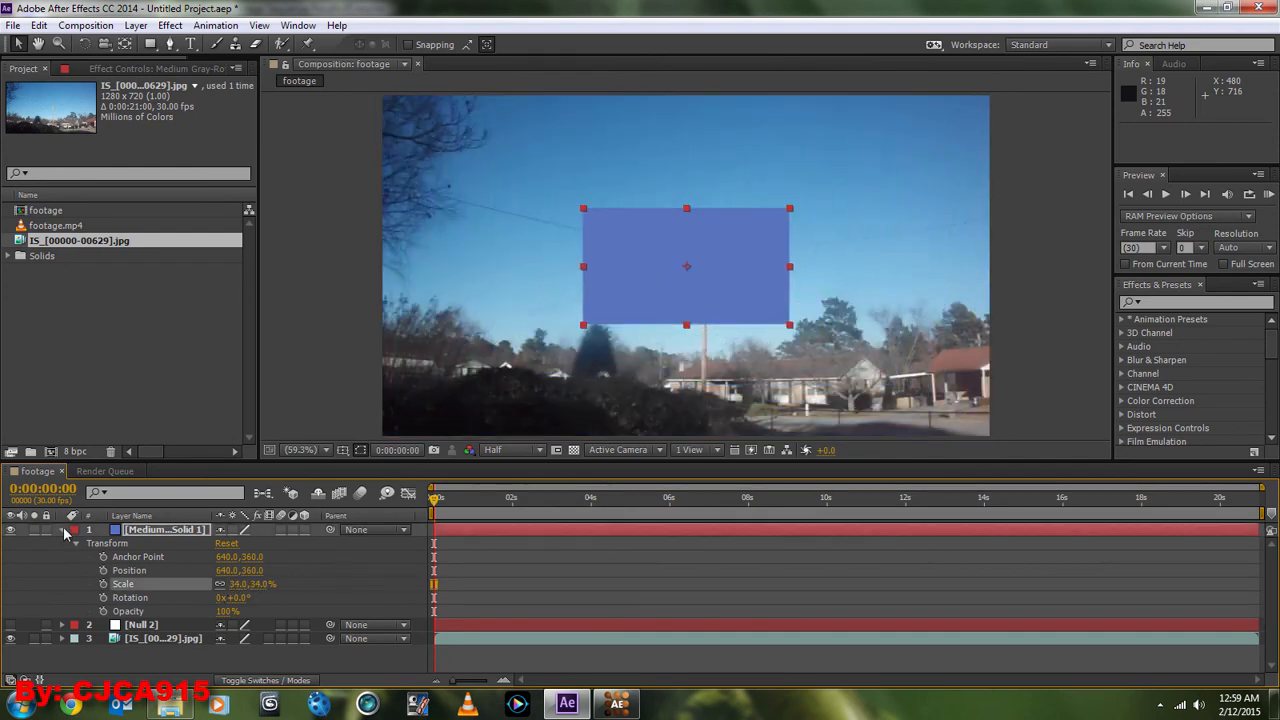
{"action": "left_click", "coordinate": [62, 529]}
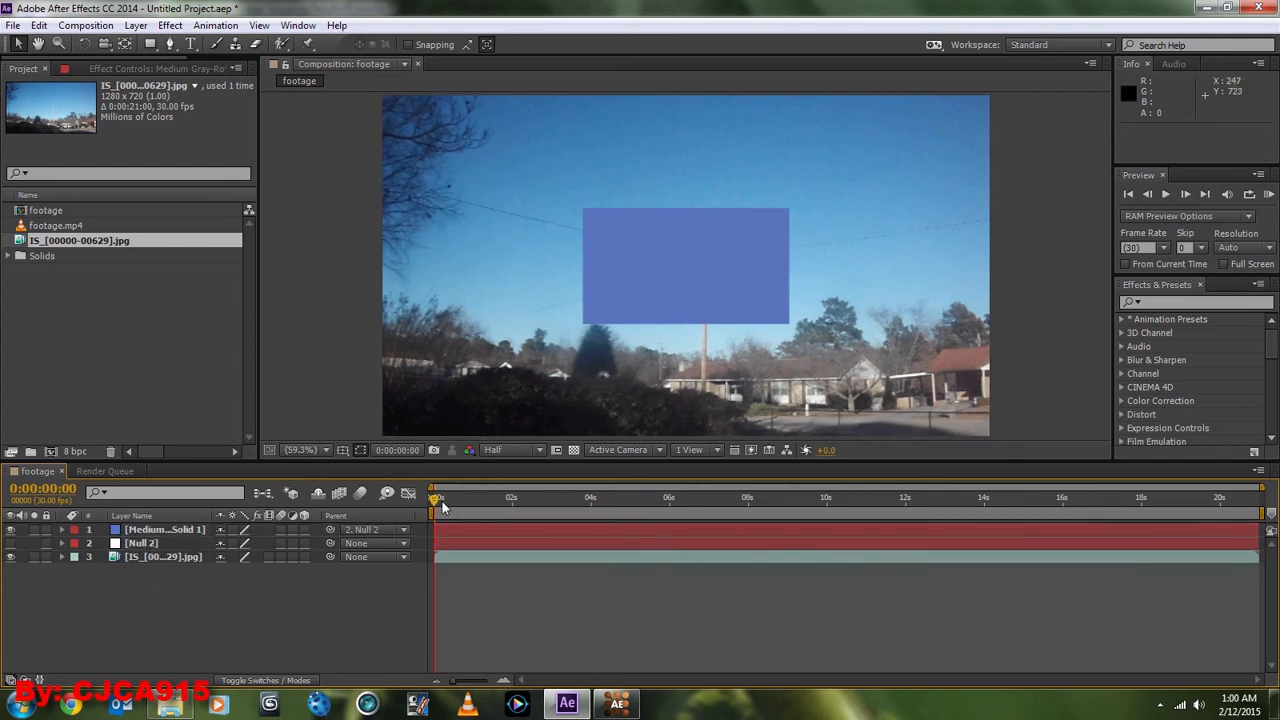
{"action": "mouse_move", "coordinate": [365, 520]}
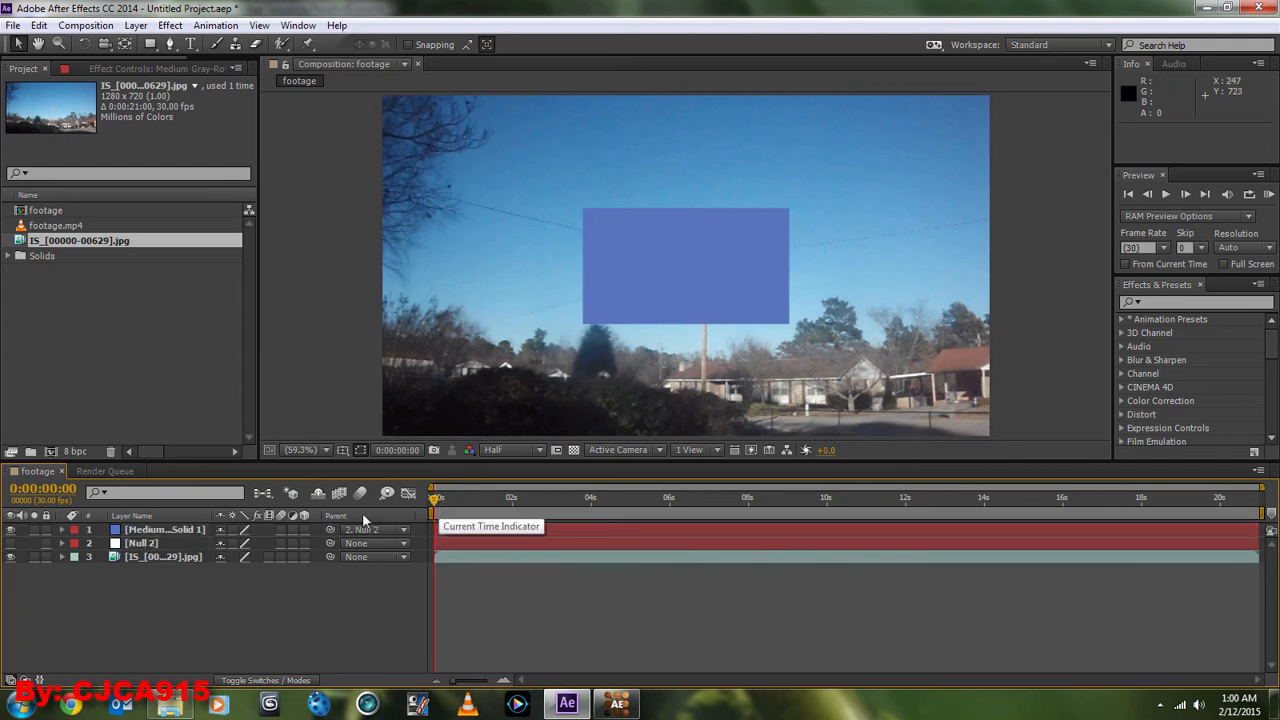
- Select the blue solid and scrub to about 4, 6 and 18 seconds to preview tracking
{"action": "left_click", "coordinate": [160, 529]}
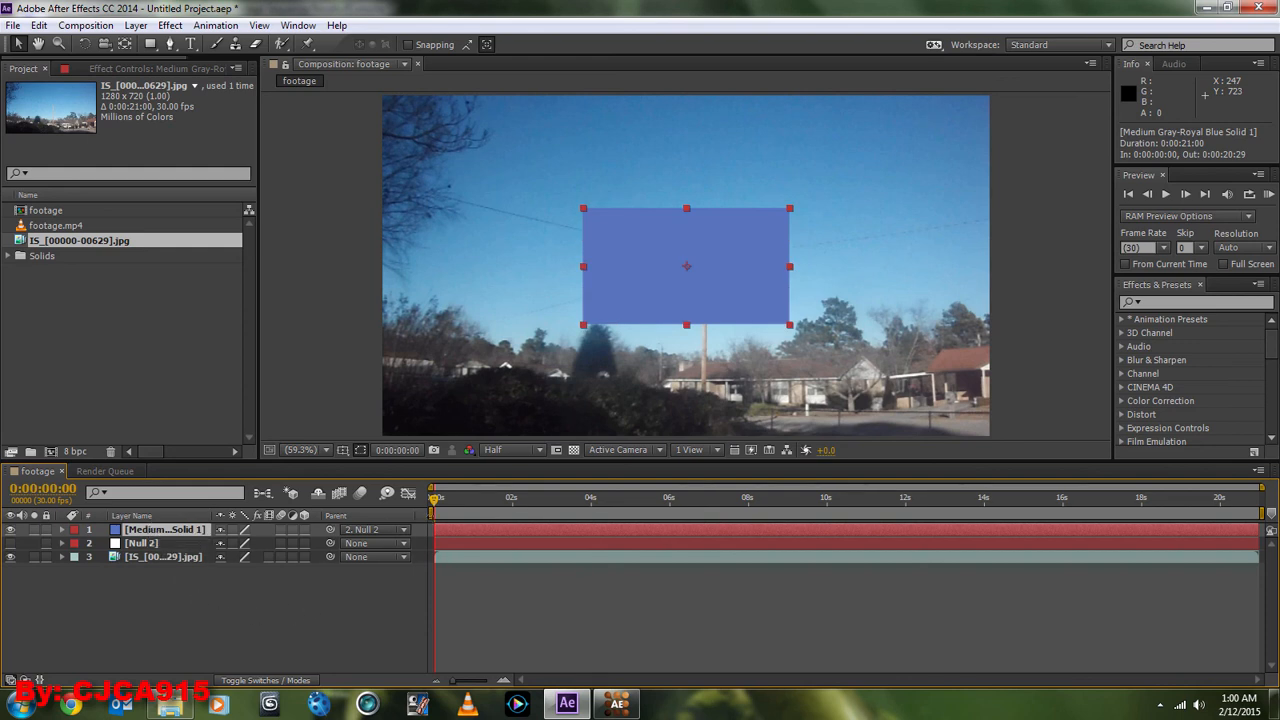
{"action": "mouse_move", "coordinate": [436, 510]}
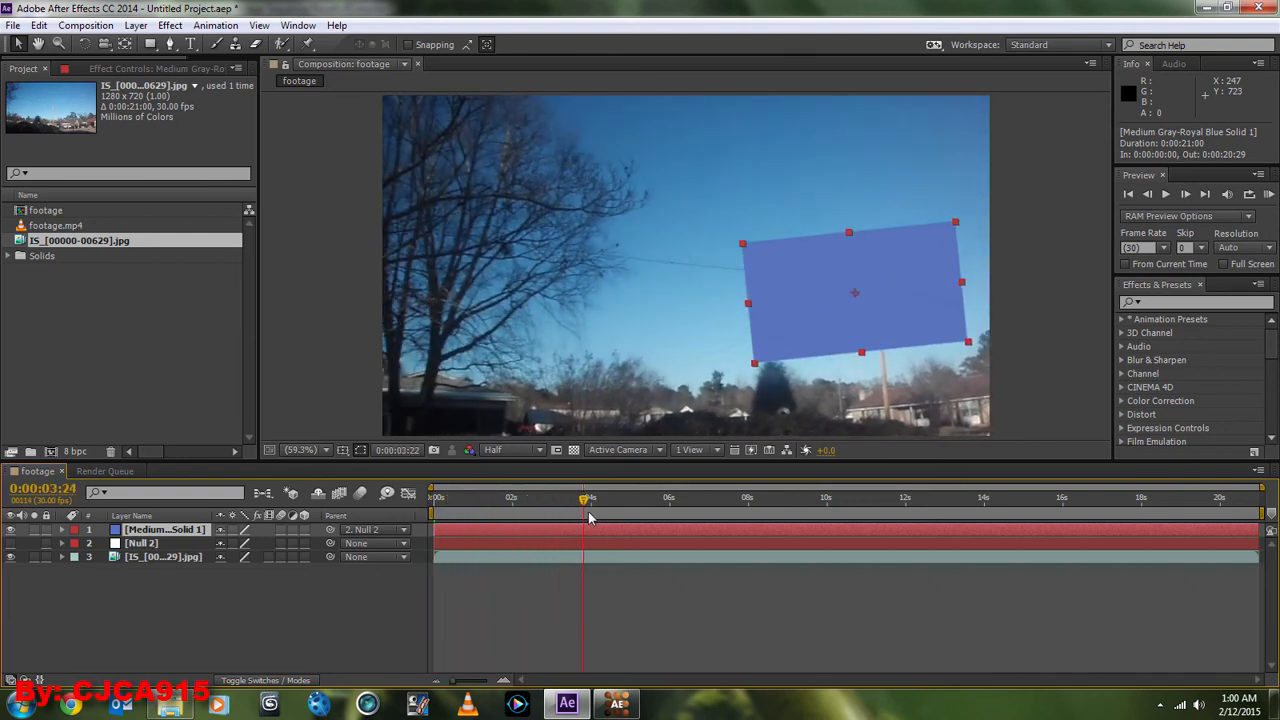
{"action": "left_click_drag", "start_coordinate": [585, 497], "coordinate": [696, 497]}
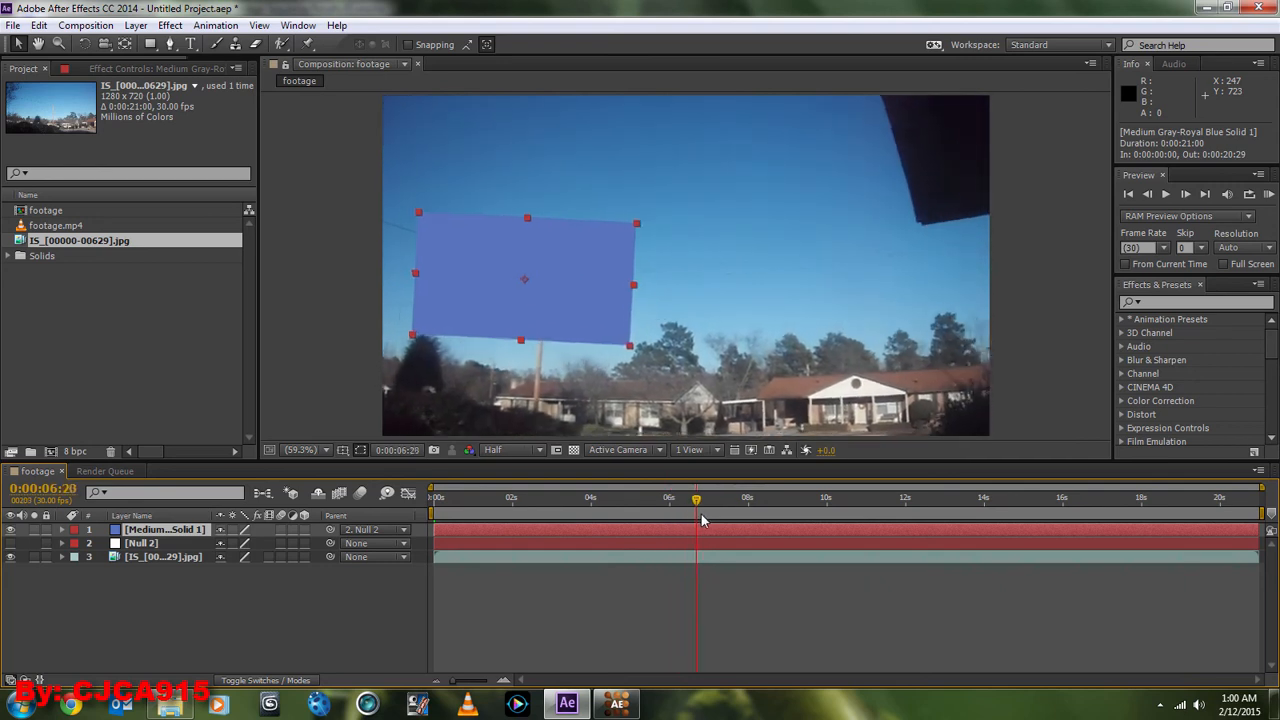
{"action": "left_click_drag", "start_coordinate": [696, 497], "coordinate": [837, 497]}
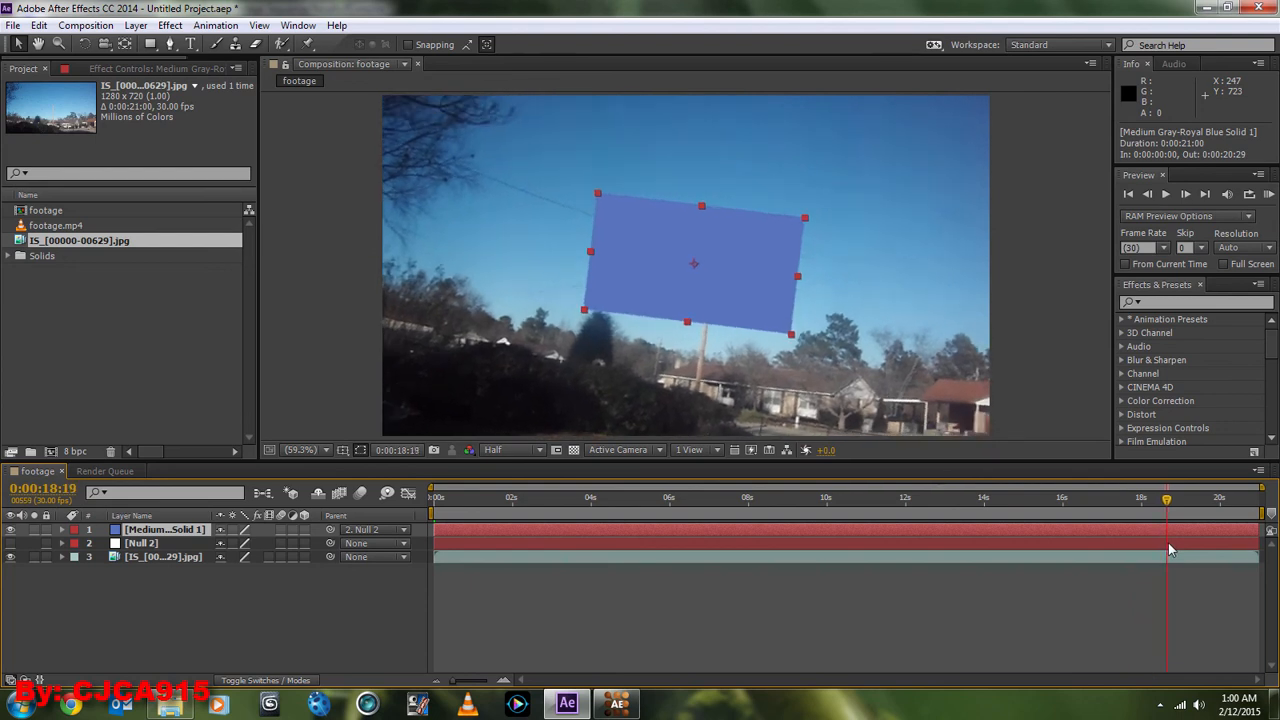
{"action": "left_click_drag", "start_coordinate": [1166, 497], "coordinate": [1228, 497]}
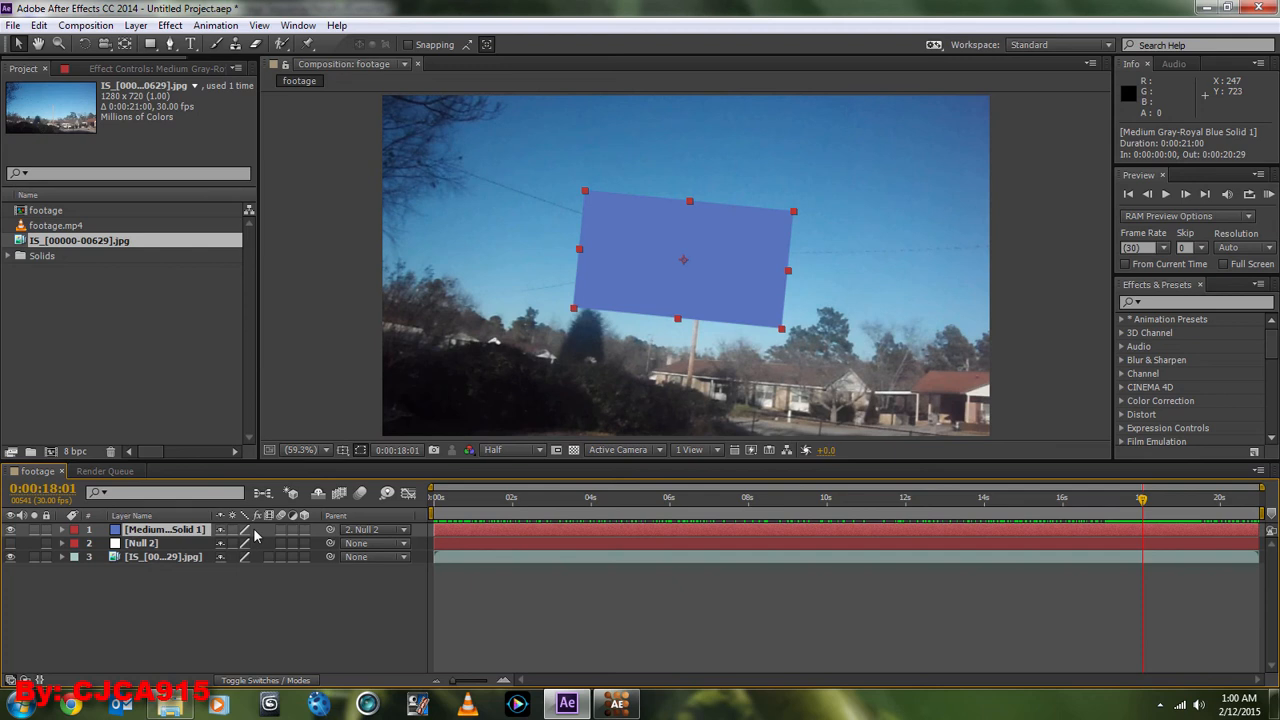
- Enable motion blur on the blue solid and inspect frames around 16 seconds
{"action": "left_click", "coordinate": [305, 530]}
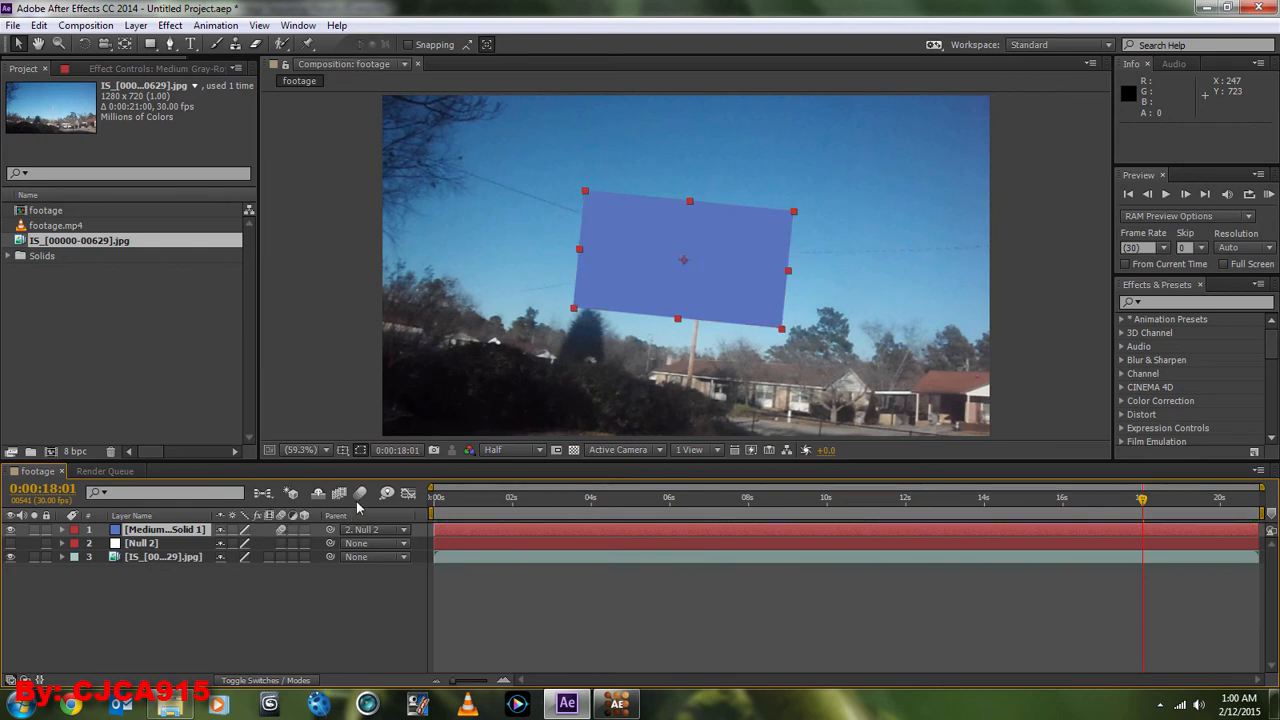
{"action": "mouse_move", "coordinate": [360, 492]}
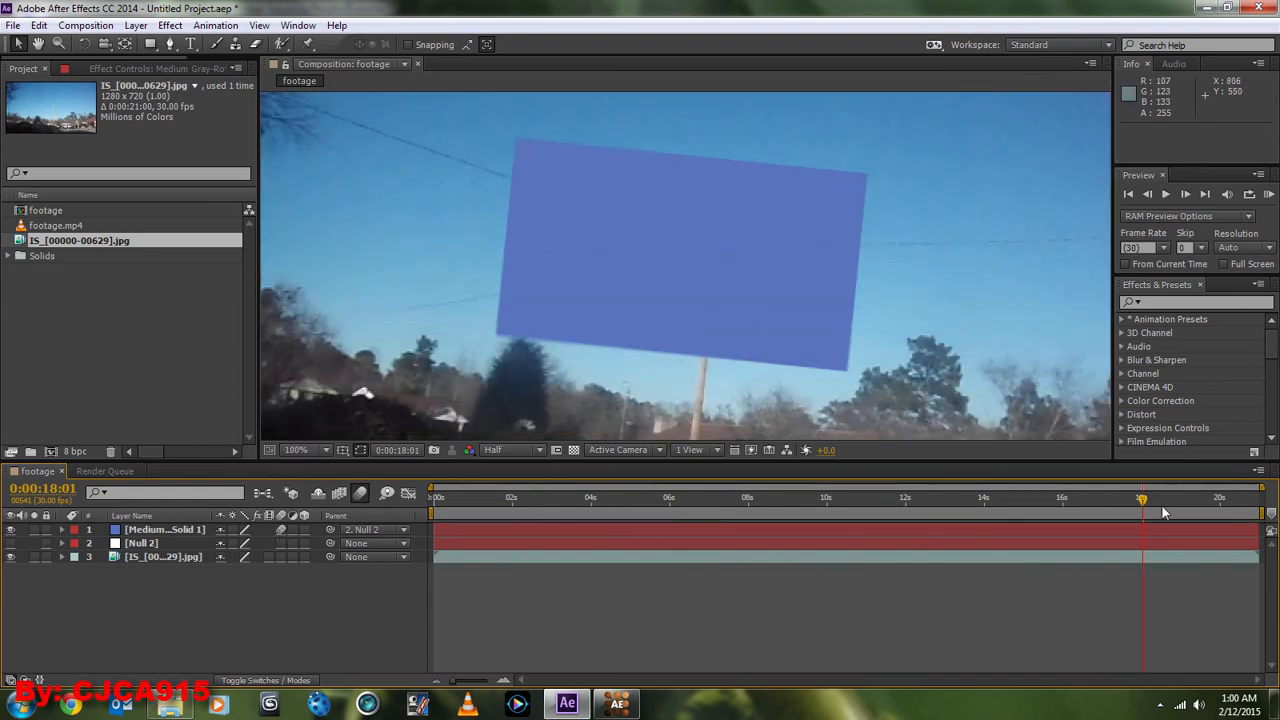
{"action": "left_click", "coordinate": [1068, 497]}
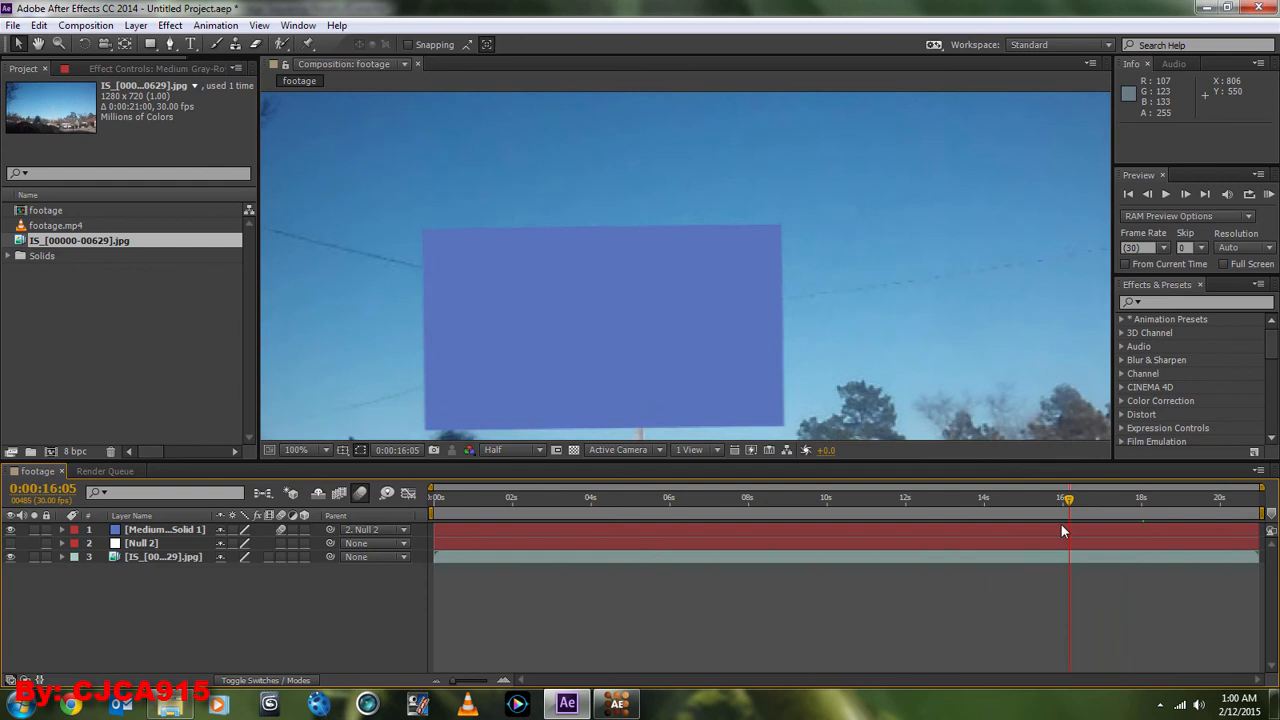
{"action": "left_click", "coordinate": [1177, 497]}
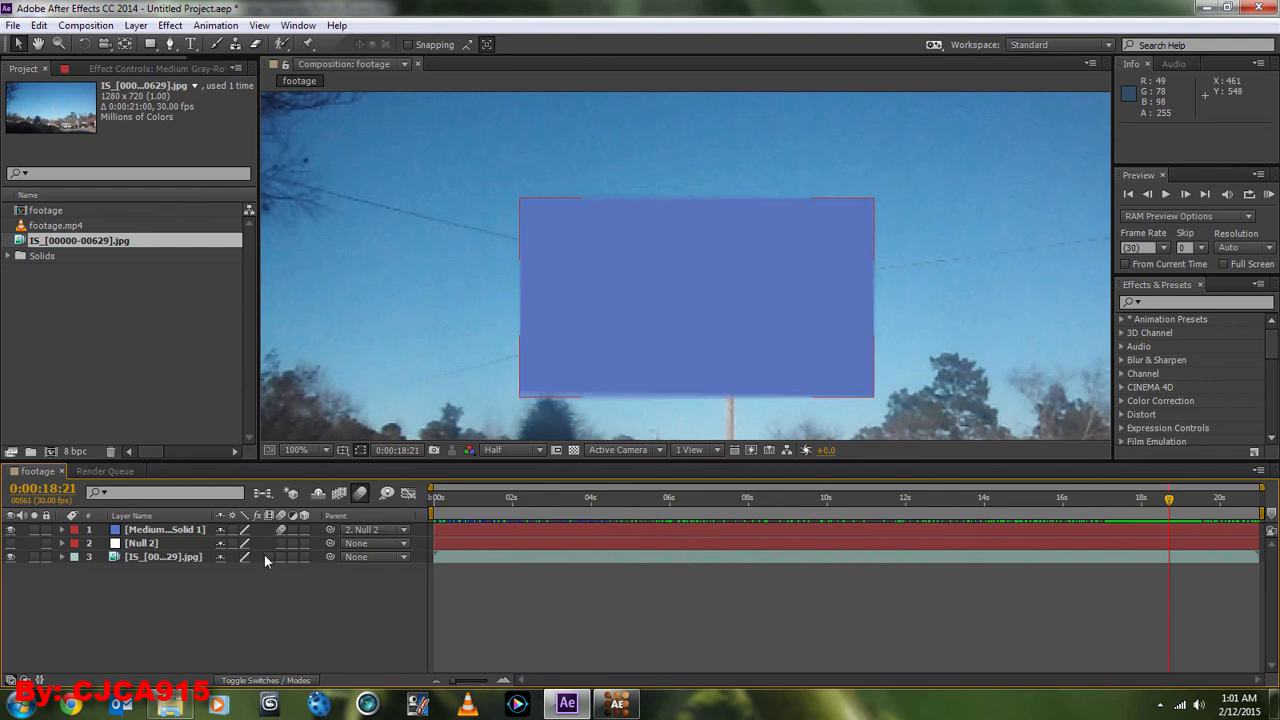
{"action": "left_click", "coordinate": [296, 449]}
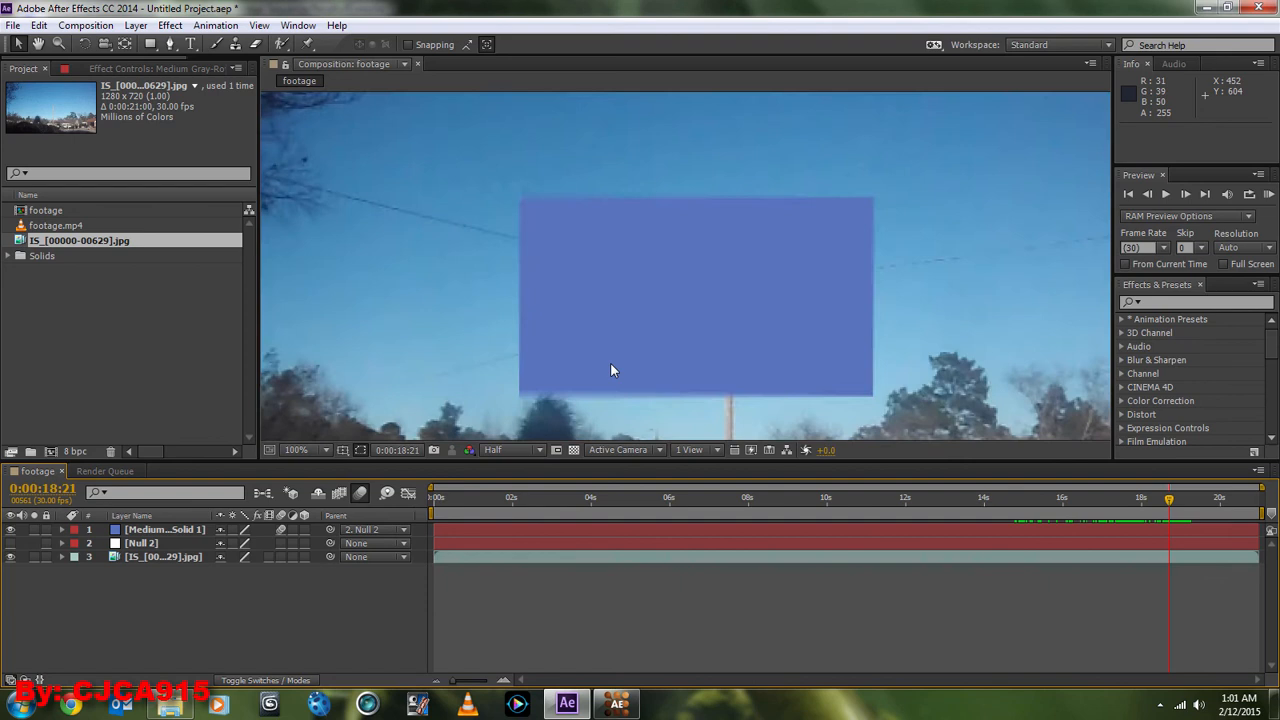
{"action": "left_click", "coordinate": [296, 449]}
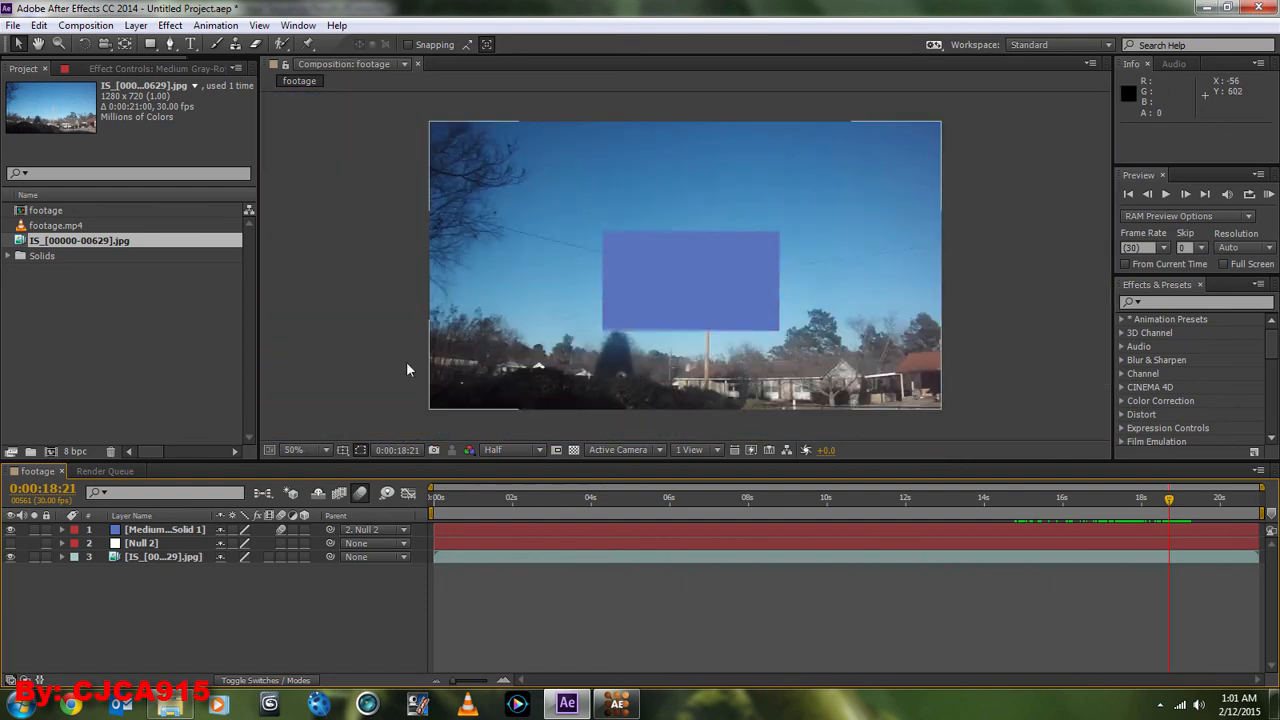
{"action": "mouse_move", "coordinate": [975, 240]}
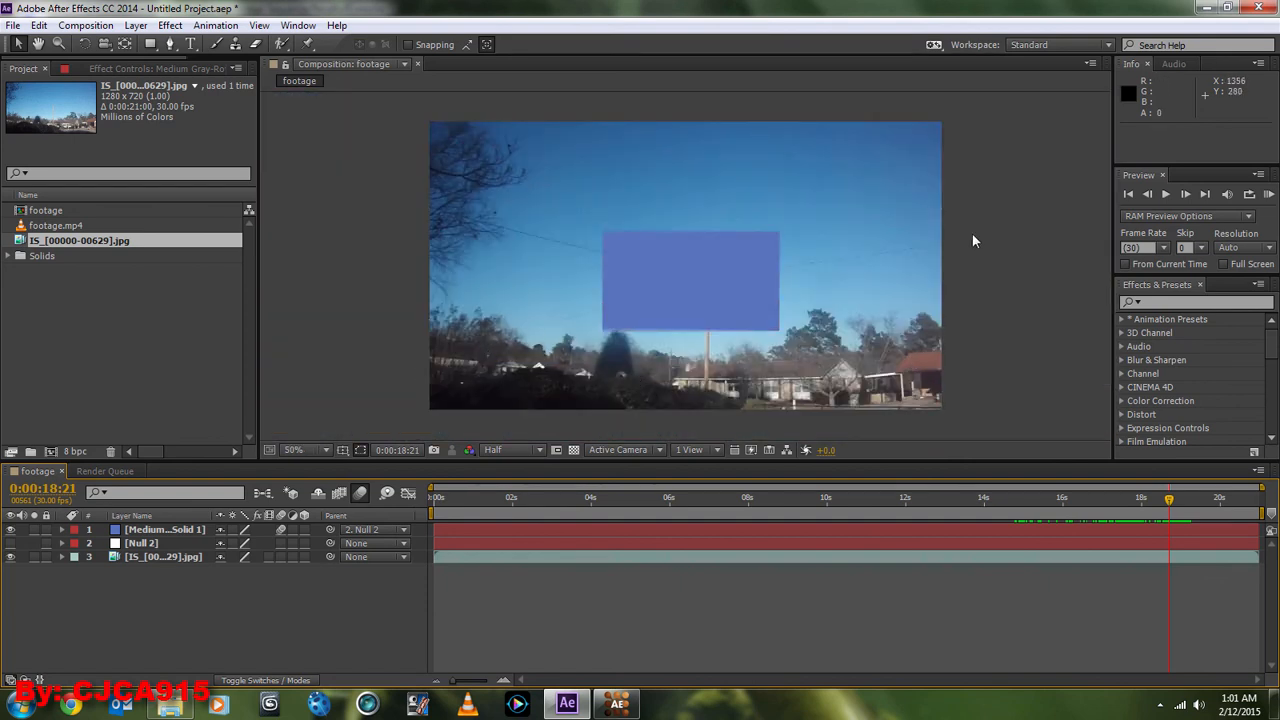
{"action": "mouse_move", "coordinate": [1008, 285]}
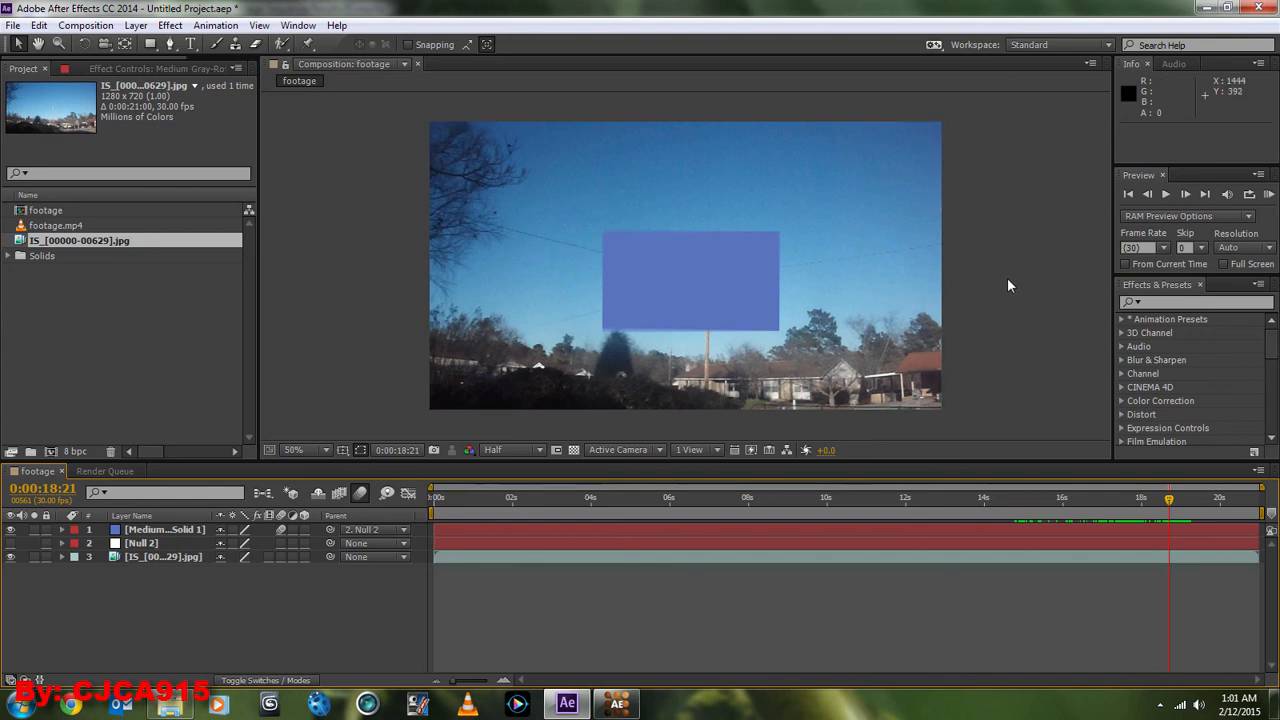
{"action": "mouse_move", "coordinate": [1007, 286]}
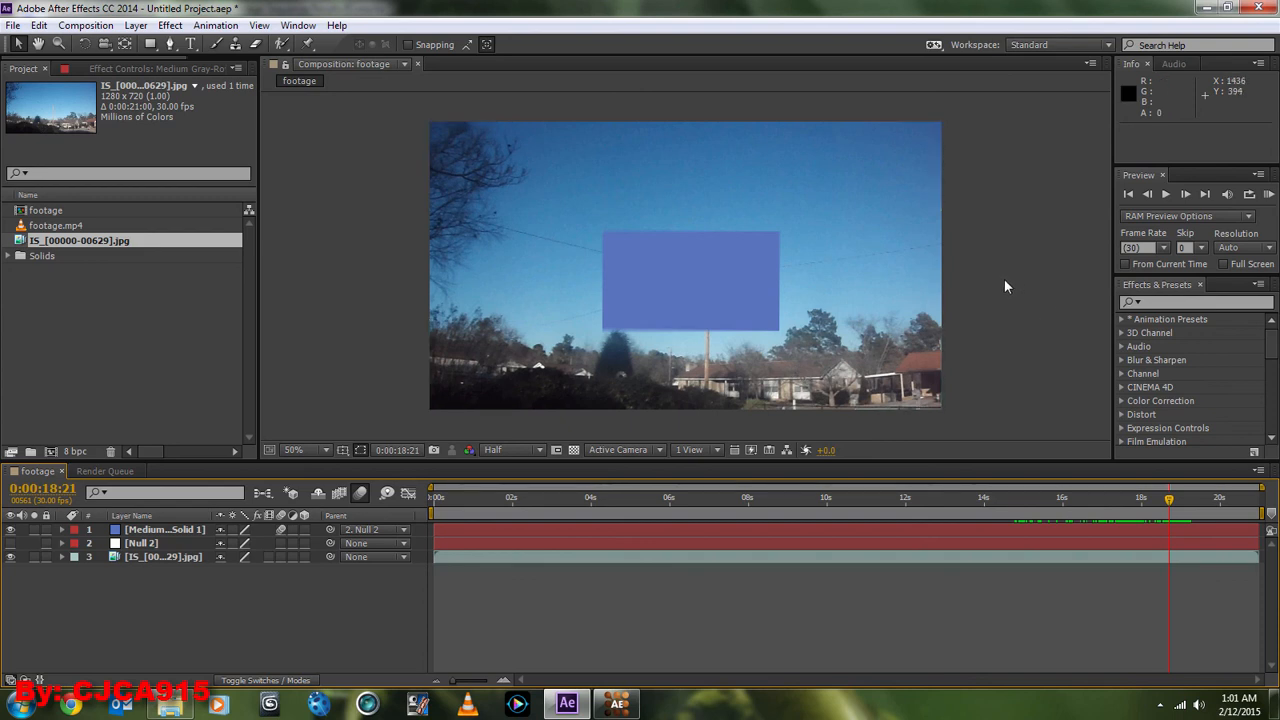
{"action": "mouse_move", "coordinate": [1030, 300]}
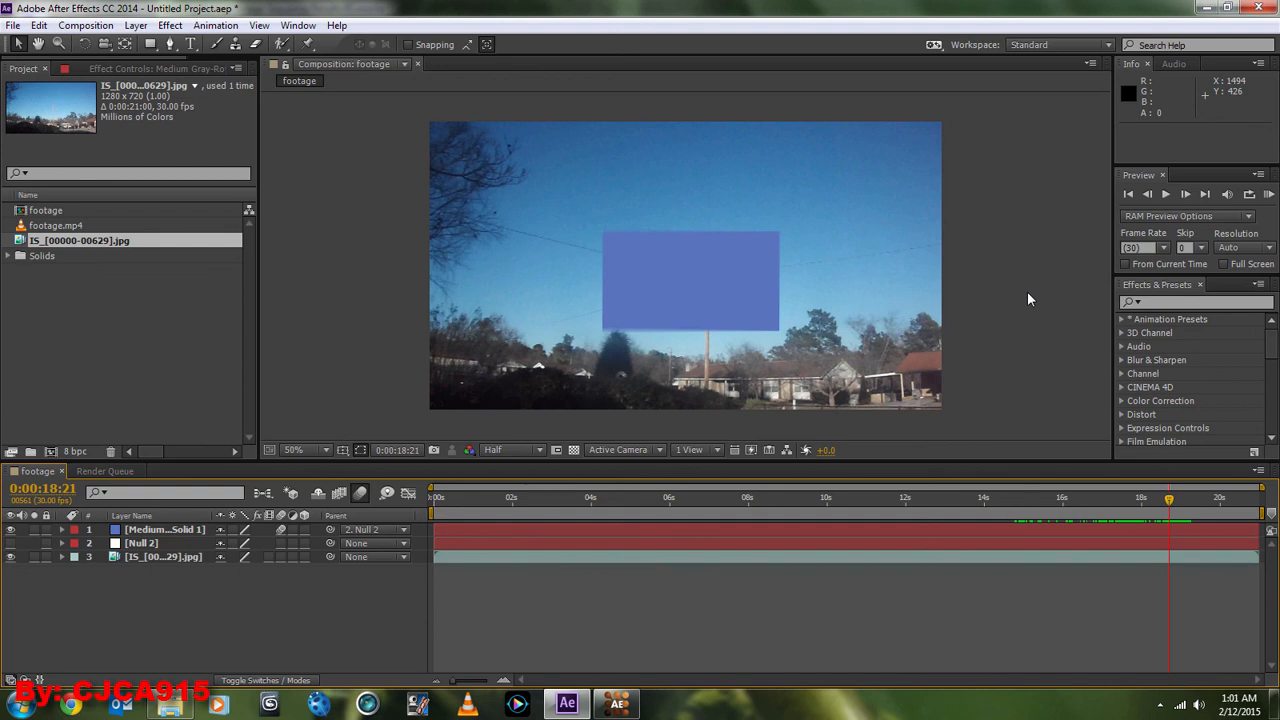
{"action": "mouse_move", "coordinate": [1042, 302]}
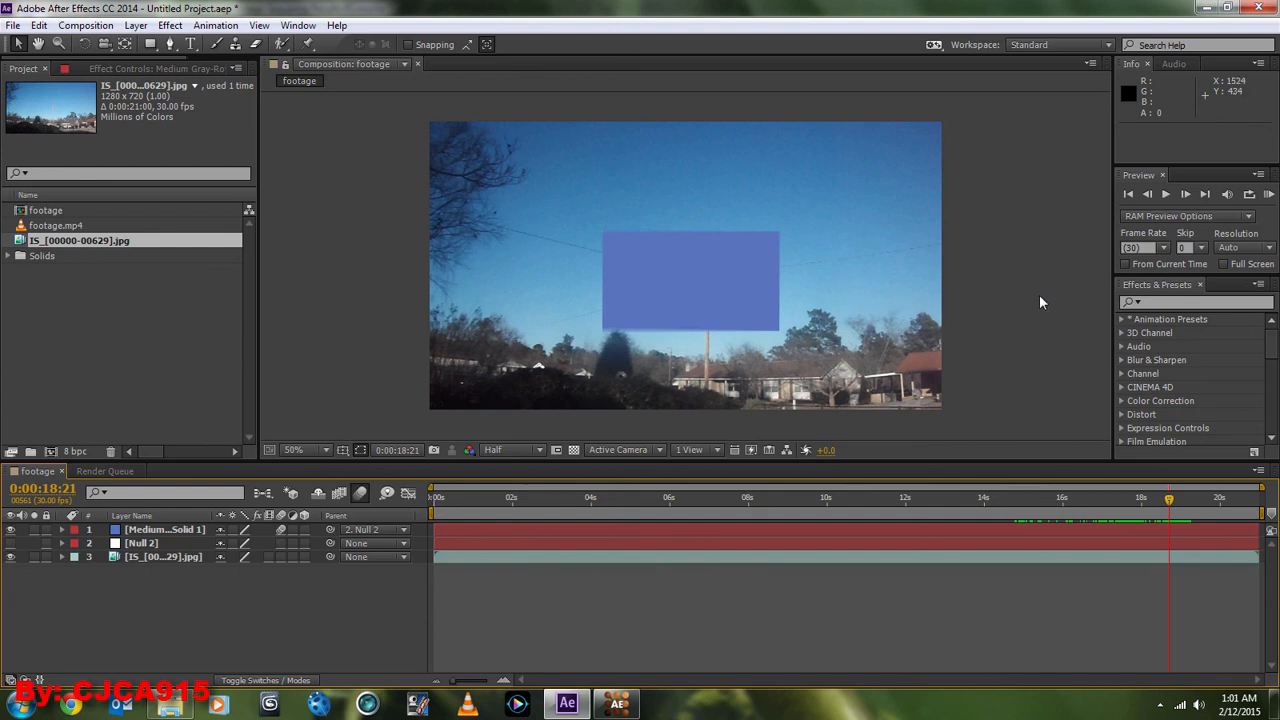
{"action": "mouse_move", "coordinate": [1058, 350]}
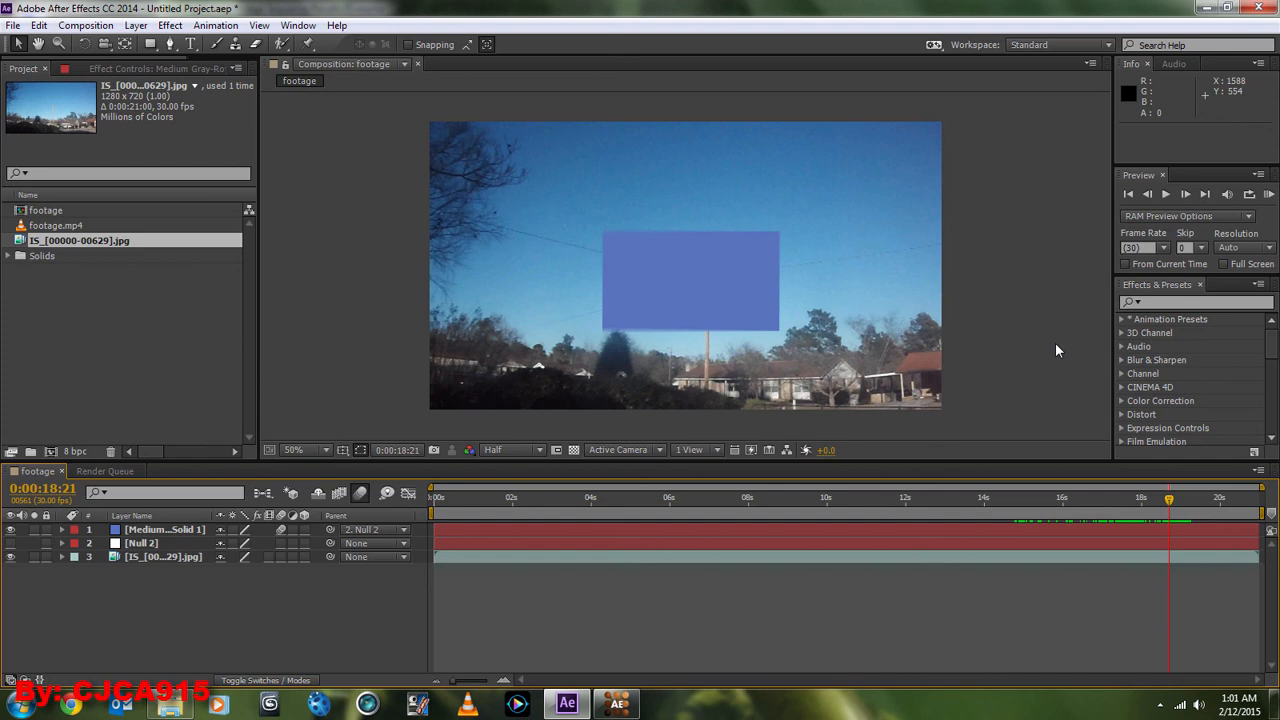
{"action": "mouse_move", "coordinate": [1051, 338]}
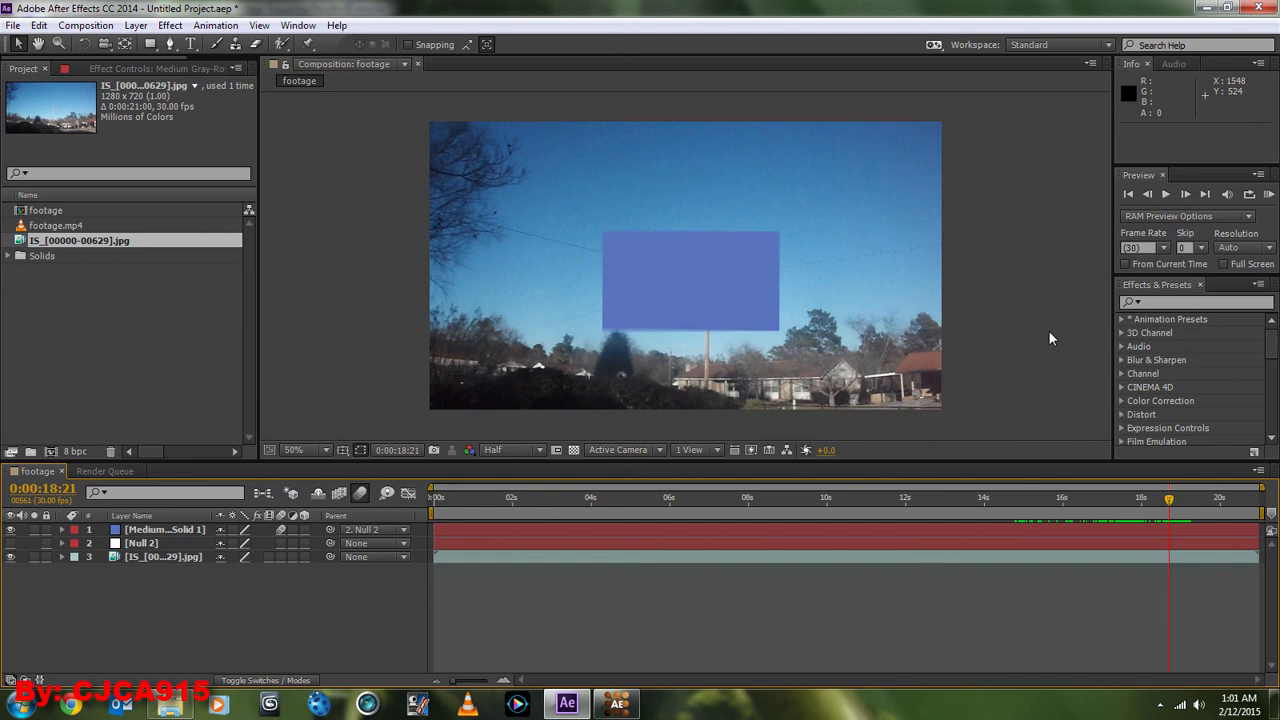
{"action": "mouse_move", "coordinate": [1043, 322]}
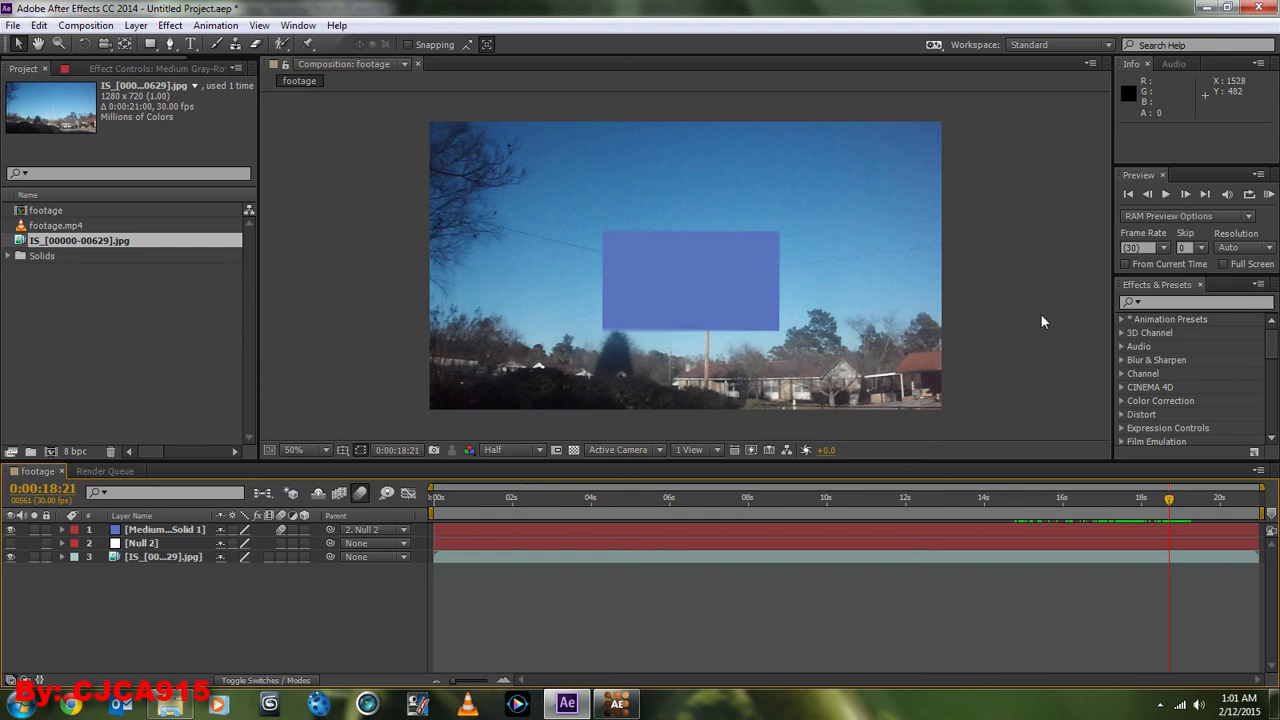
{"action": "mouse_move", "coordinate": [1043, 322]}
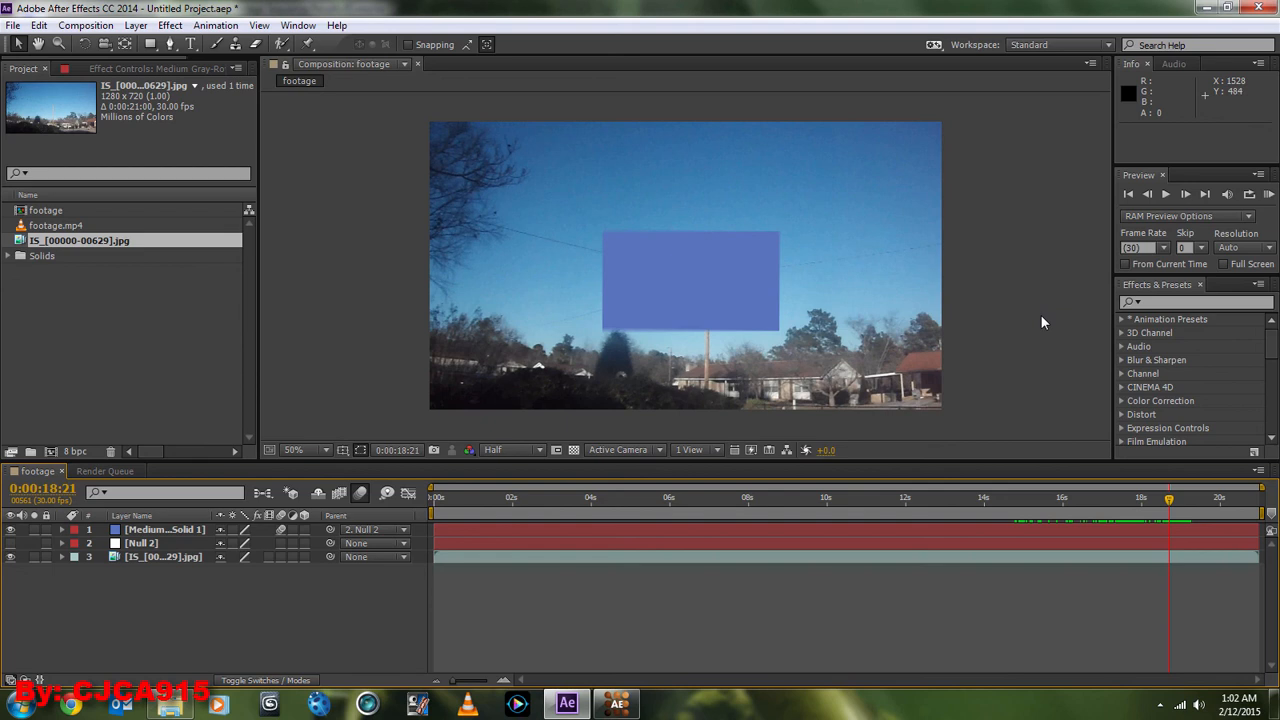